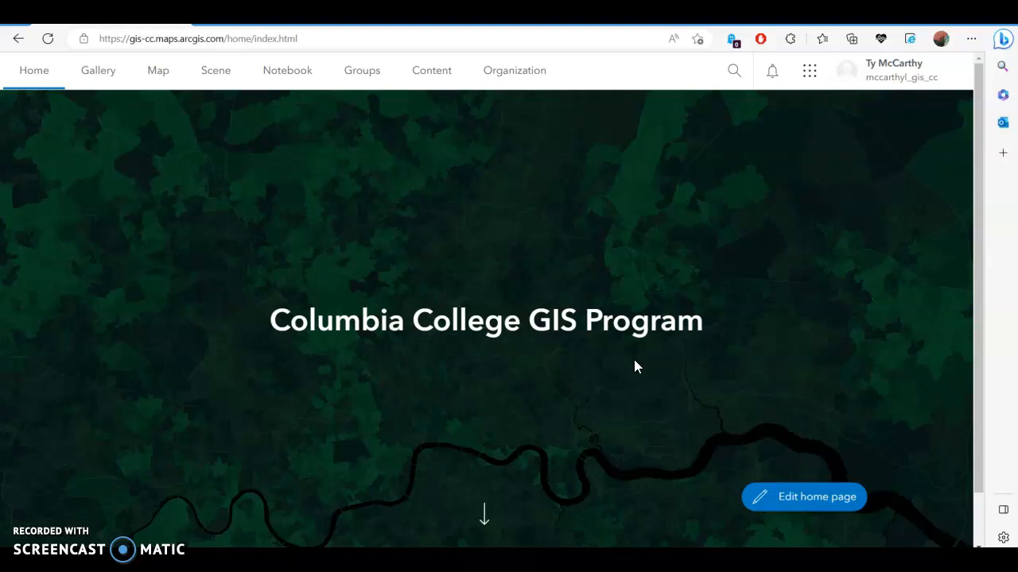
mouse_move(588, 34)
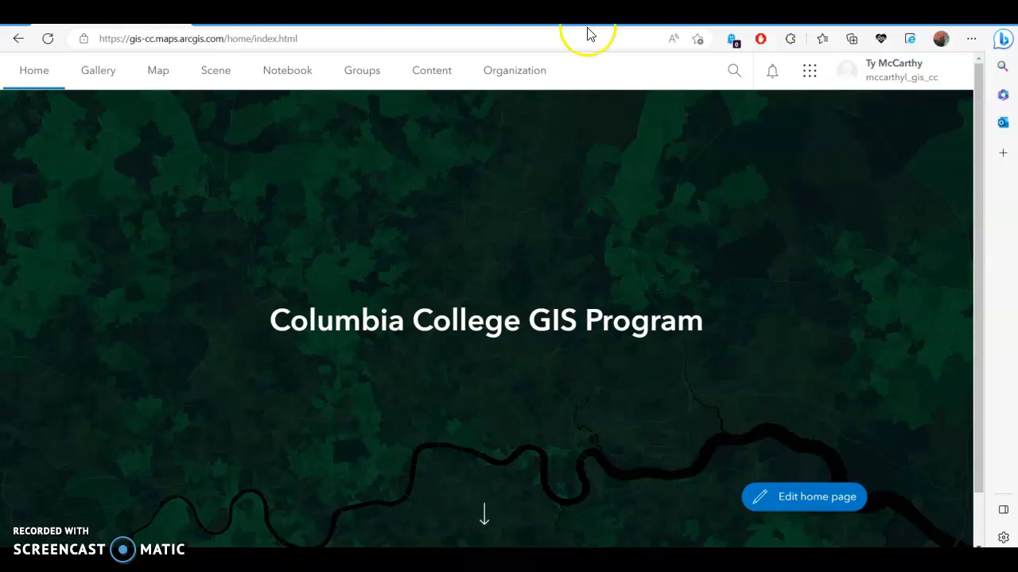
mouse_move(302, 108)
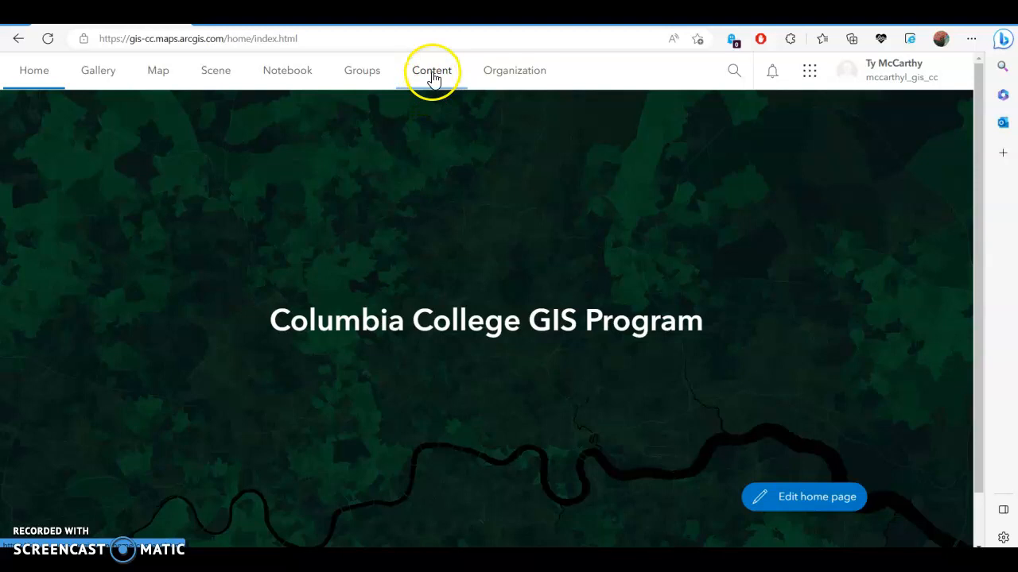
- Go to the Content page listing my maps, layers and packages
click(432, 70)
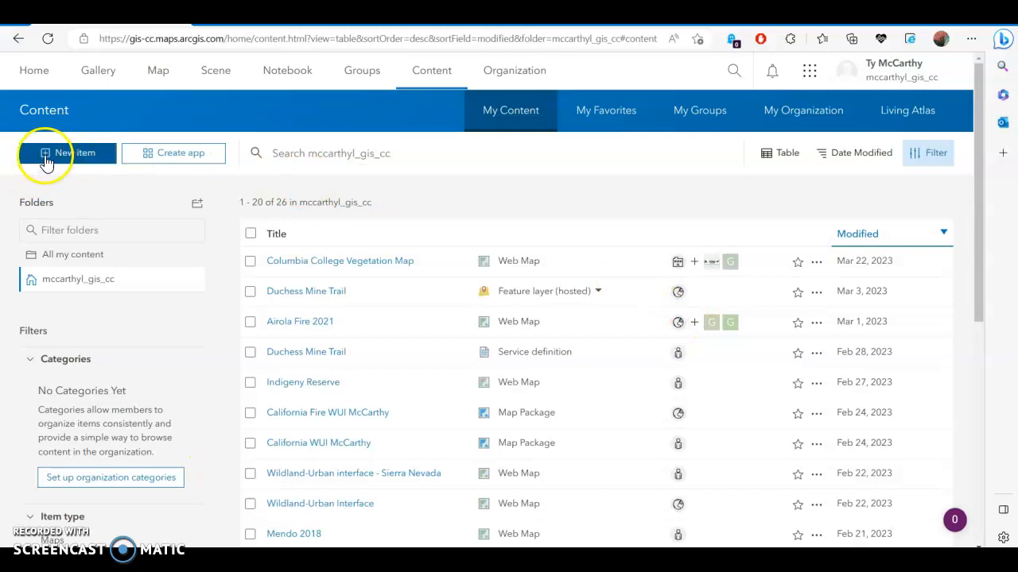
- Start a new item and choose Feature layer as the item type
click(67, 153)
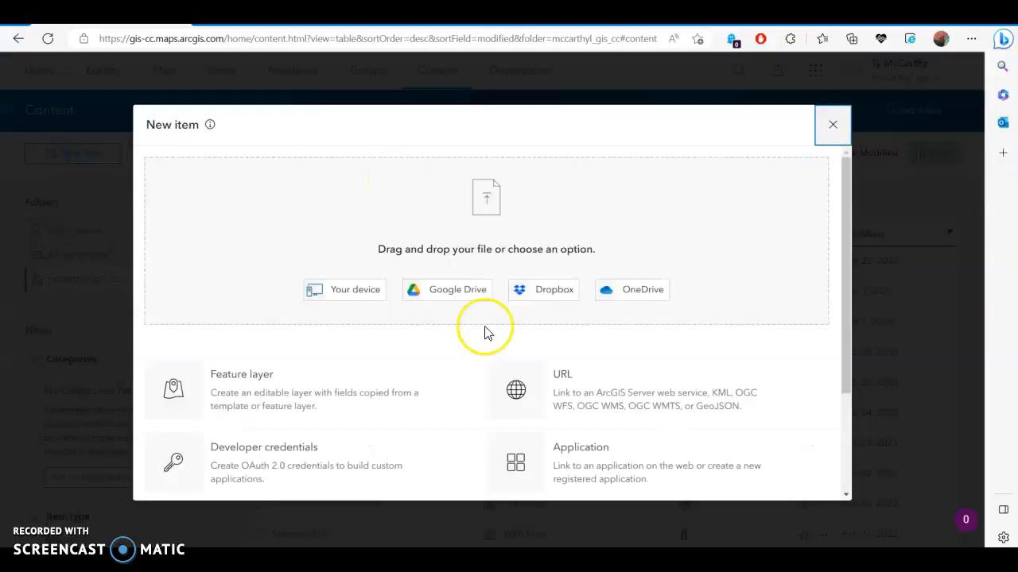
mouse_move(665, 315)
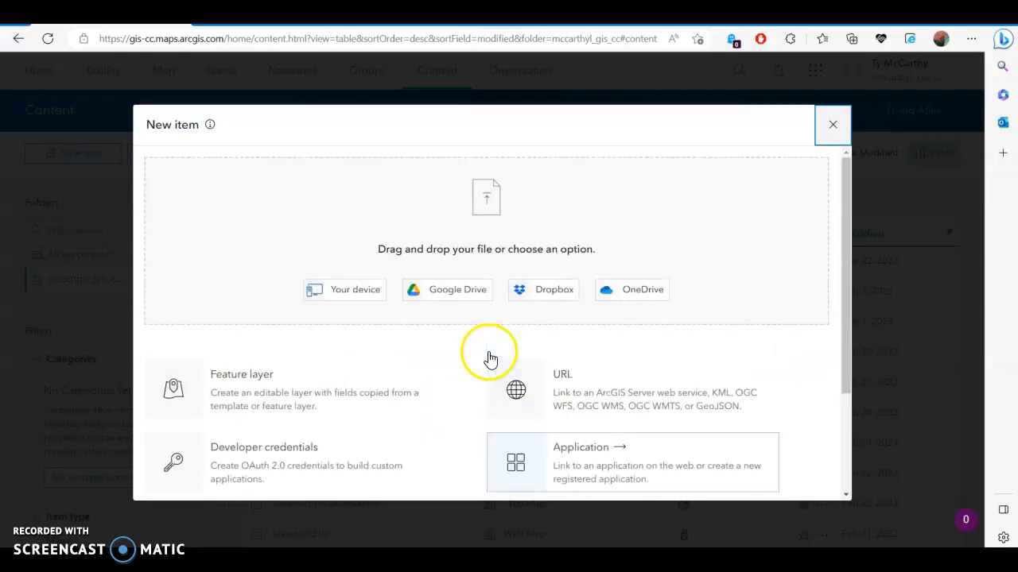
scroll(down, 3)
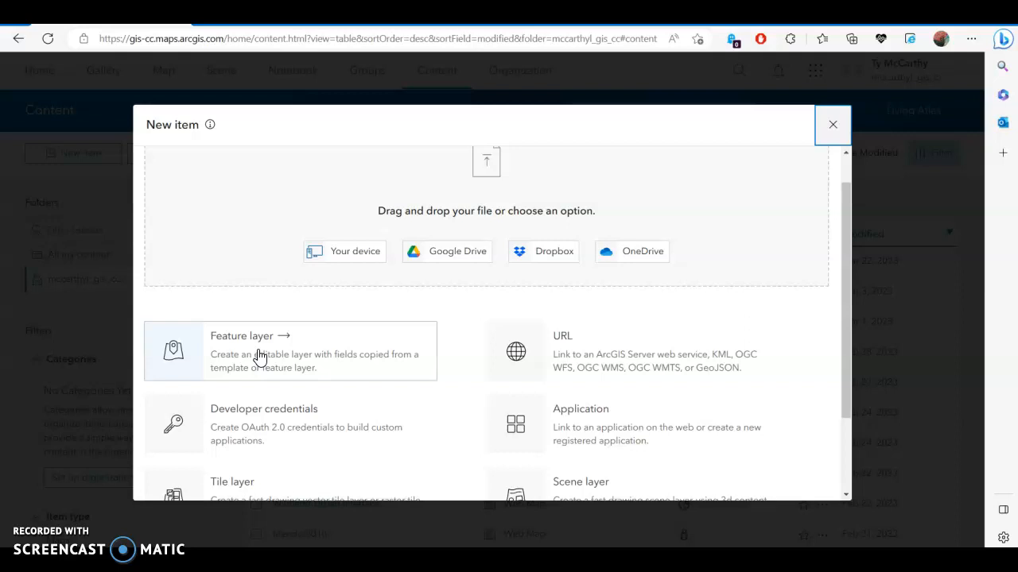
click(241, 335)
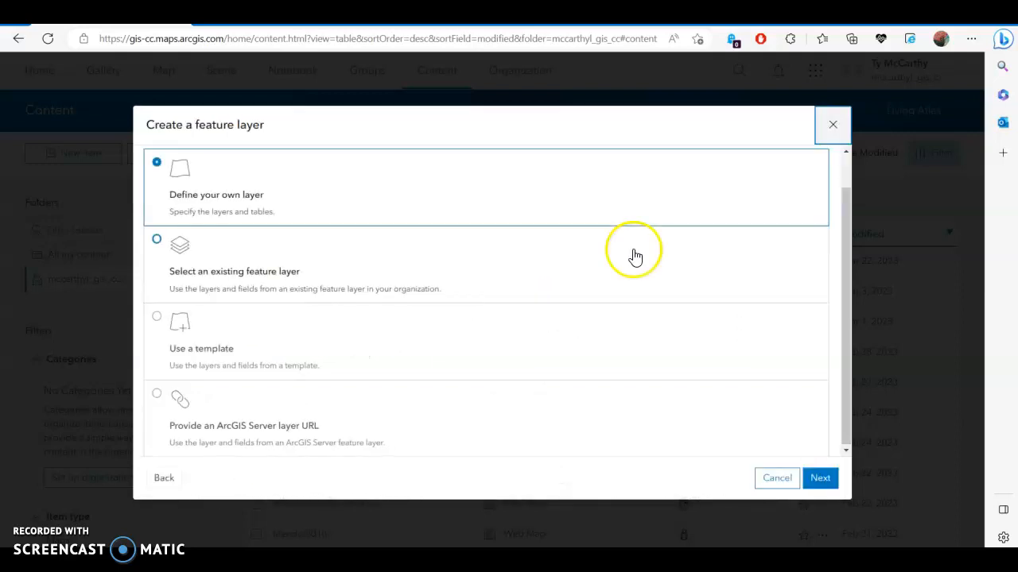
mouse_move(213, 195)
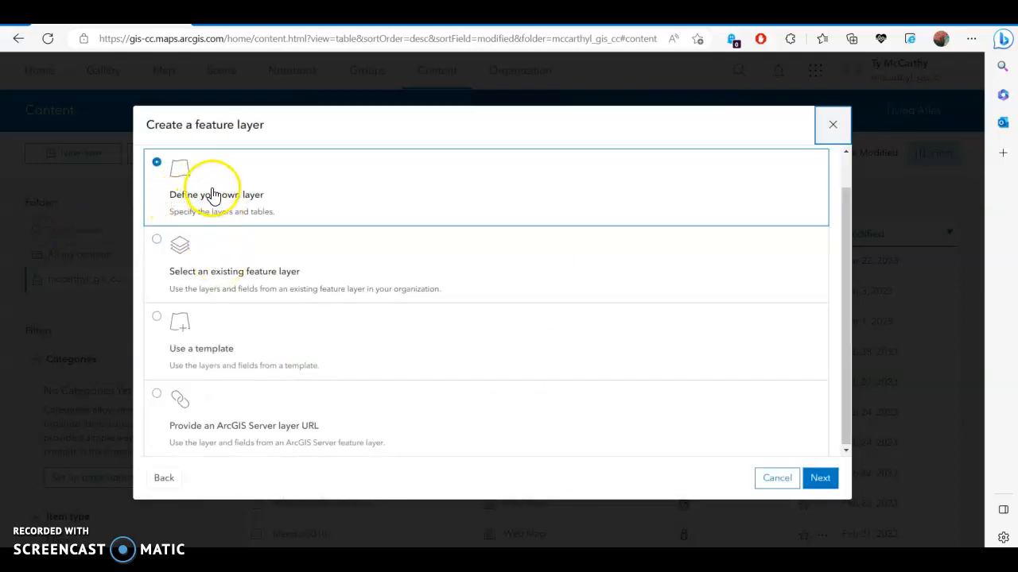
mouse_move(221, 215)
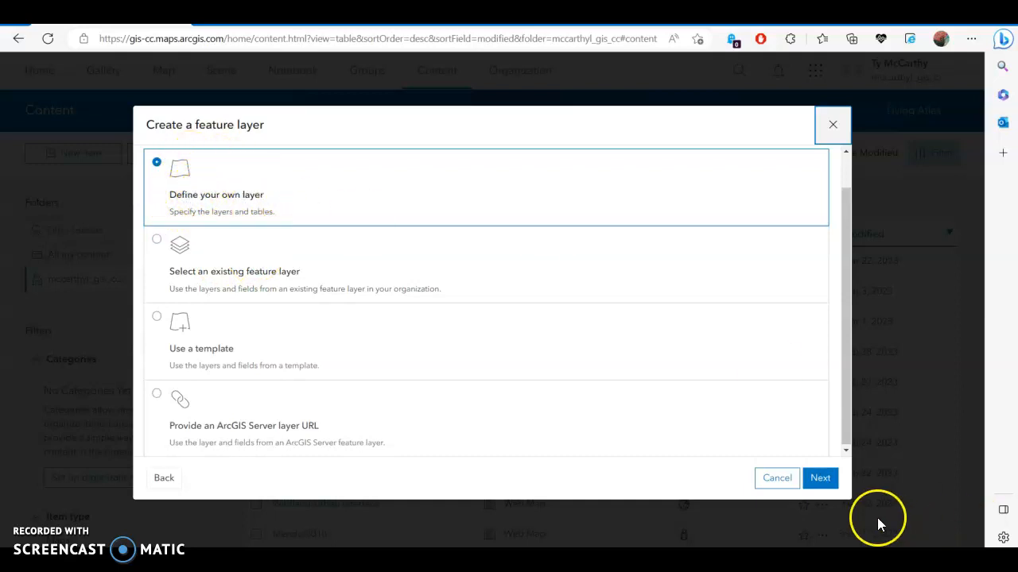
- Define my own layer named 'Recycling Cans' as a Point layer with GPS metadata fields on
click(820, 477)
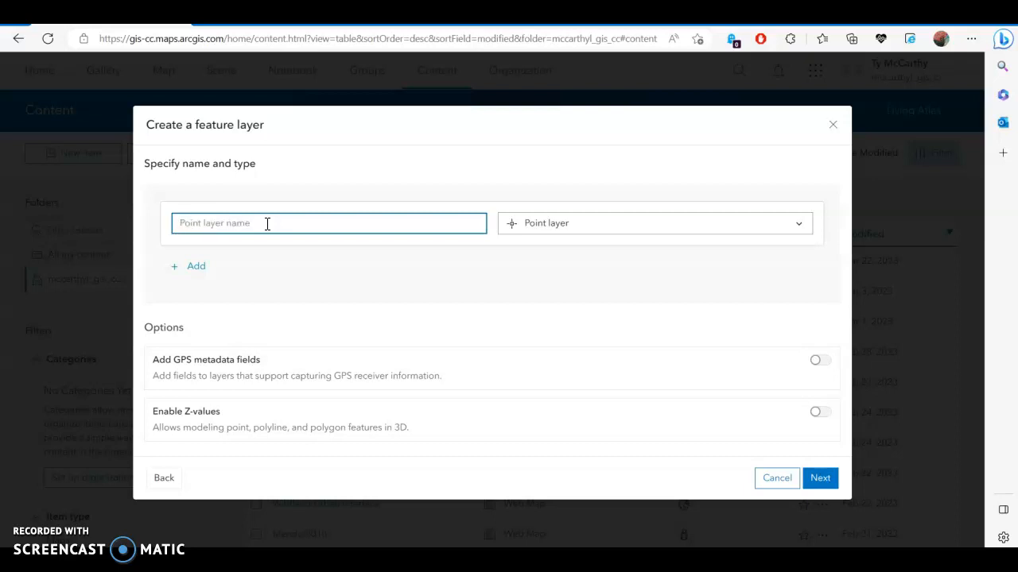
text(Recycling Ca)
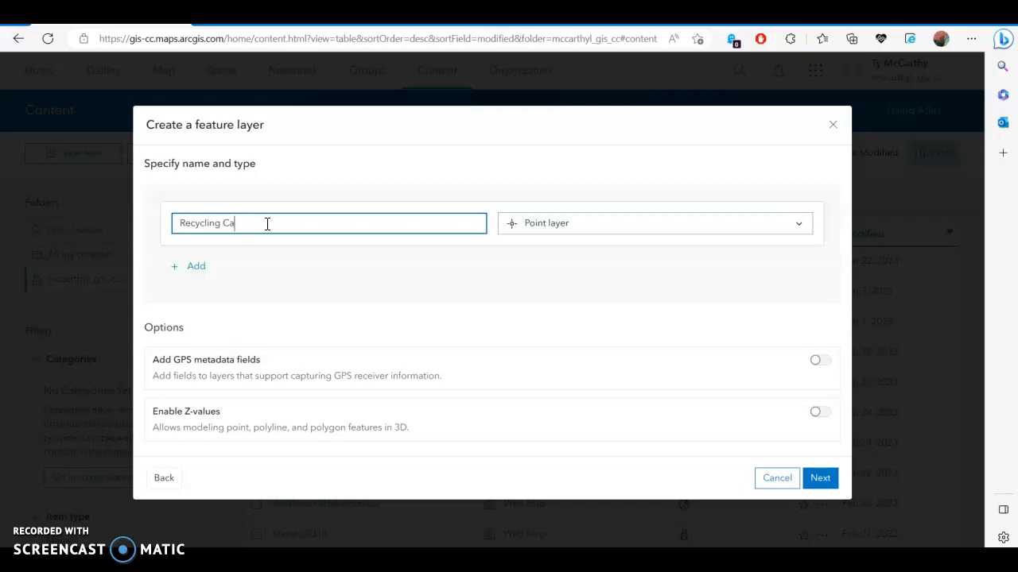
text(ns)
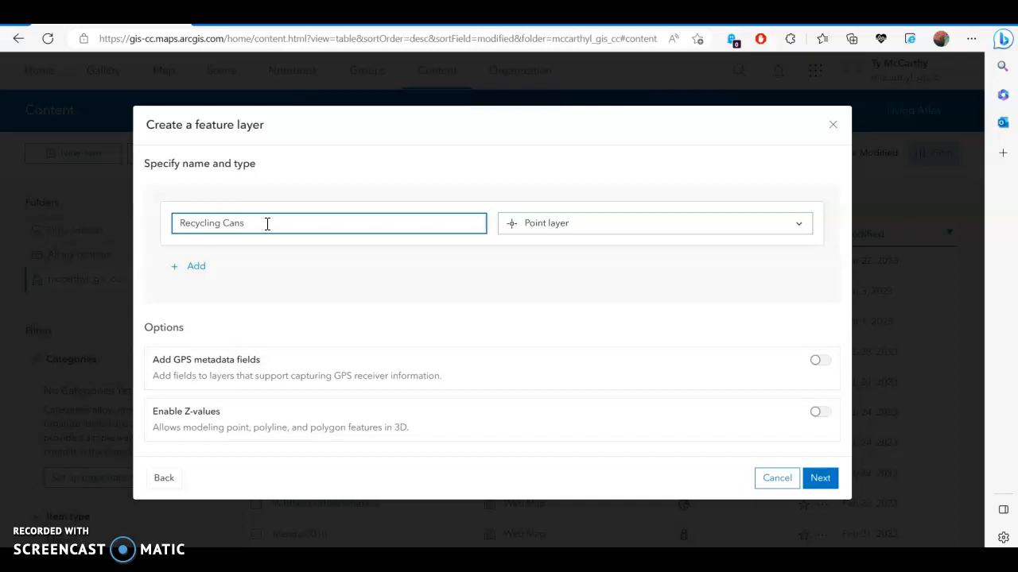
click(654, 223)
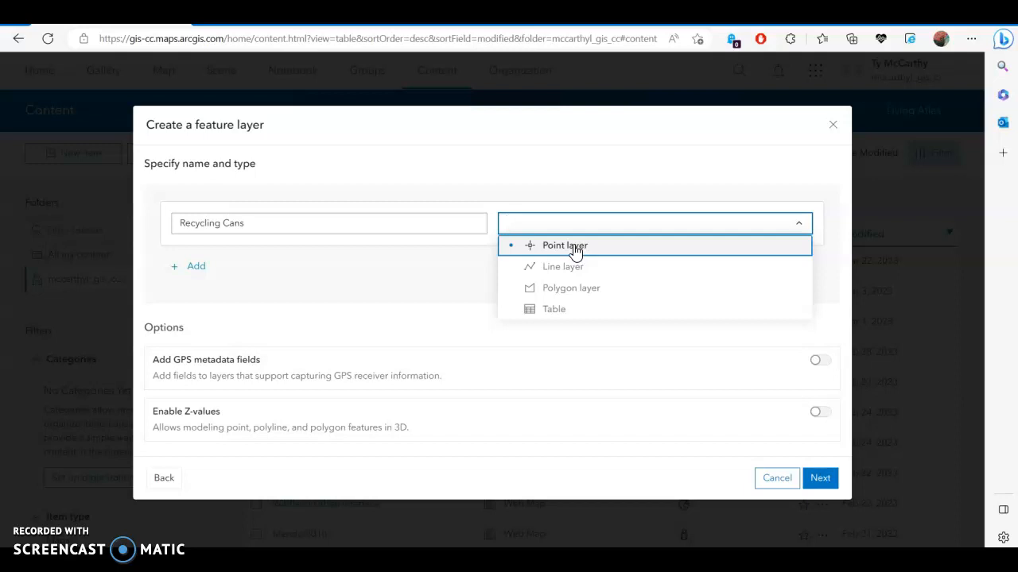
mouse_move(563, 267)
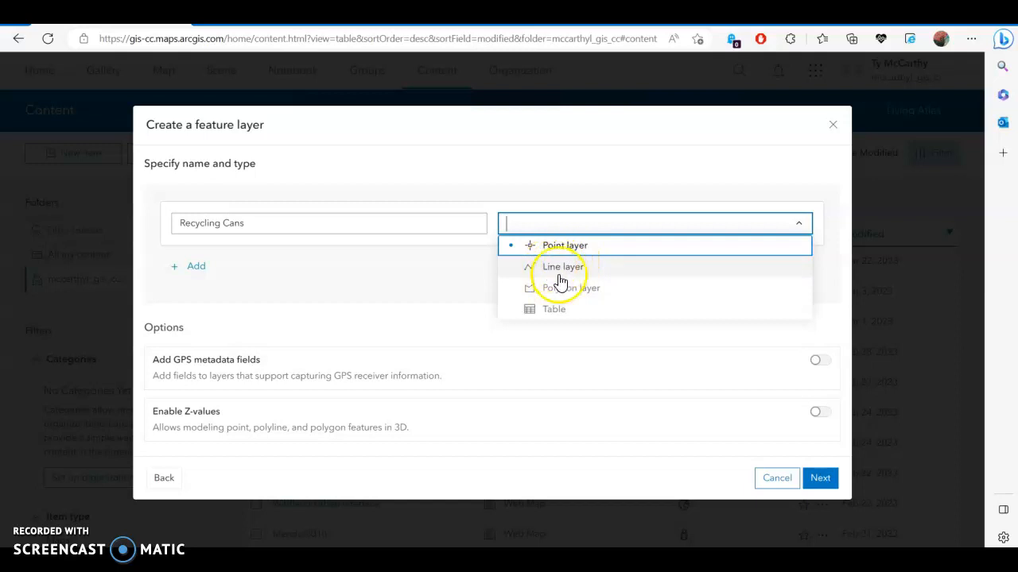
mouse_move(560, 292)
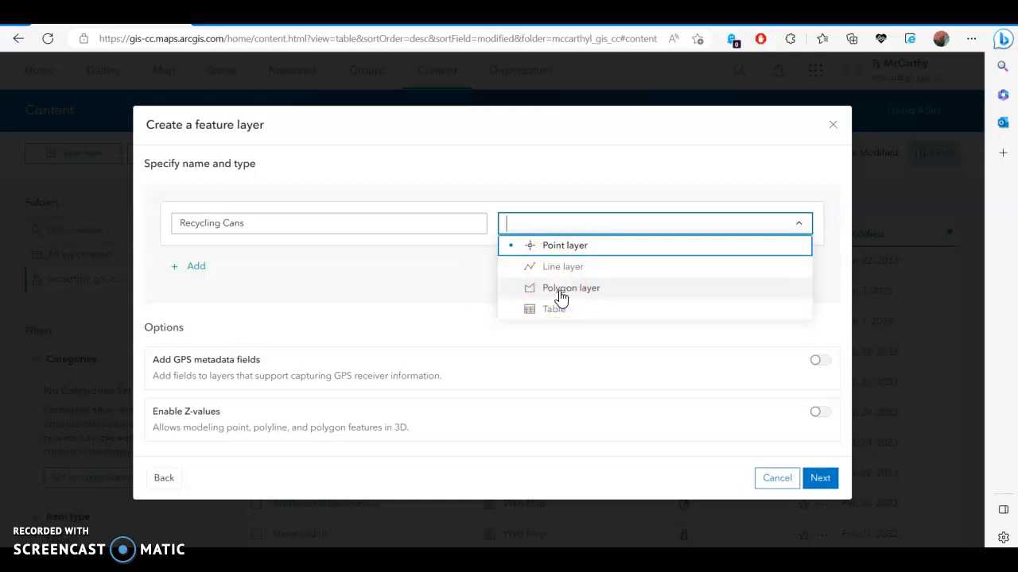
click(563, 248)
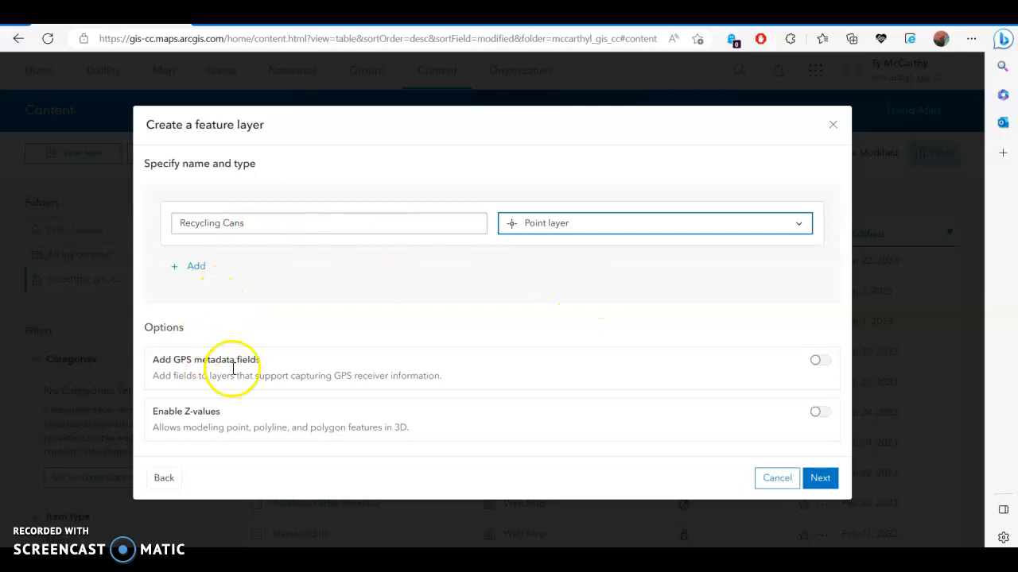
click(821, 360)
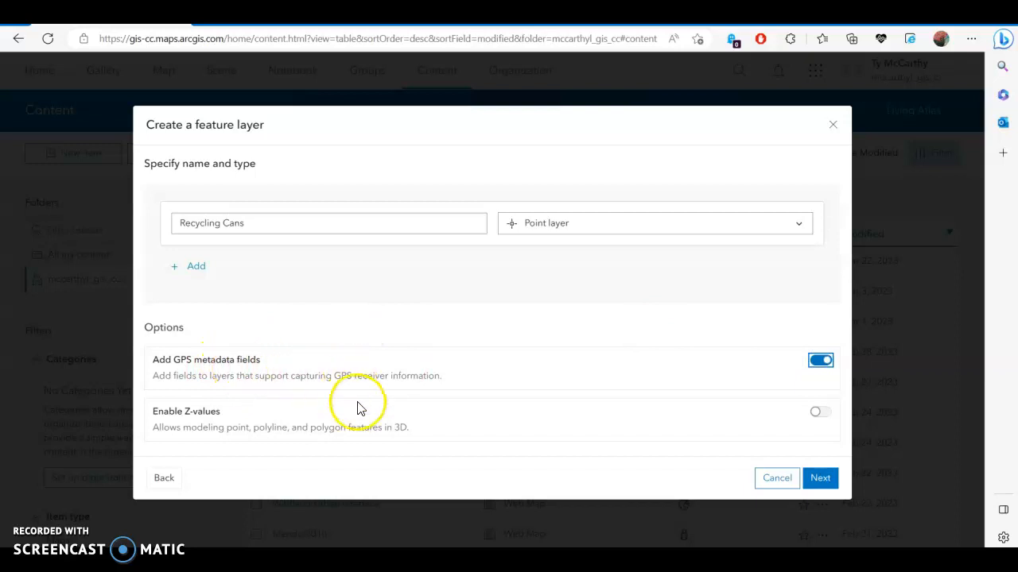
mouse_move(379, 426)
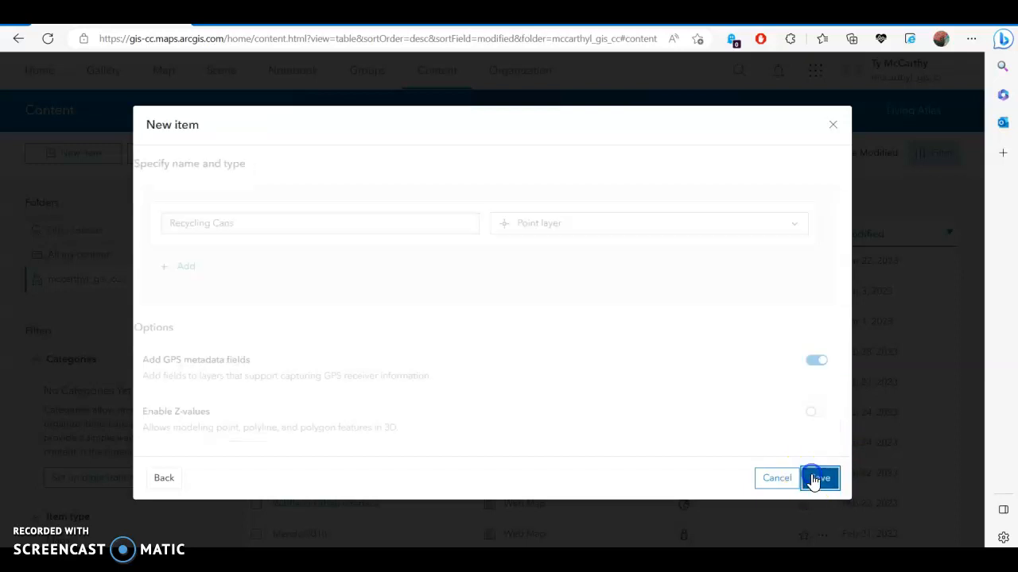
- Keep the current folder and add tags recycling, trash and facilities to the item
click(821, 477)
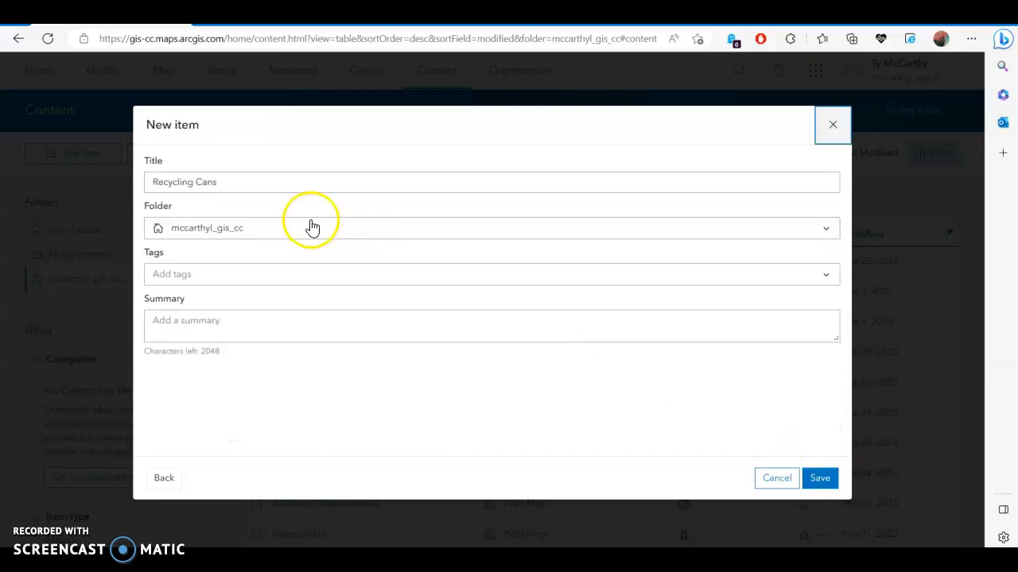
mouse_move(827, 229)
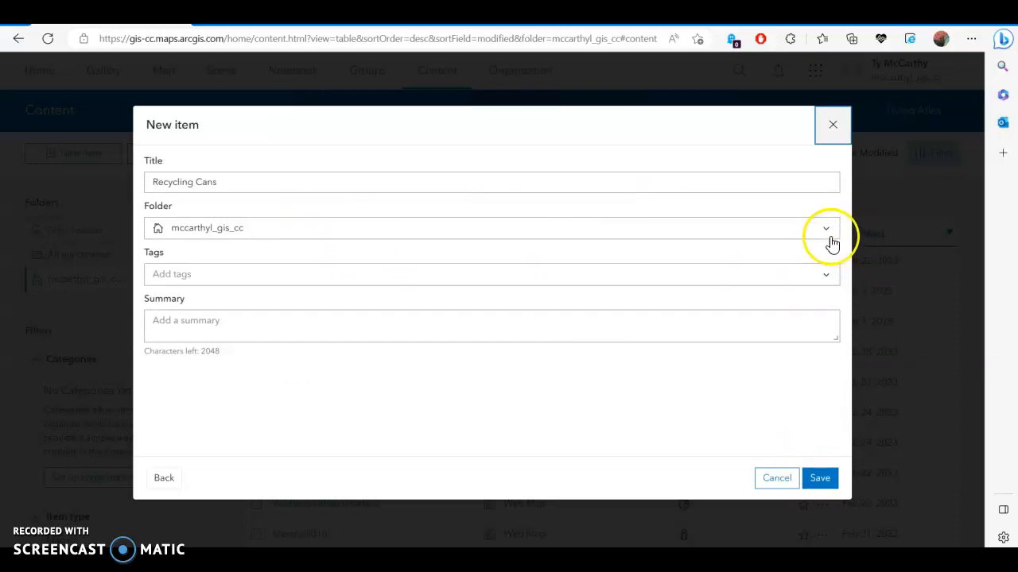
click(825, 229)
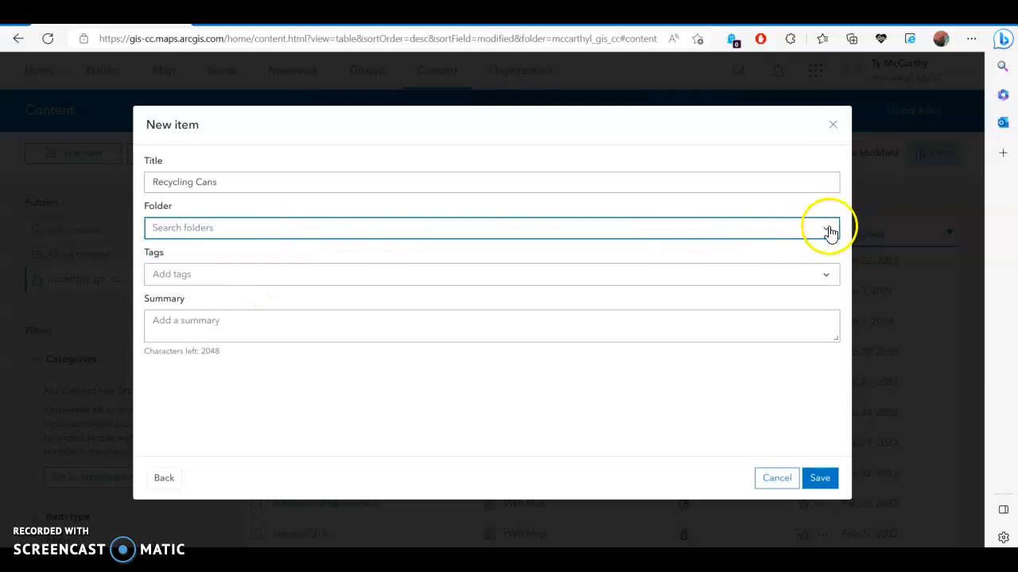
click(827, 229)
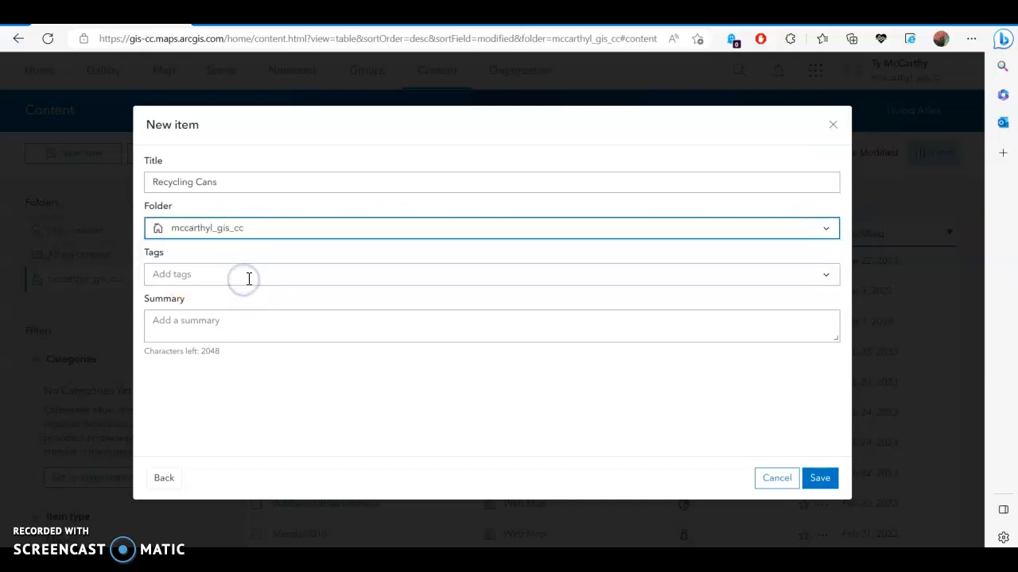
click(249, 273)
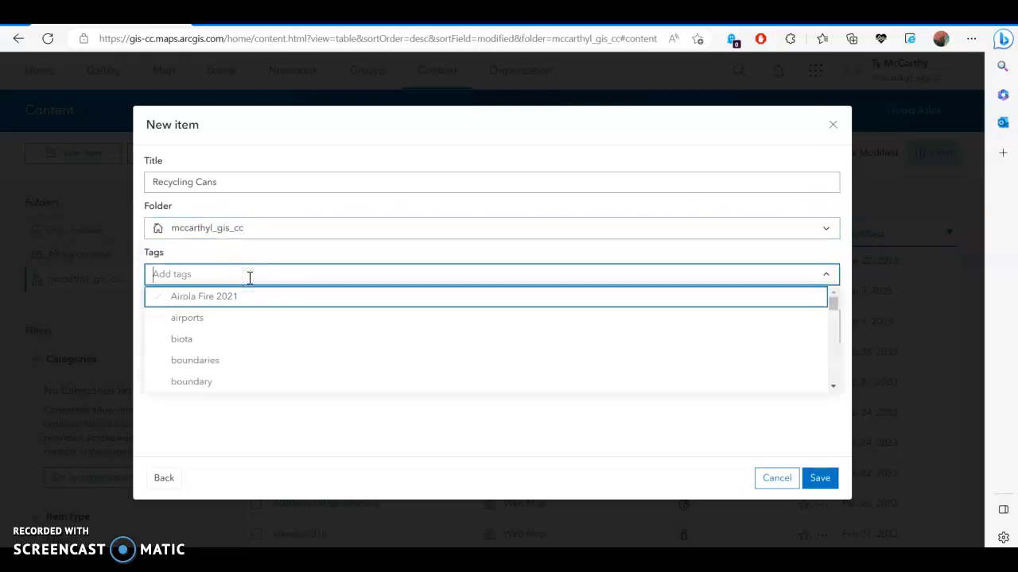
text(recycling)
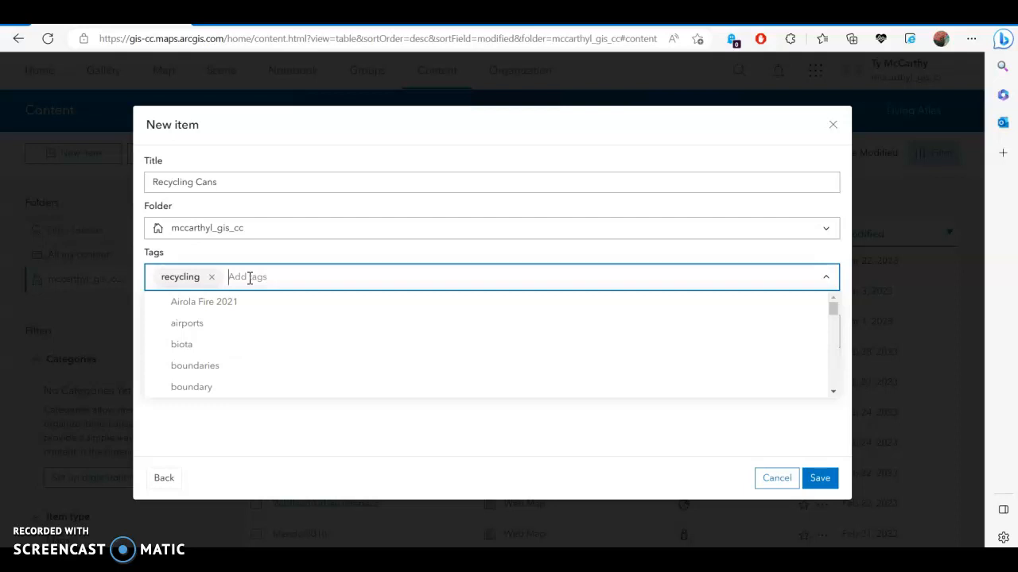
text(tra)
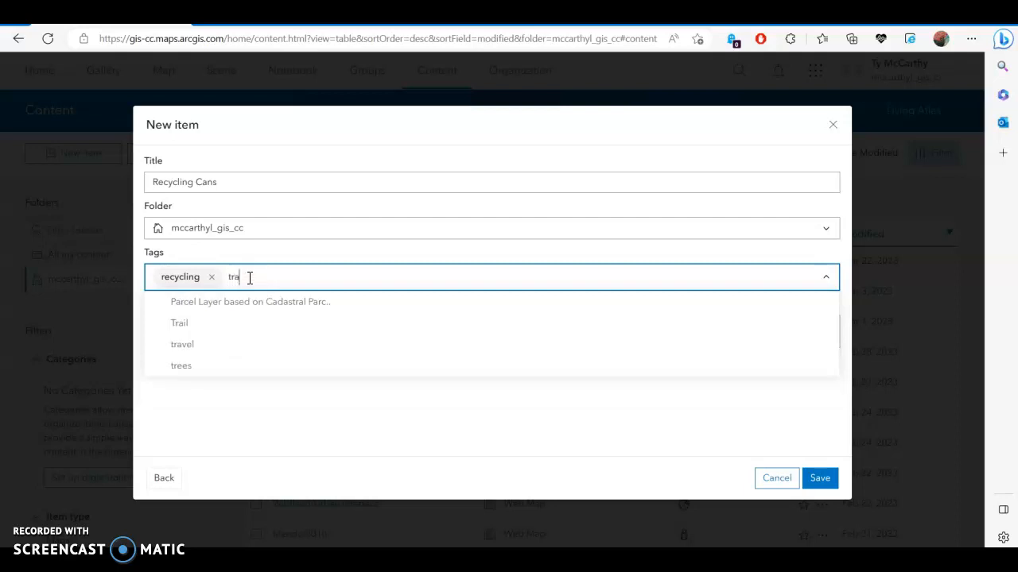
text(trash)
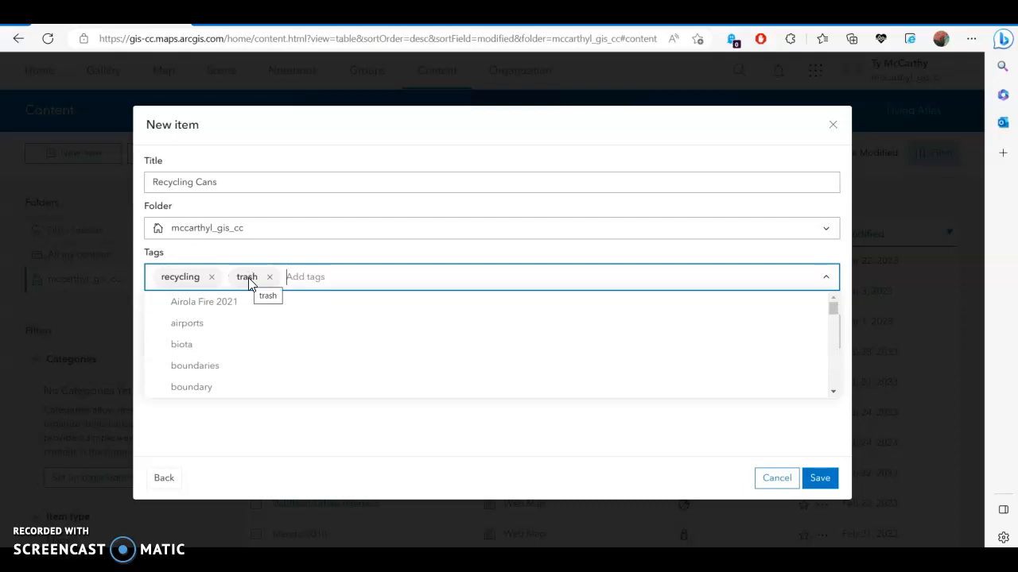
text(f)
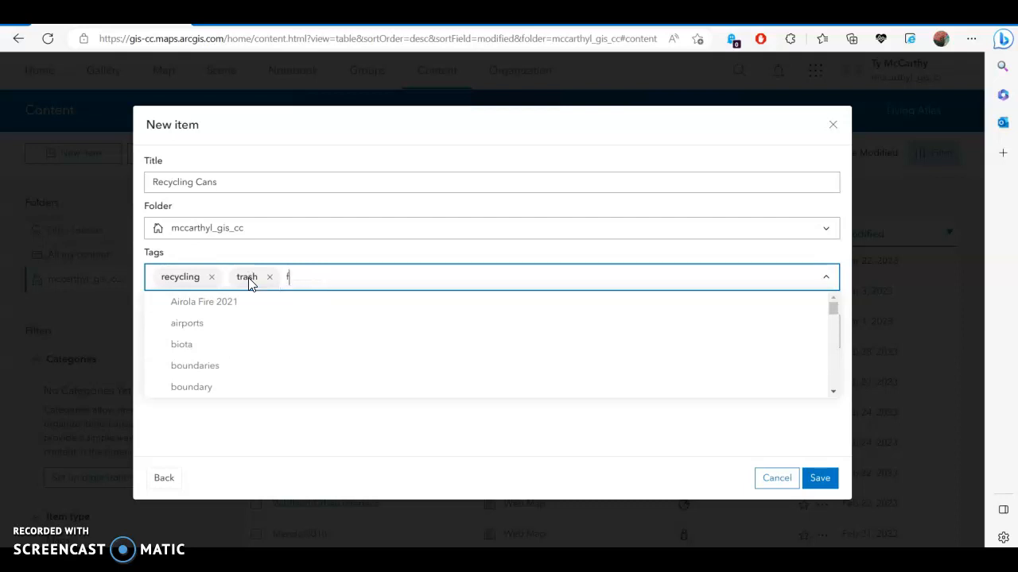
text(acilities)
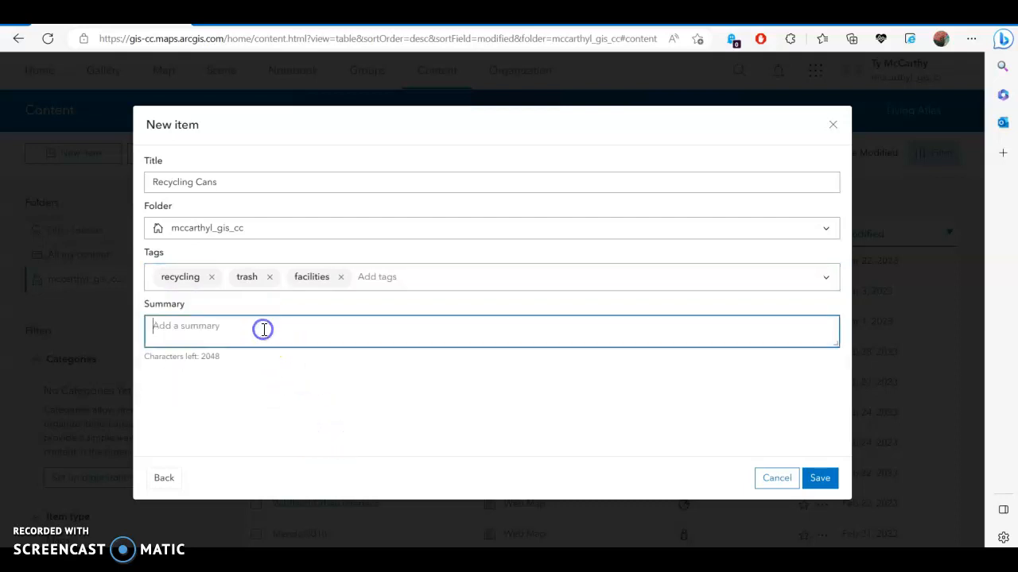
- Write the summary 'This layer represents all recycling receptacles on columbia campus.'
click(264, 329)
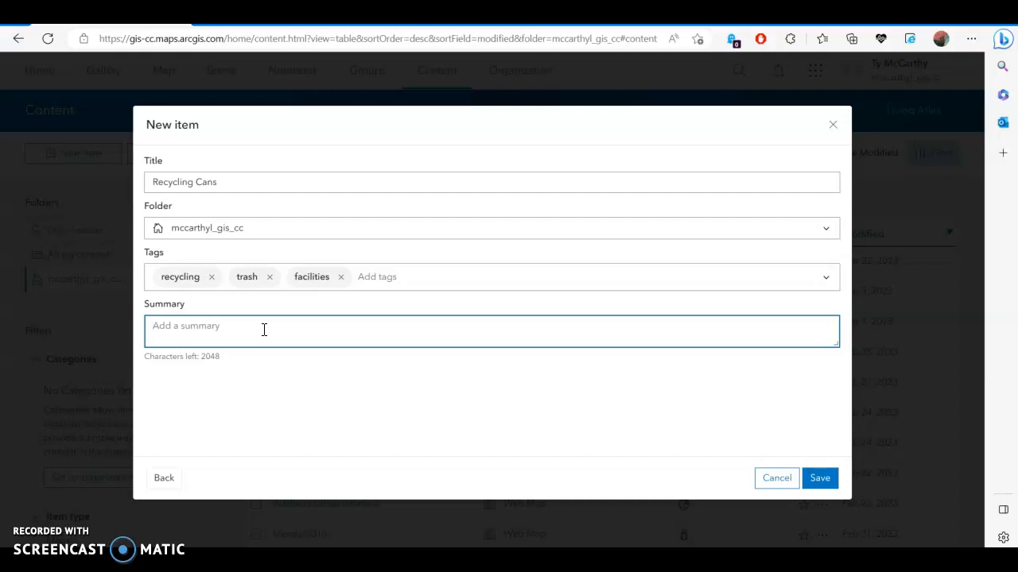
text(This)
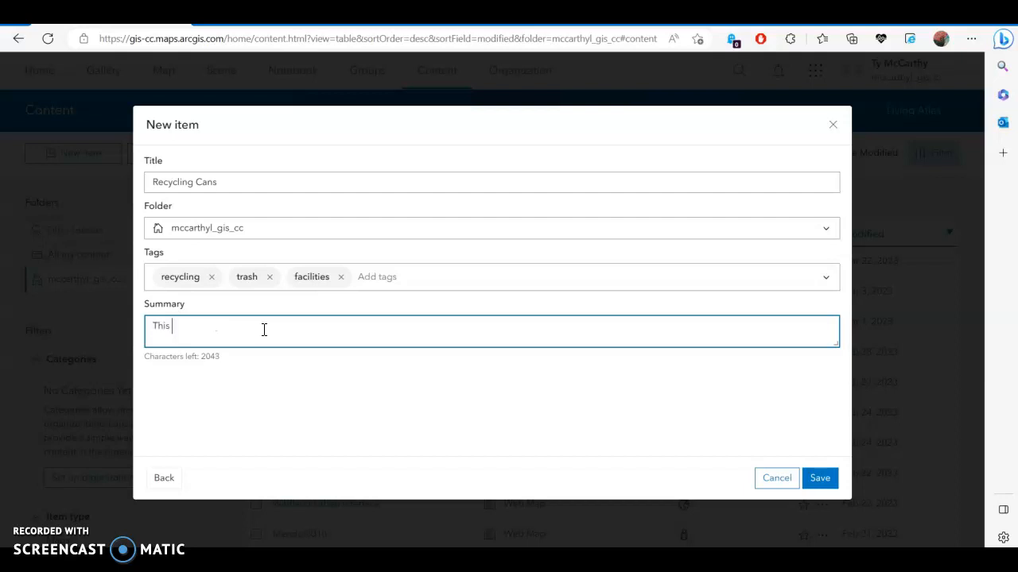
text(layer represents)
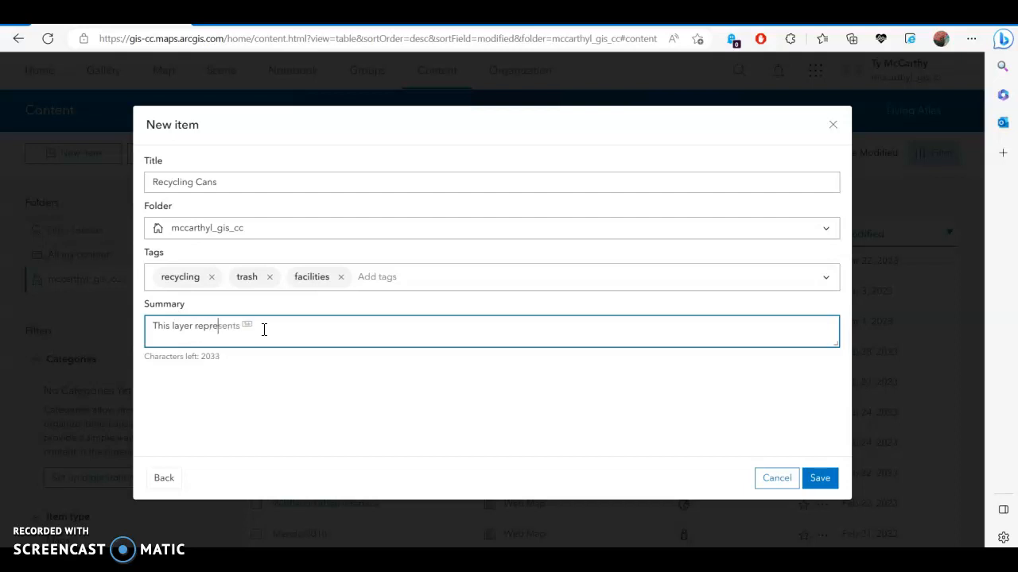
text(a)
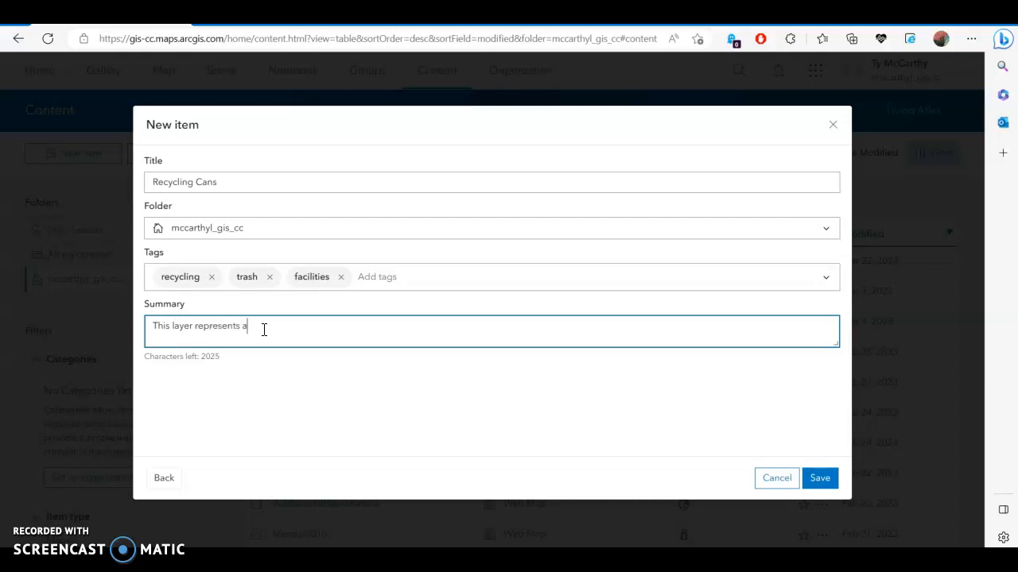
text(ll re)
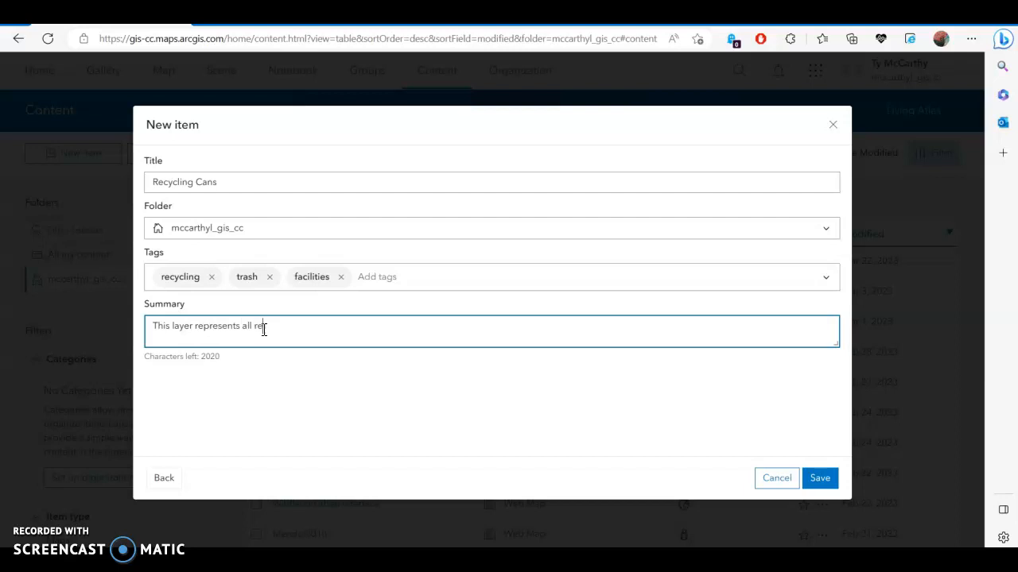
text(cycling r)
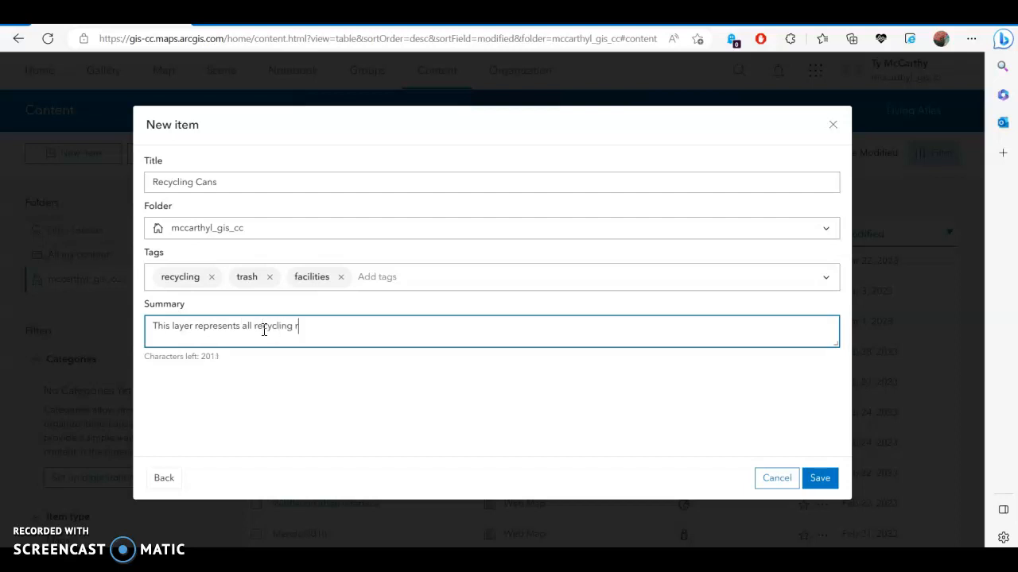
text(eceptacles)
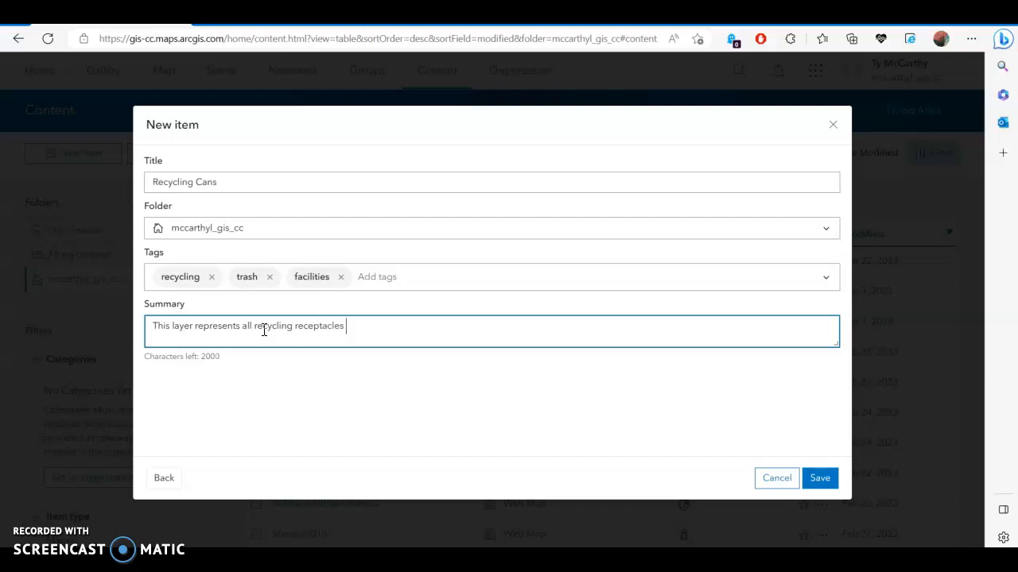
text(on columbia c)
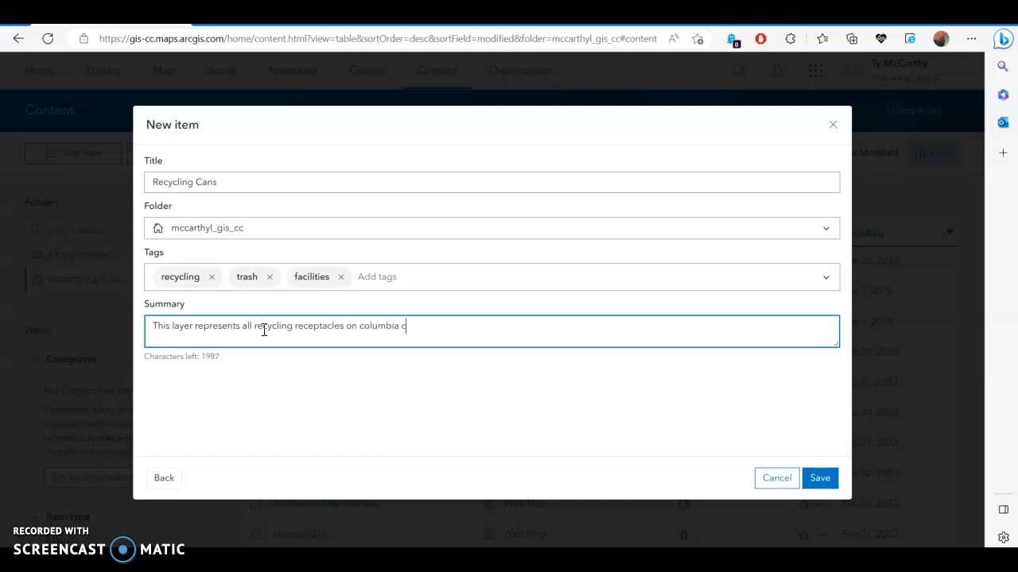
text(ampus.)
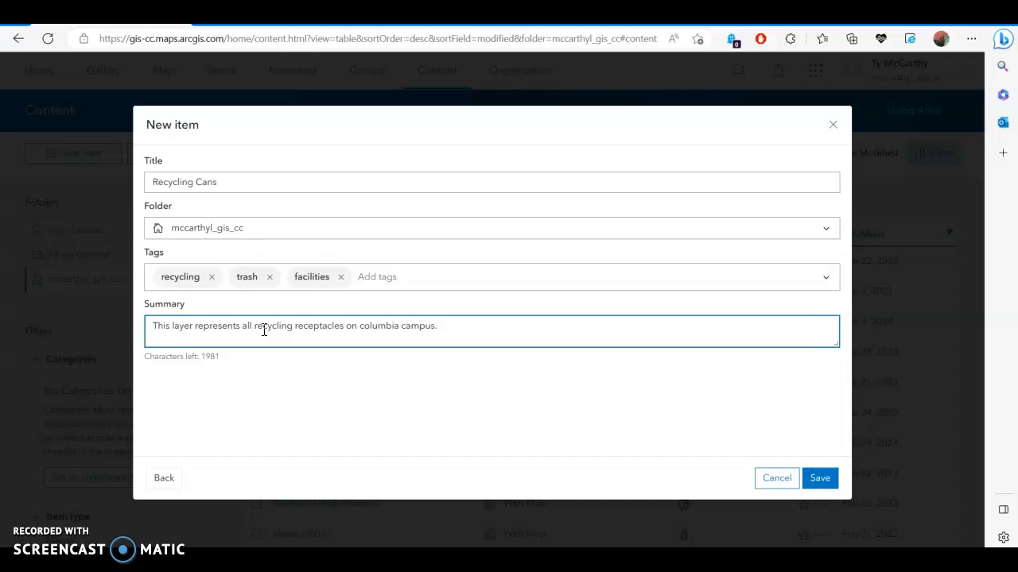
- Save the new item so the Recycling Cans hosted feature layer is created
click(818, 477)
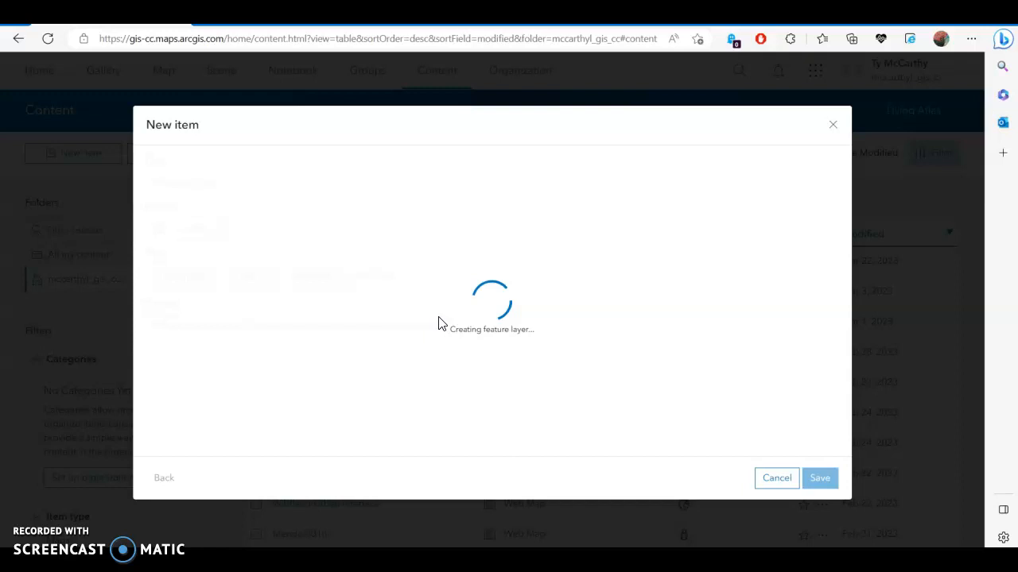
mouse_move(654, 353)
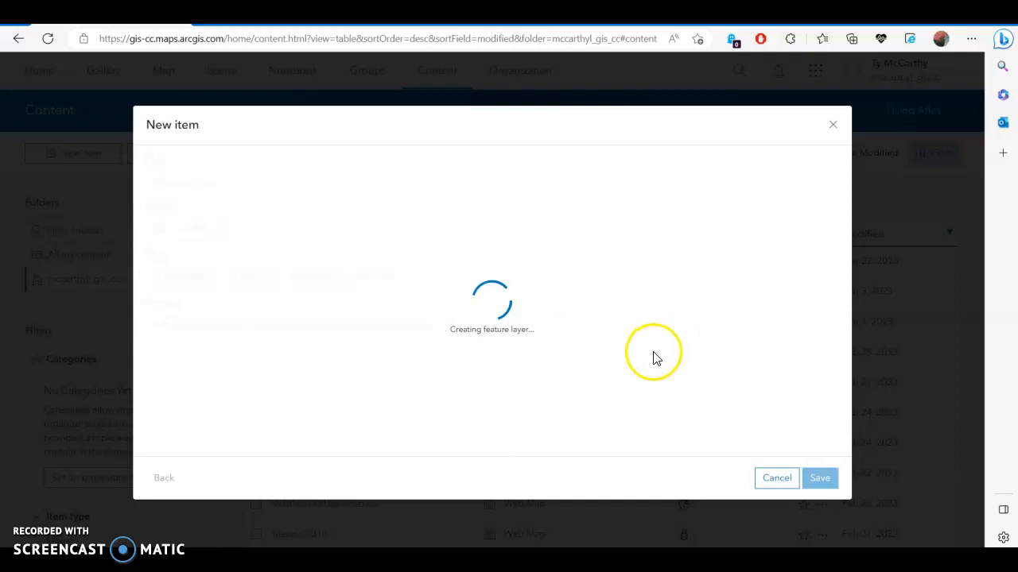
mouse_move(620, 348)
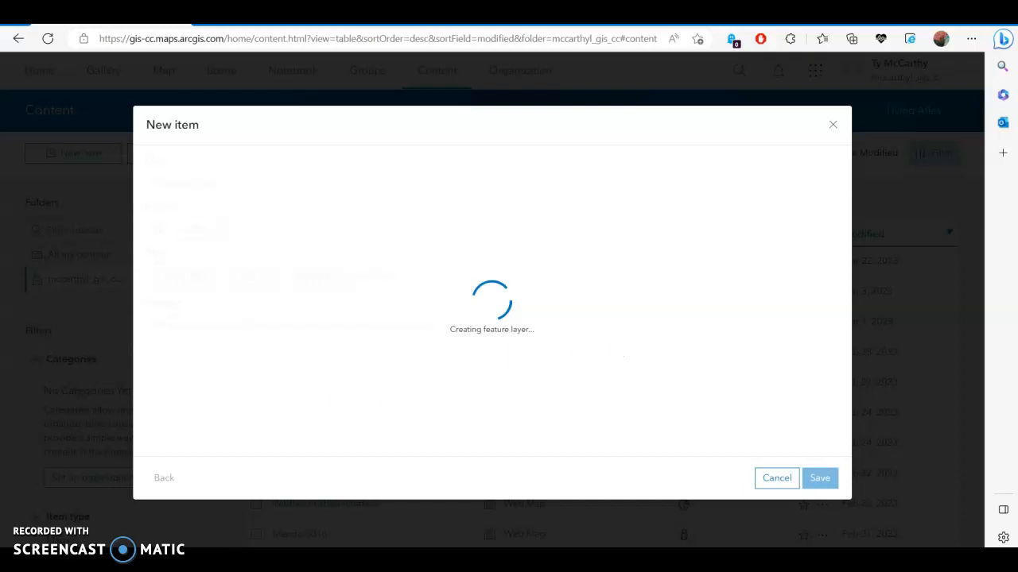
click(819, 477)
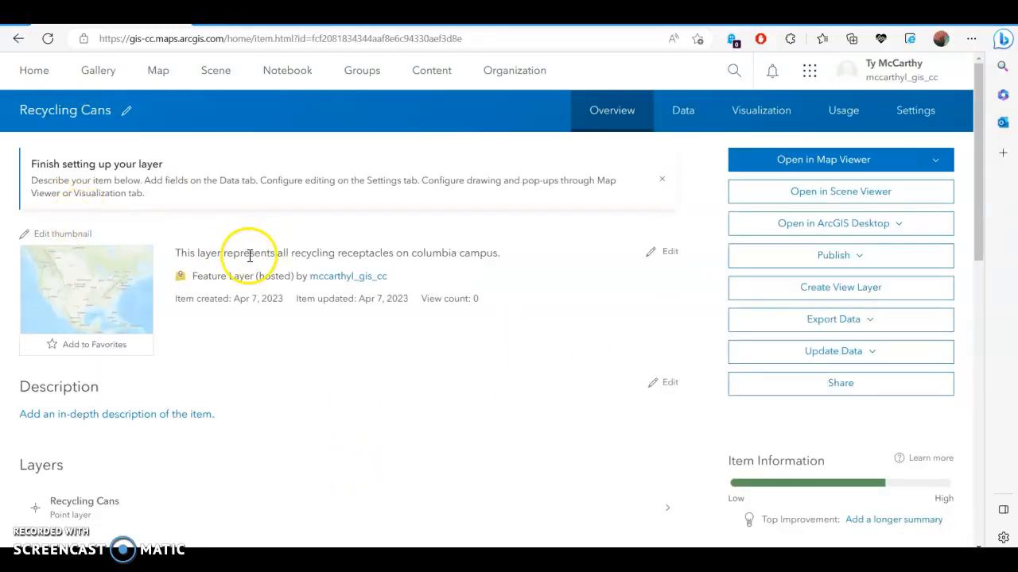
mouse_move(175, 184)
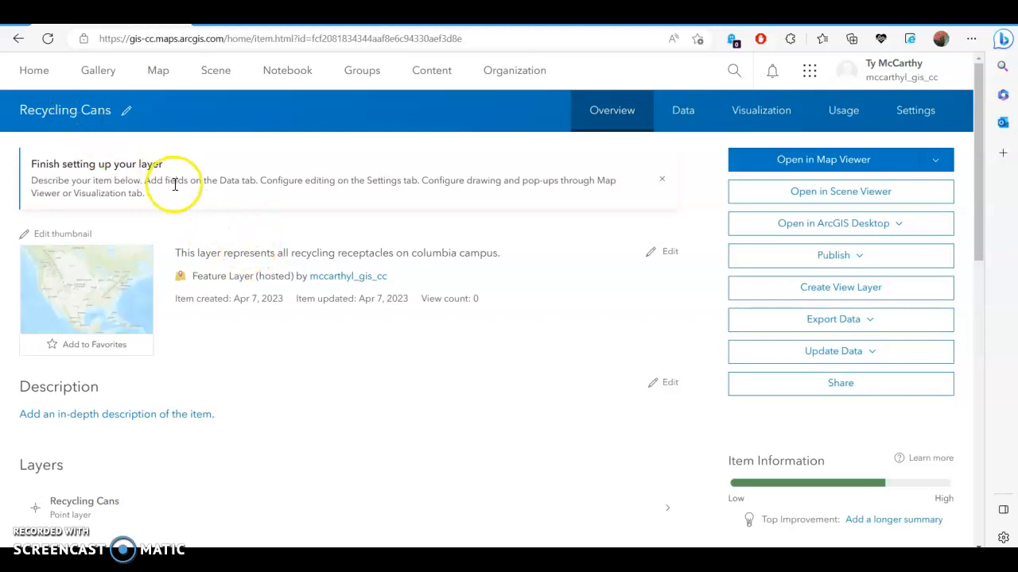
mouse_move(420, 351)
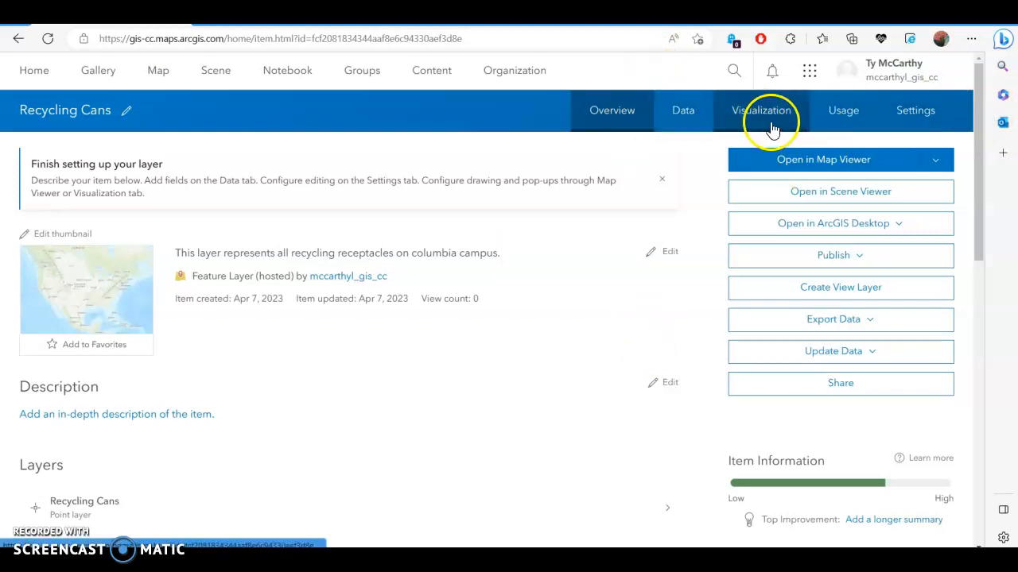
- Switch the Recycling Cans item to its Visualization view with the legend
click(760, 110)
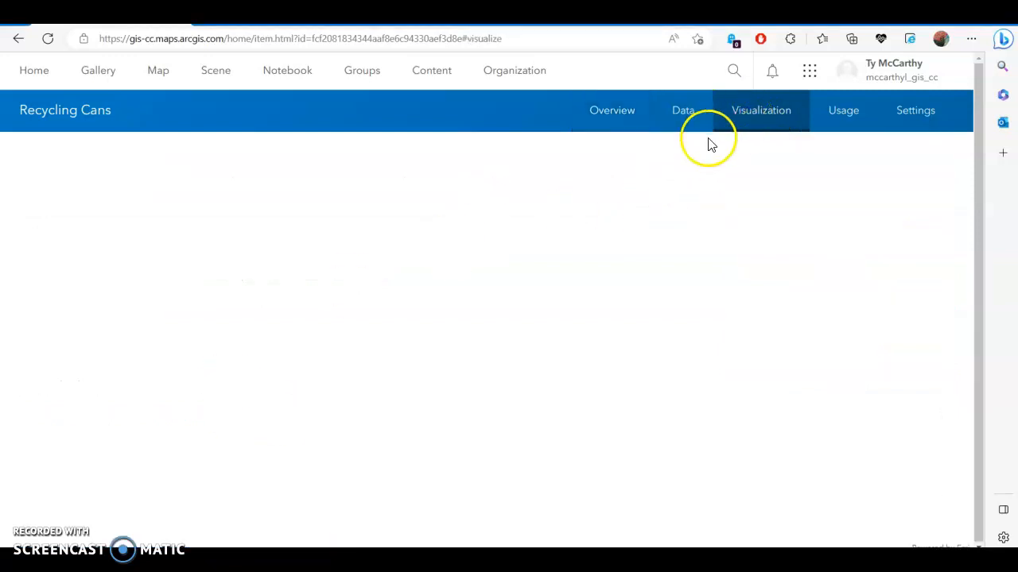
click(760, 110)
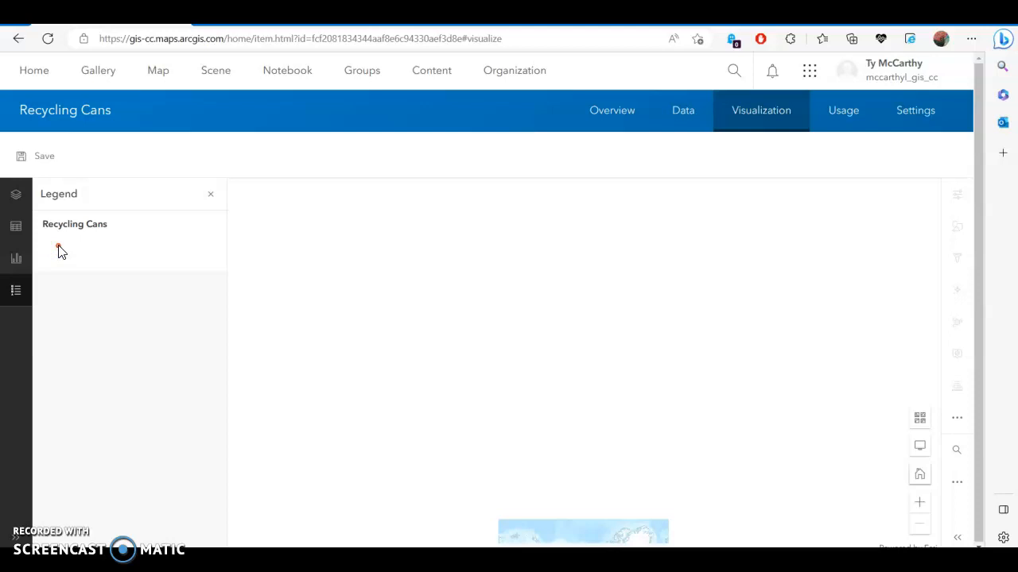
mouse_move(62, 251)
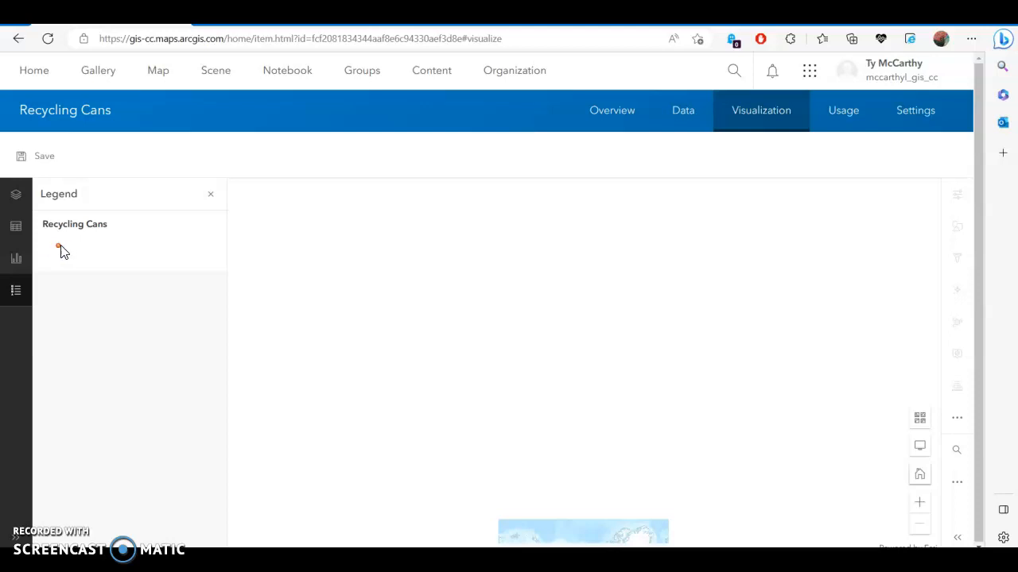
- Adjust the Recycling Cans single-symbol point style via the symbol category picker and confirm it
click(16, 194)
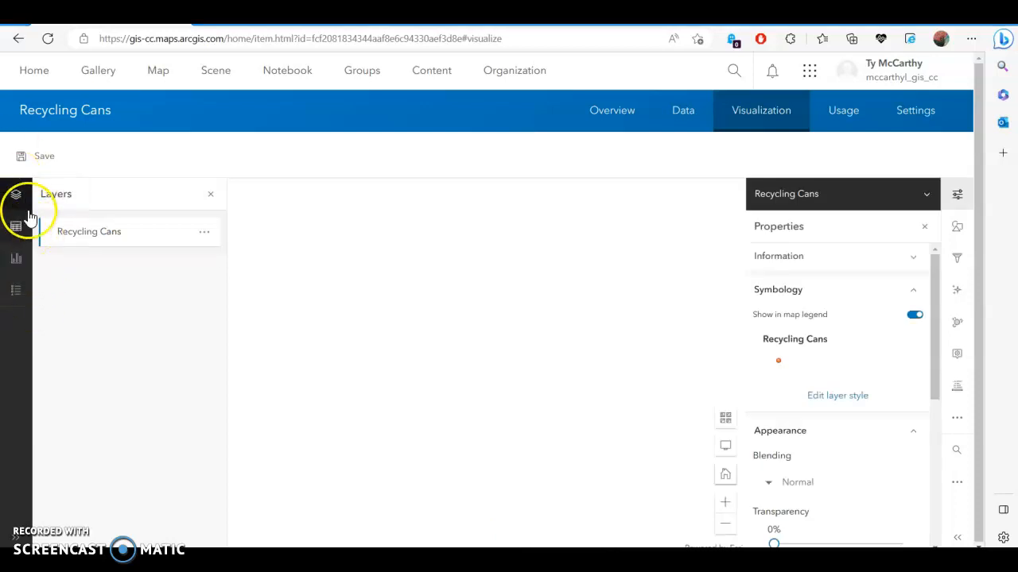
click(16, 194)
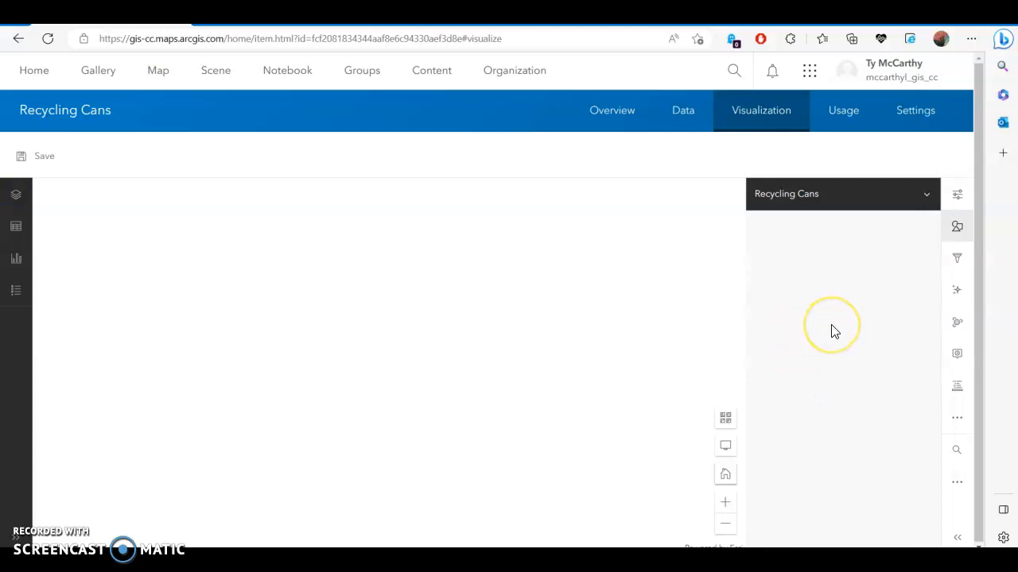
click(957, 226)
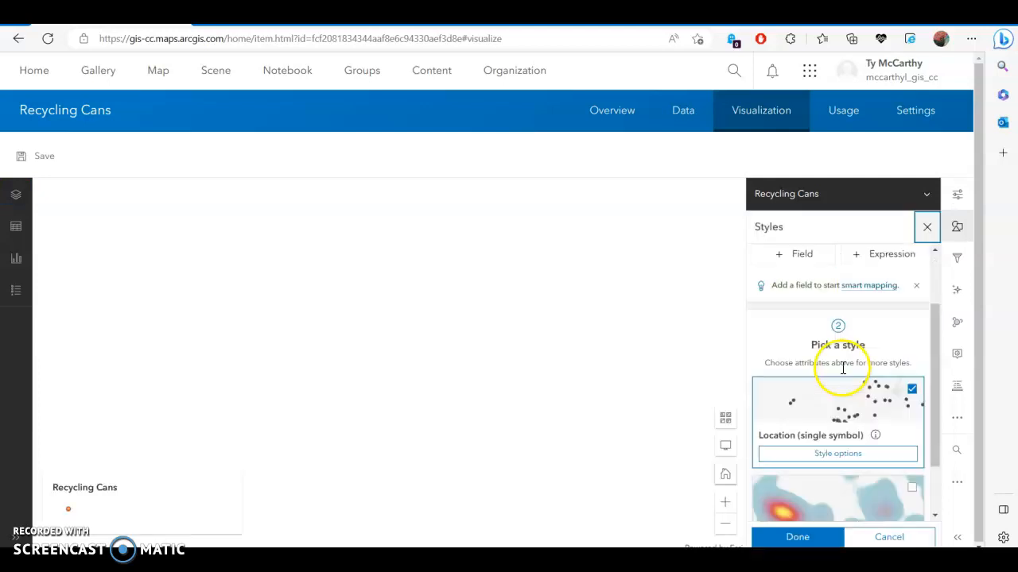
click(837, 453)
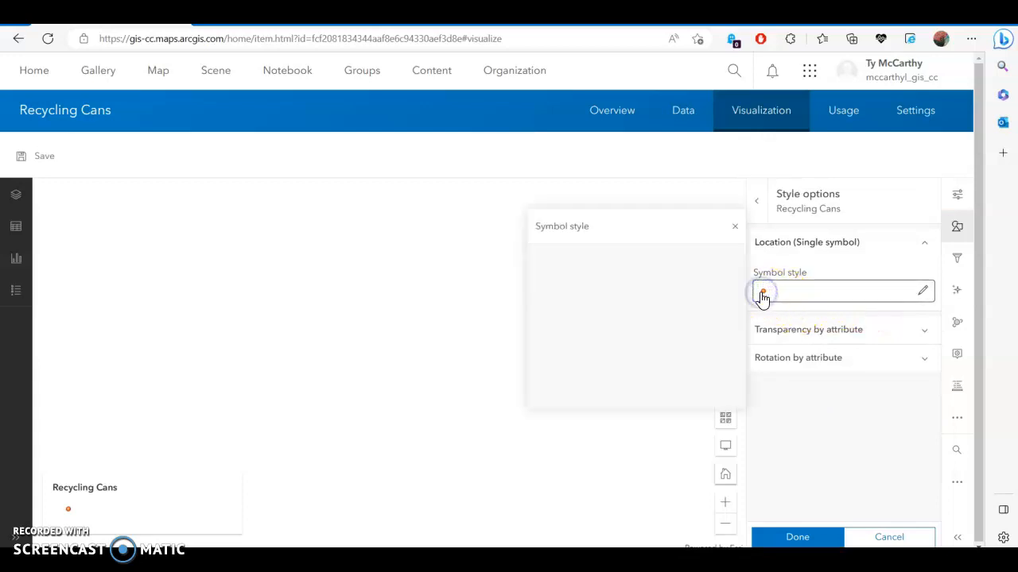
click(761, 291)
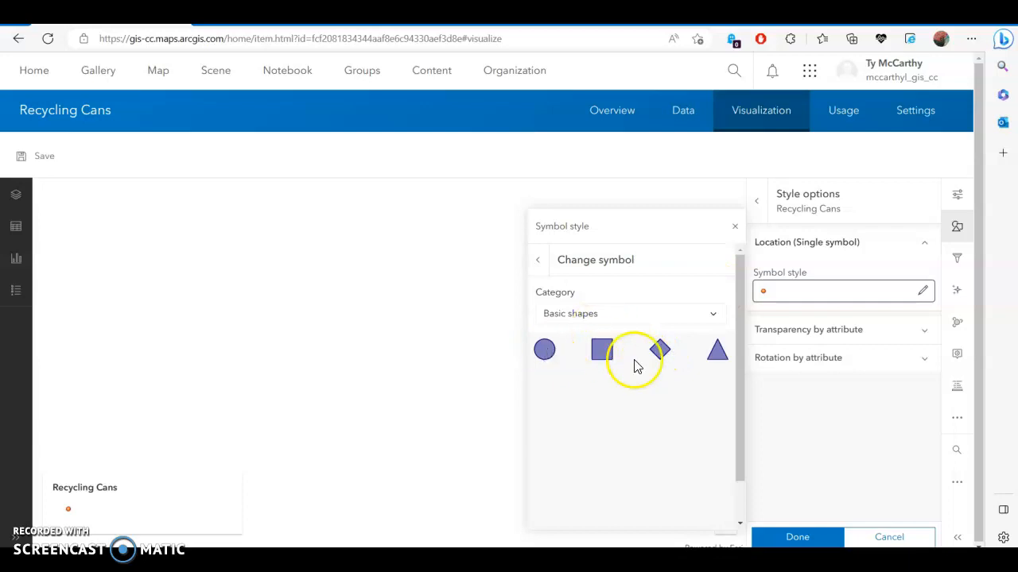
click(628, 313)
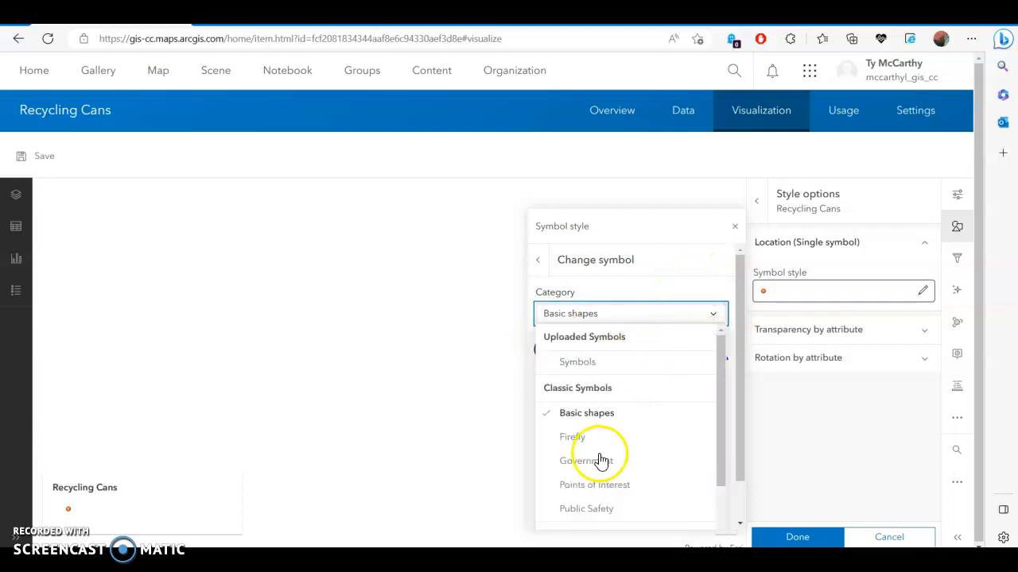
click(572, 436)
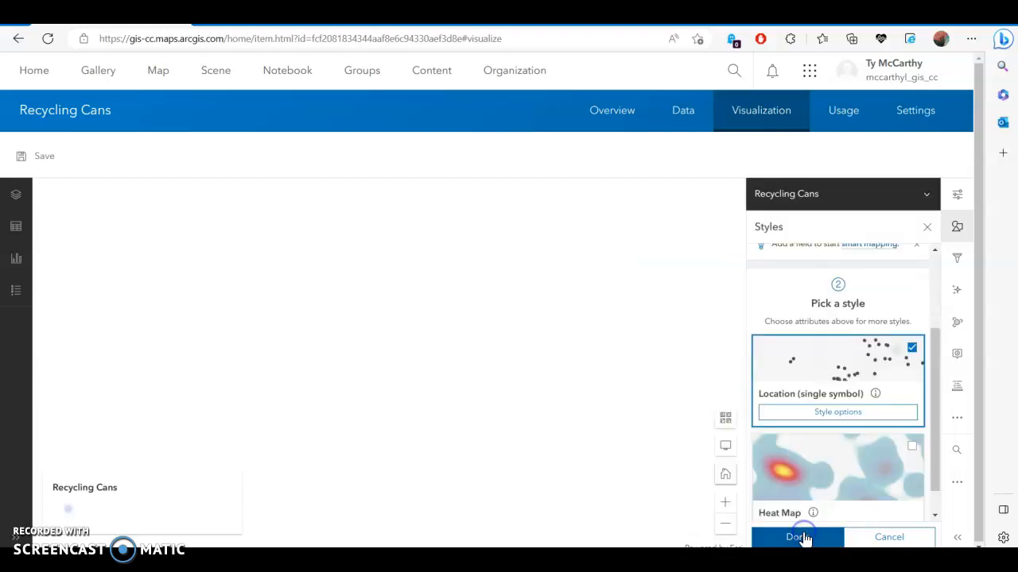
click(795, 538)
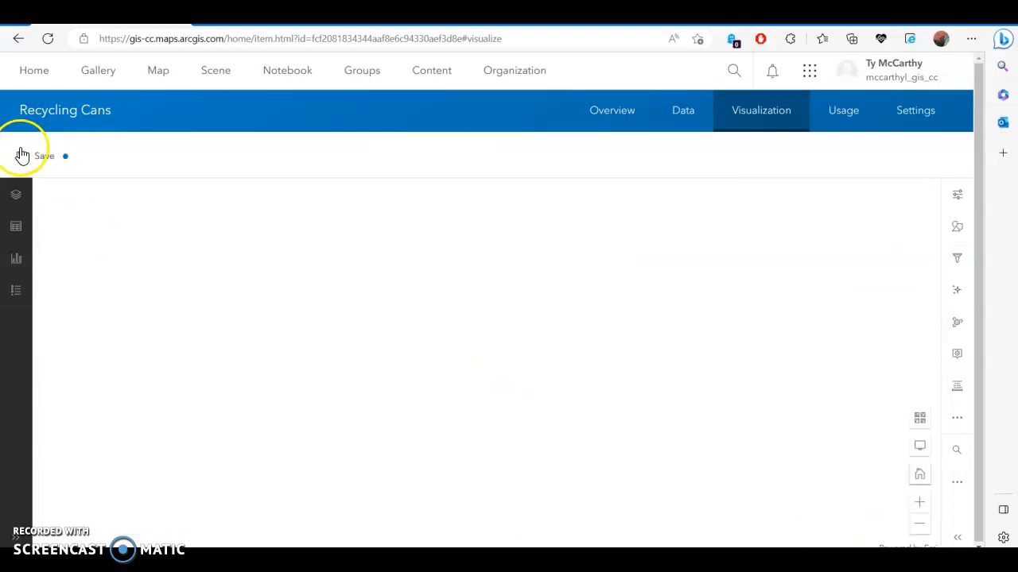
- Save the layer's visualization settings
click(42, 156)
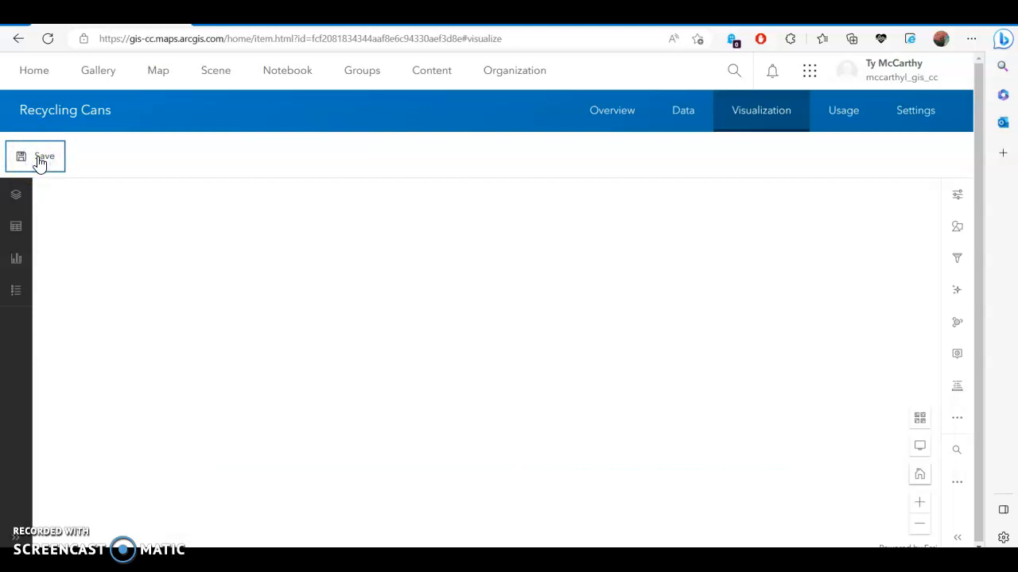
click(35, 157)
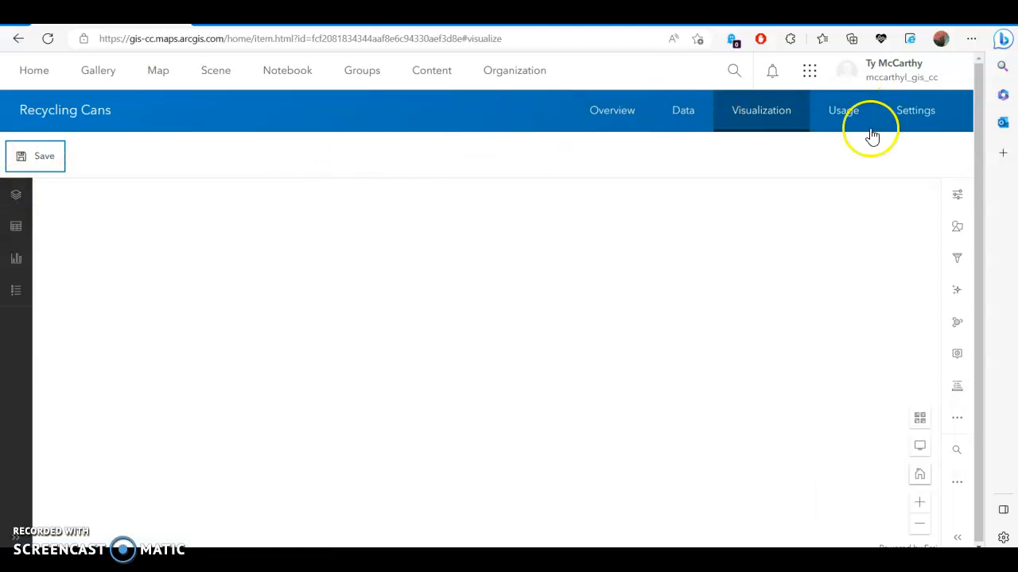
- In Settings, enable editing with tracking of changes and editors, save, and dismiss the notice
click(916, 110)
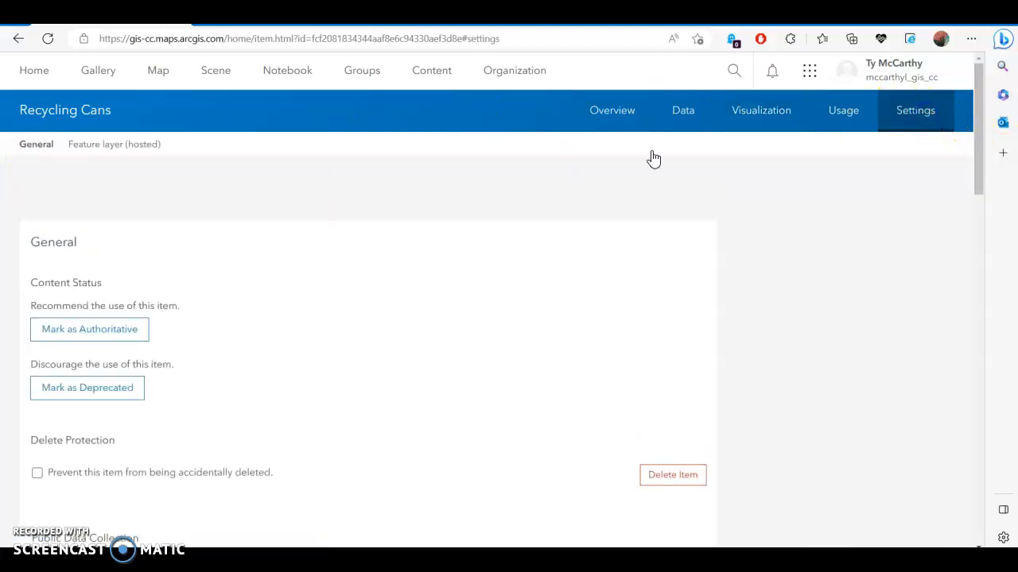
mouse_move(875, 145)
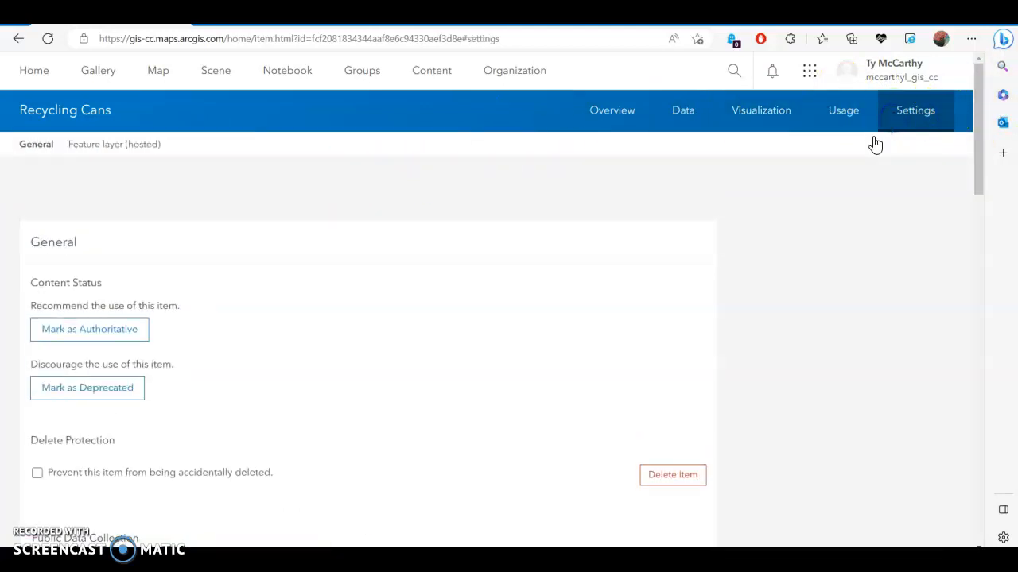
mouse_move(807, 353)
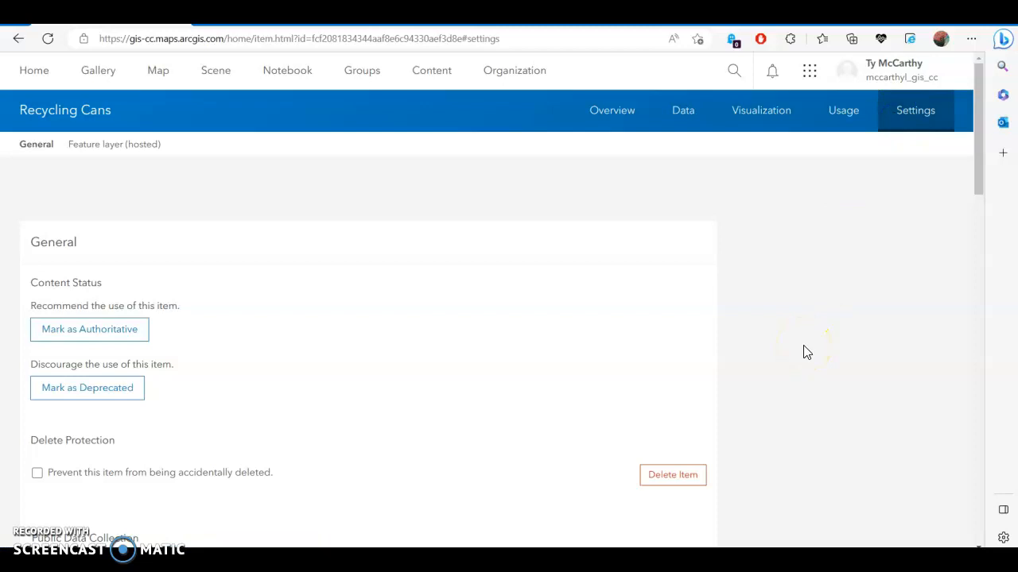
scroll(down, 3)
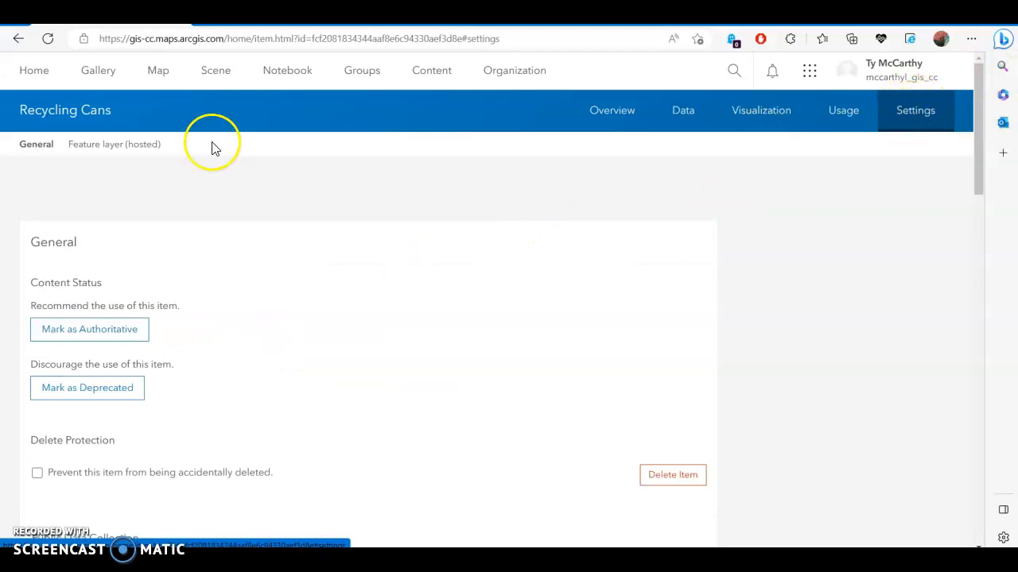
scroll(down, 3)
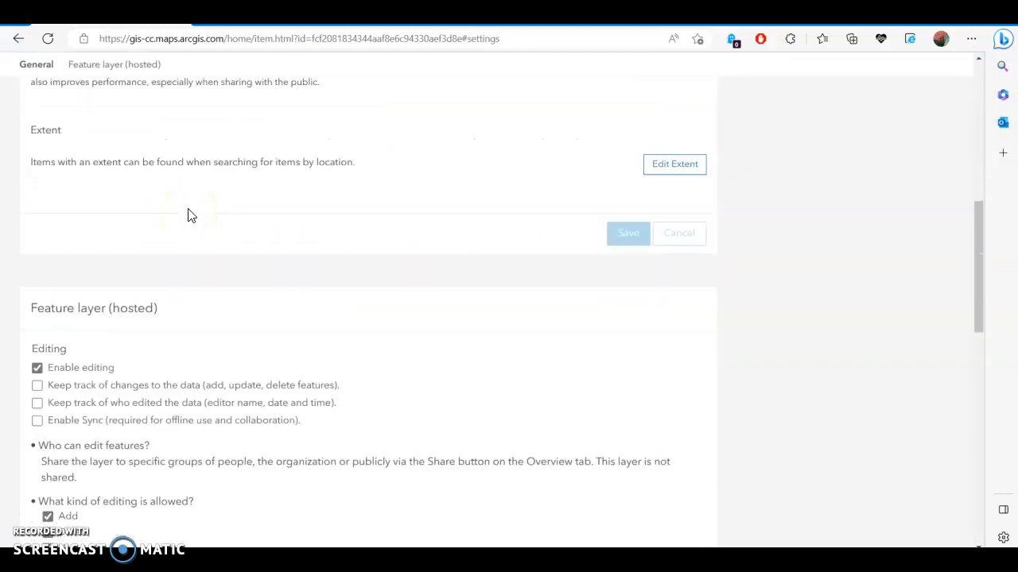
scroll(down, 3)
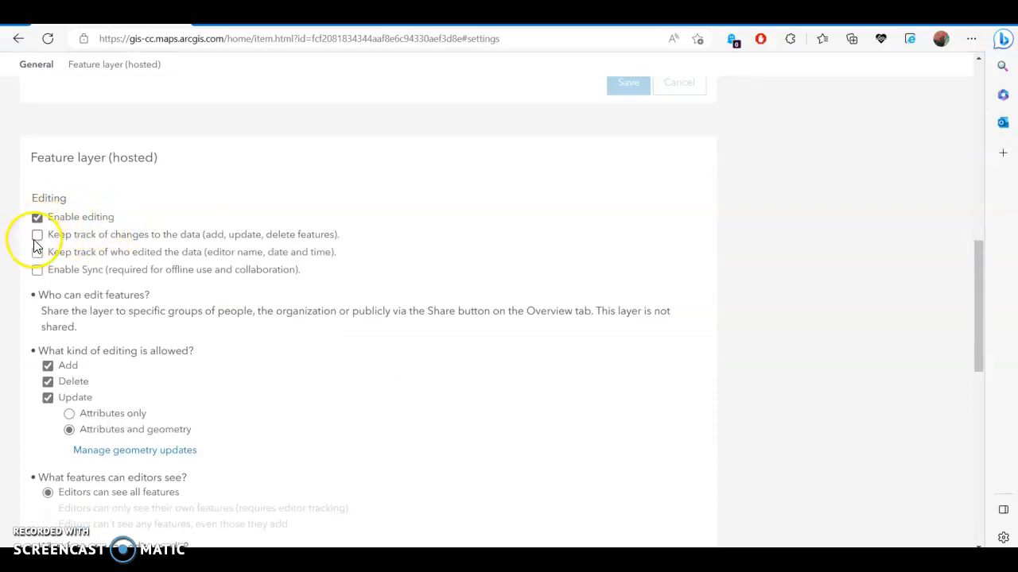
click(38, 235)
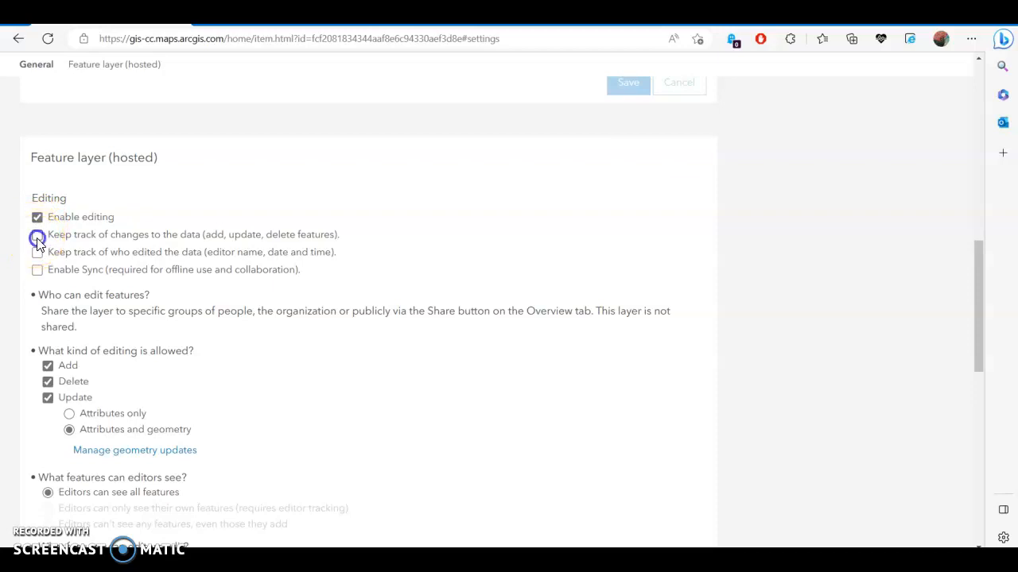
click(38, 235)
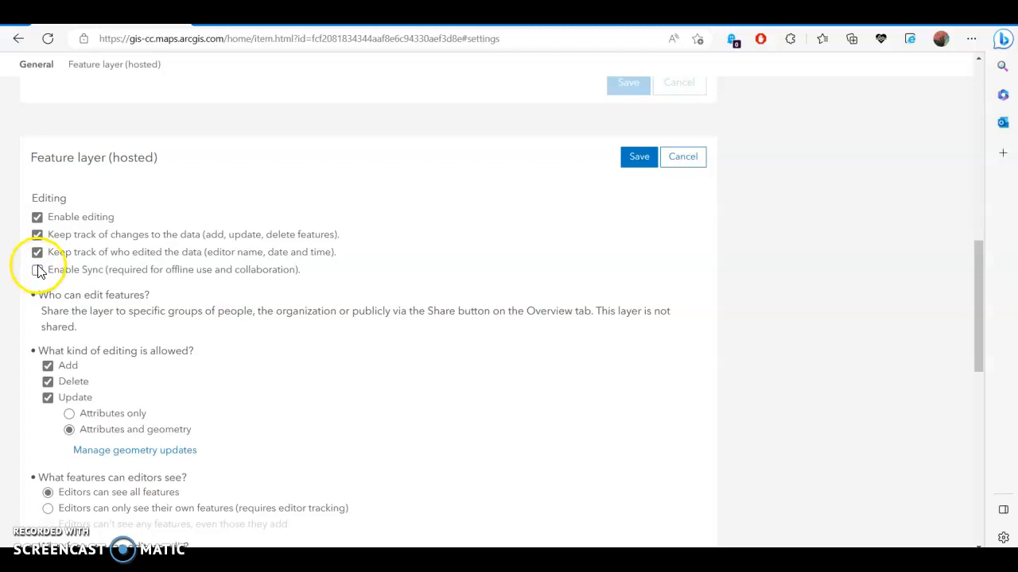
scroll(down, 3)
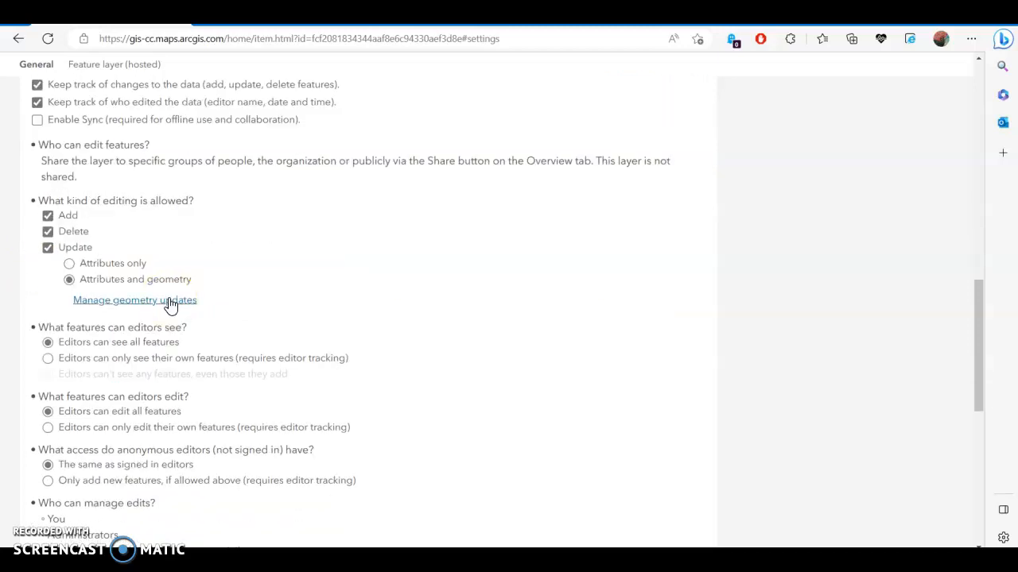
scroll(down, 3)
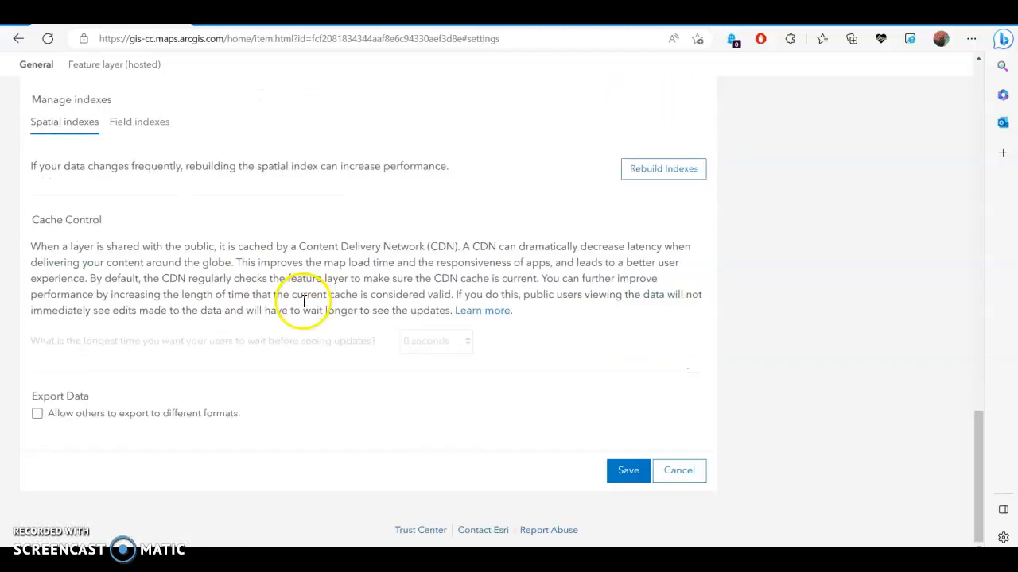
click(627, 471)
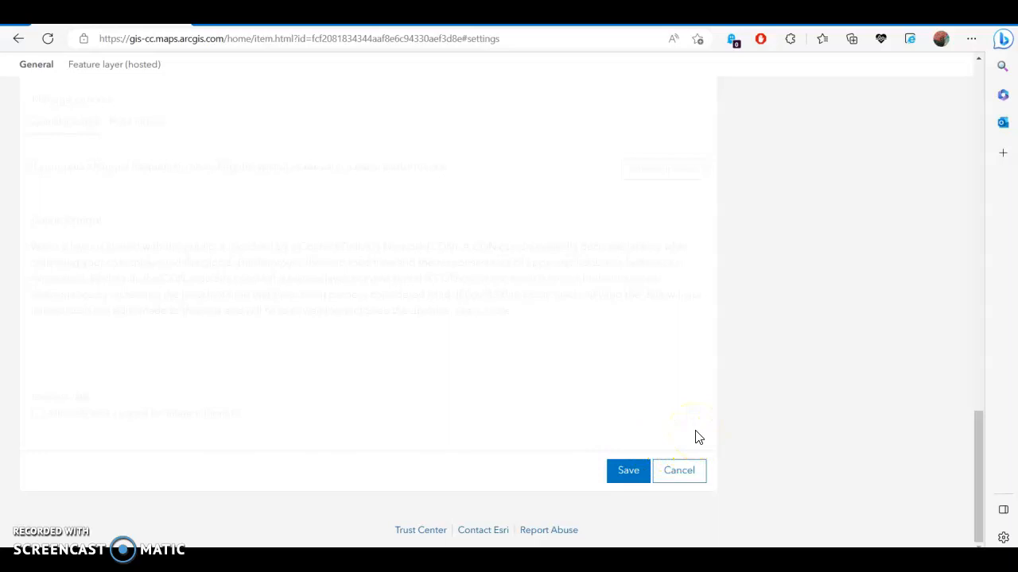
click(626, 471)
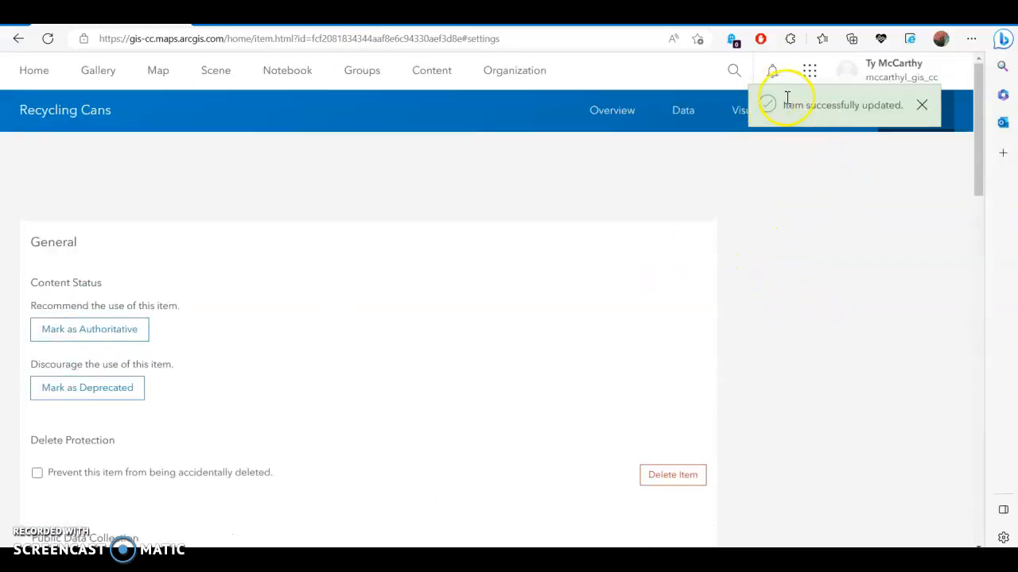
click(922, 105)
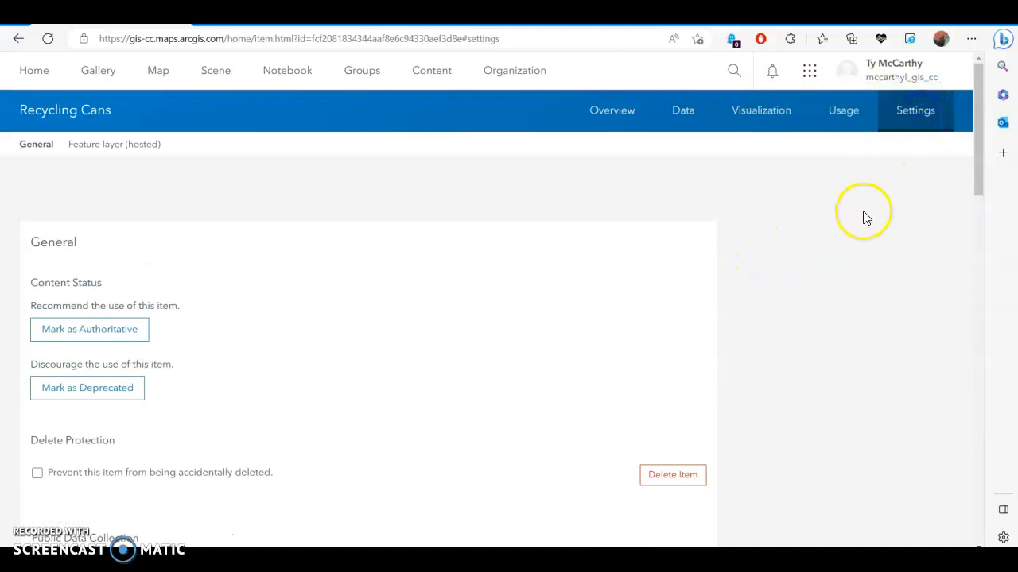
mouse_move(858, 222)
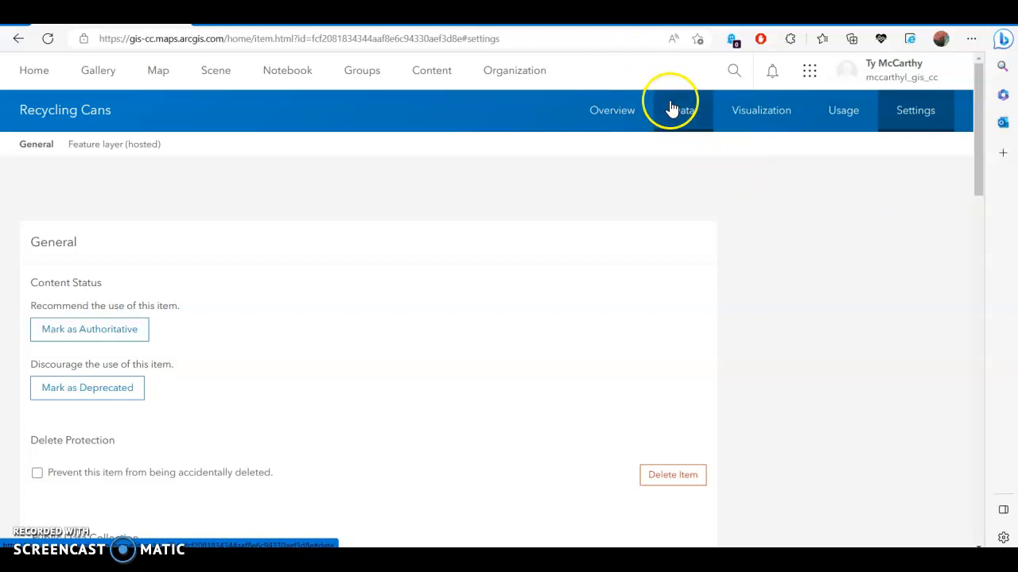
- From the Data page's Fields list, begin adding a new field to Recycling Cans
click(682, 110)
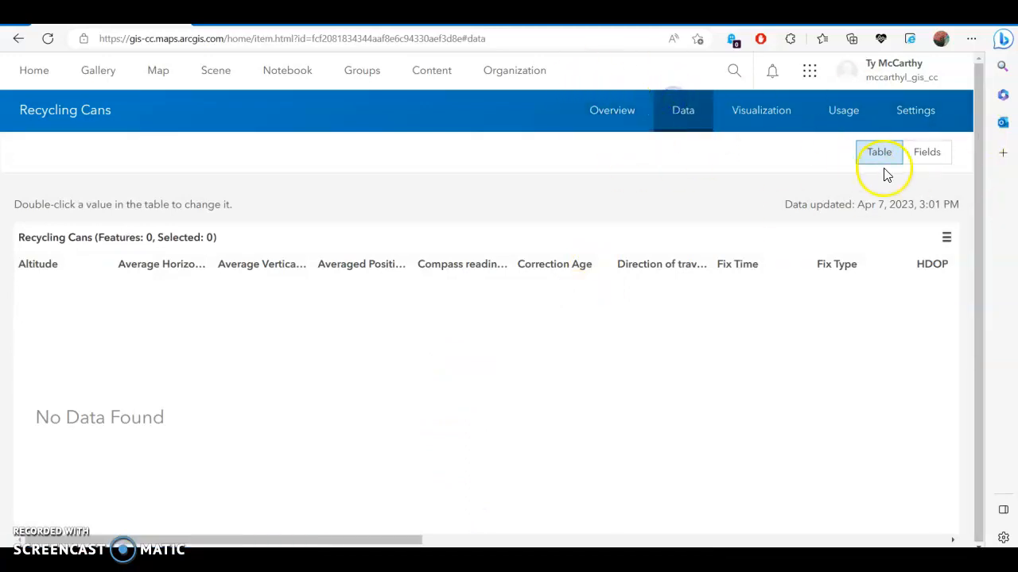
click(925, 152)
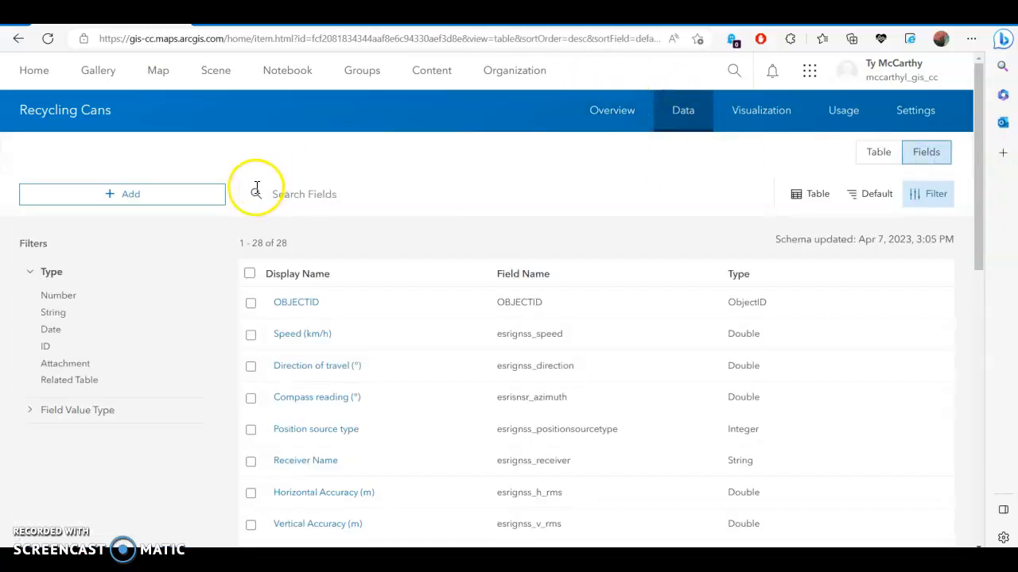
click(121, 194)
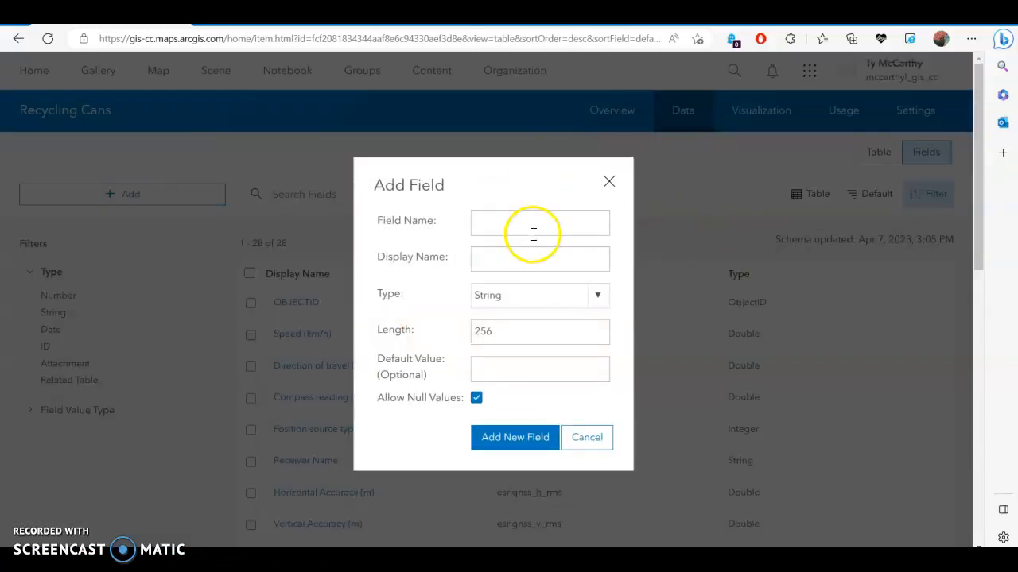
- Create a String field named Can_Type with display name Can Type
click(539, 223)
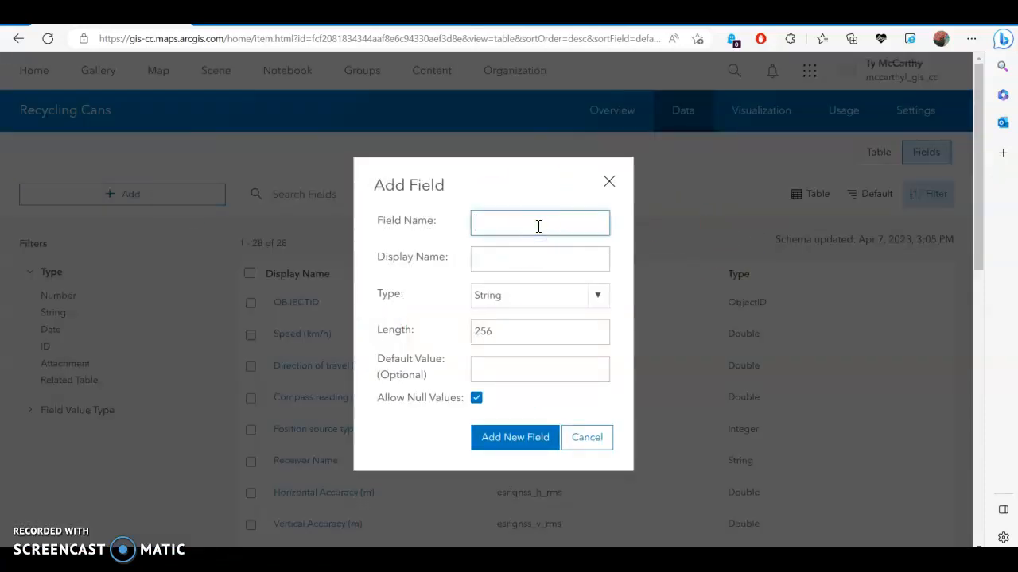
click(539, 222)
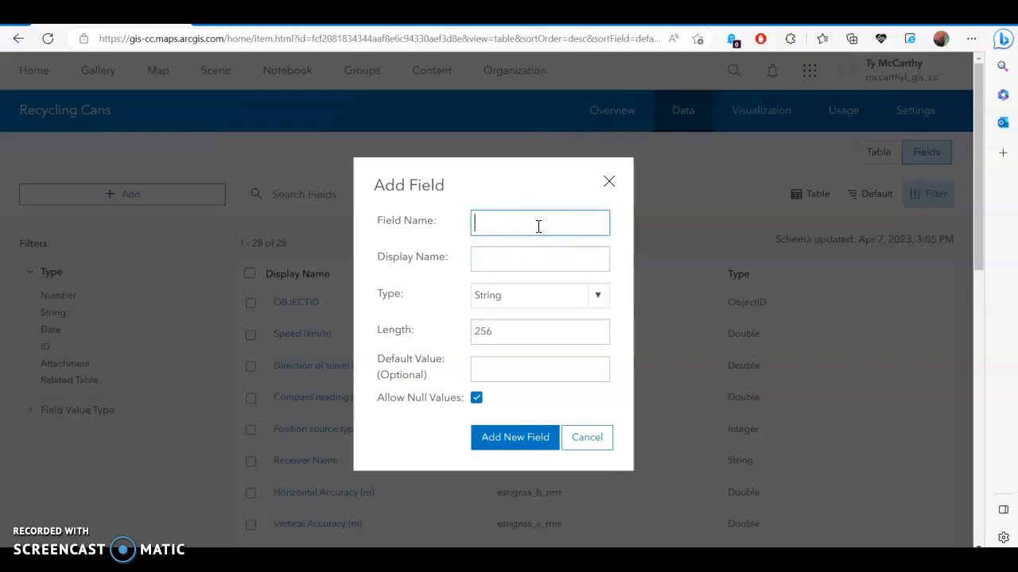
text(Ty)
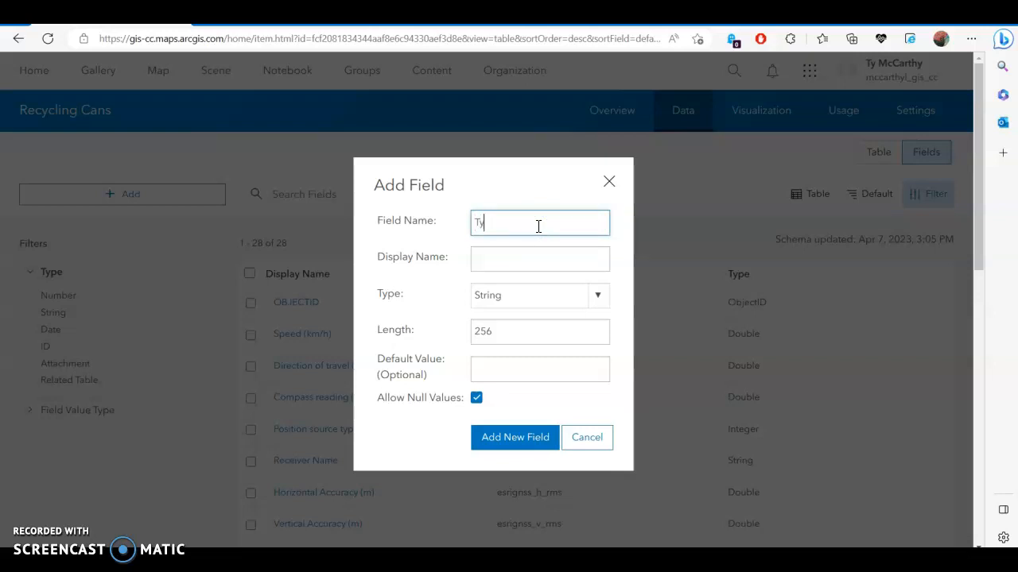
text(C)
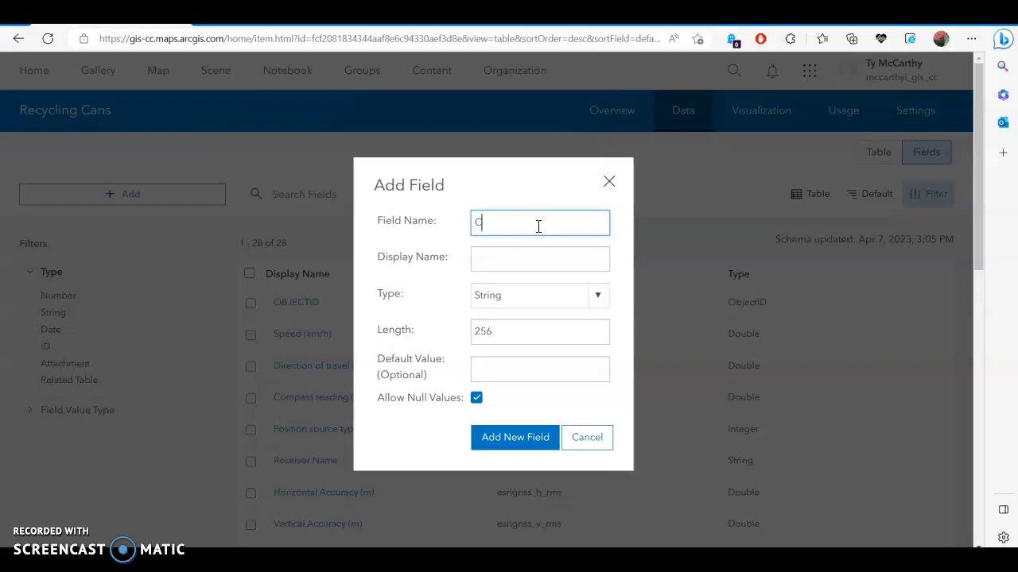
text(an_Type)
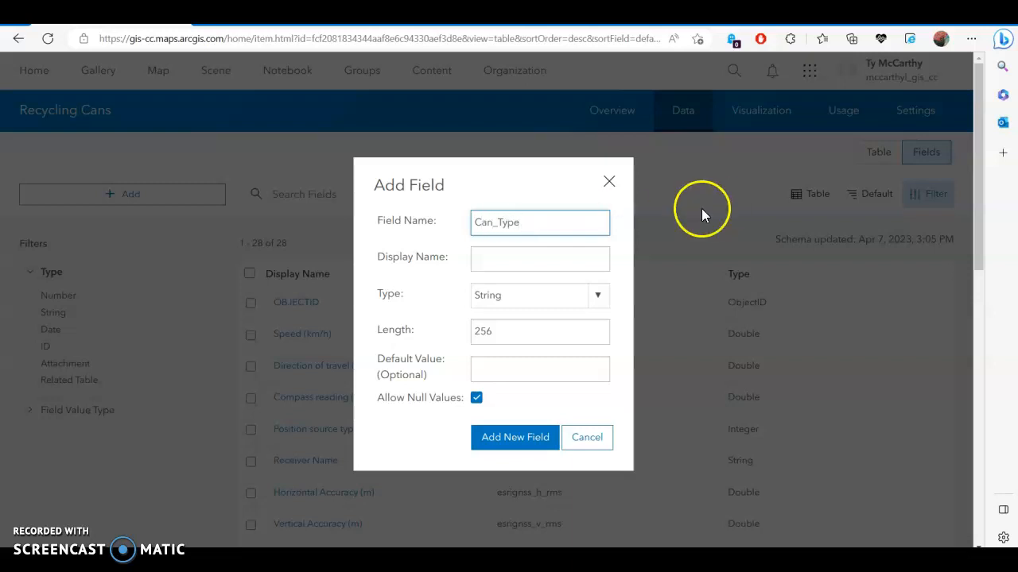
click(539, 257)
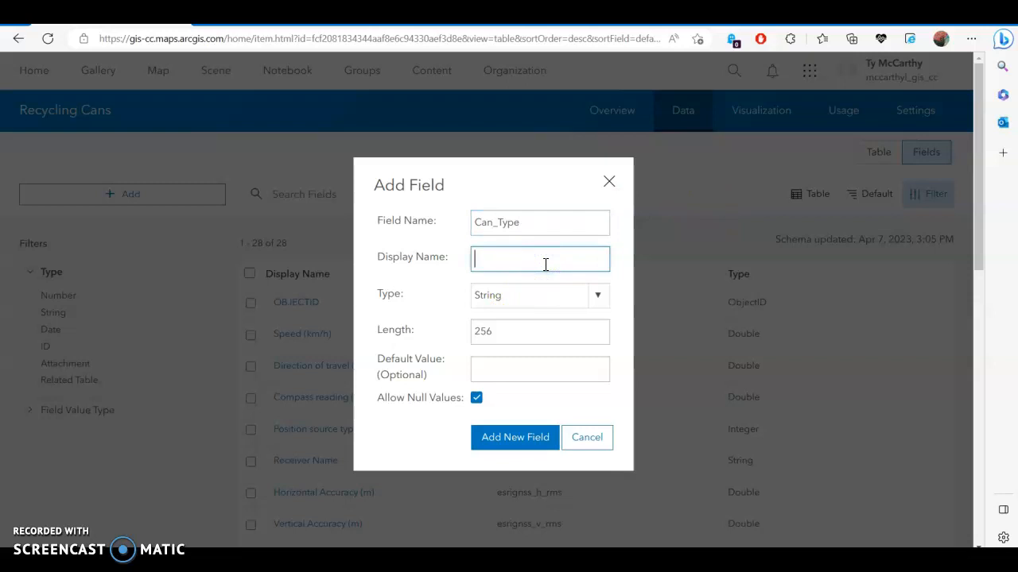
click(541, 257)
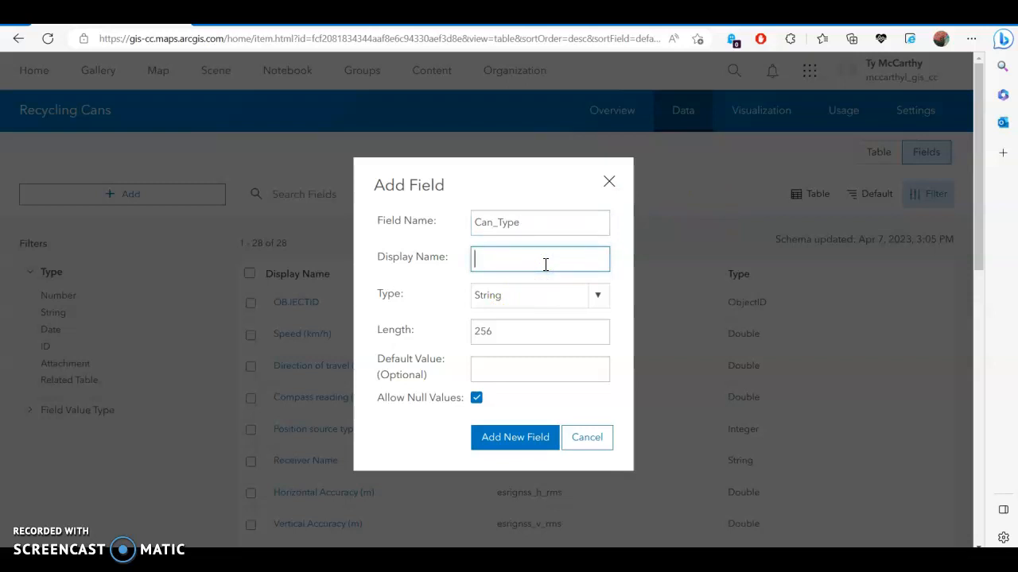
text(Type)
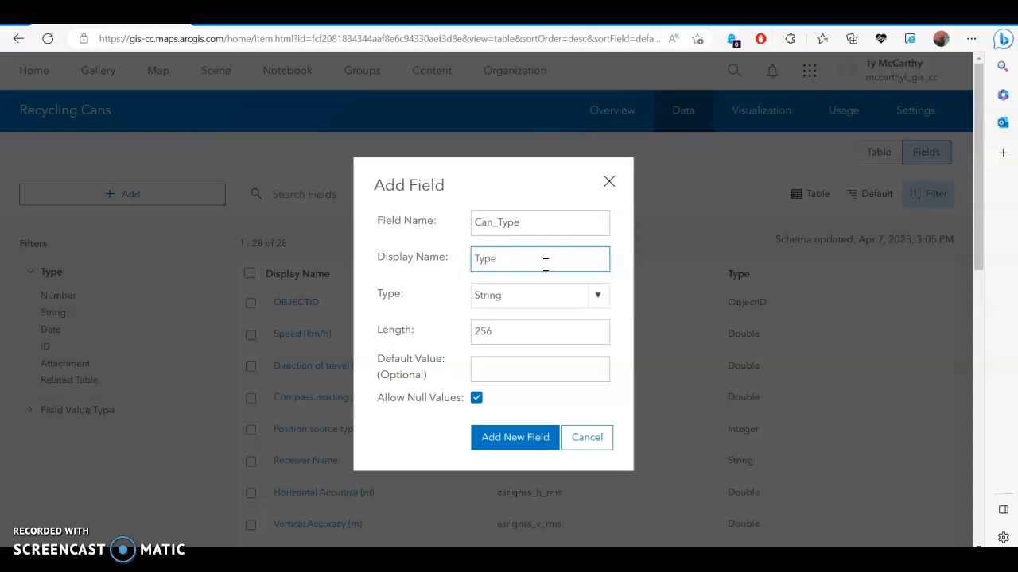
text(Can)
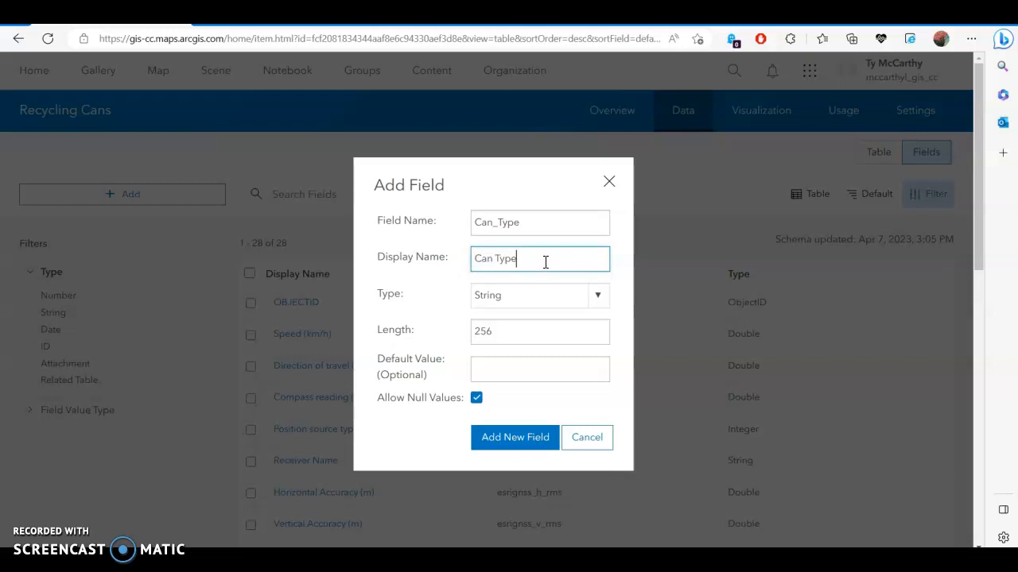
mouse_move(582, 376)
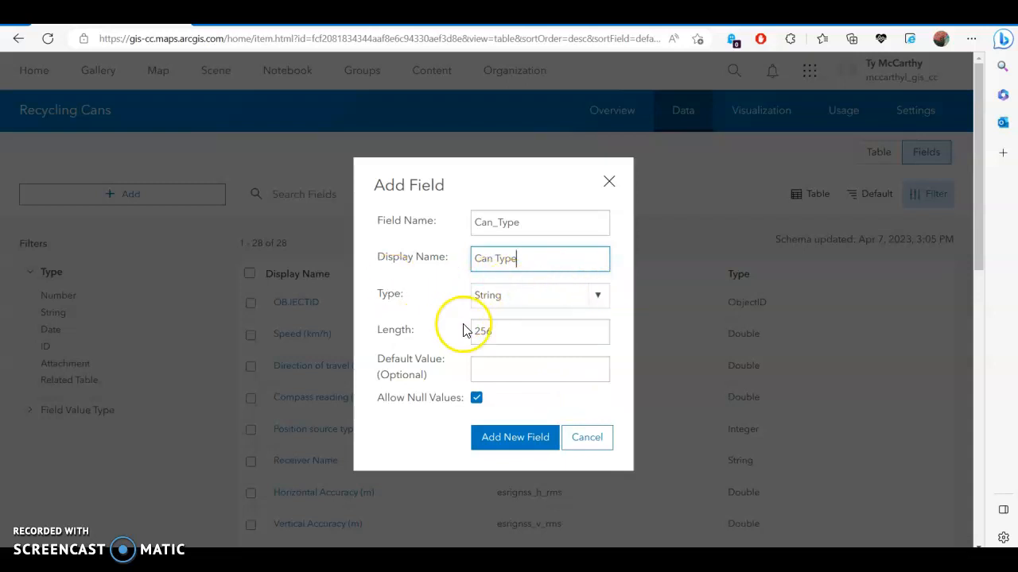
click(598, 294)
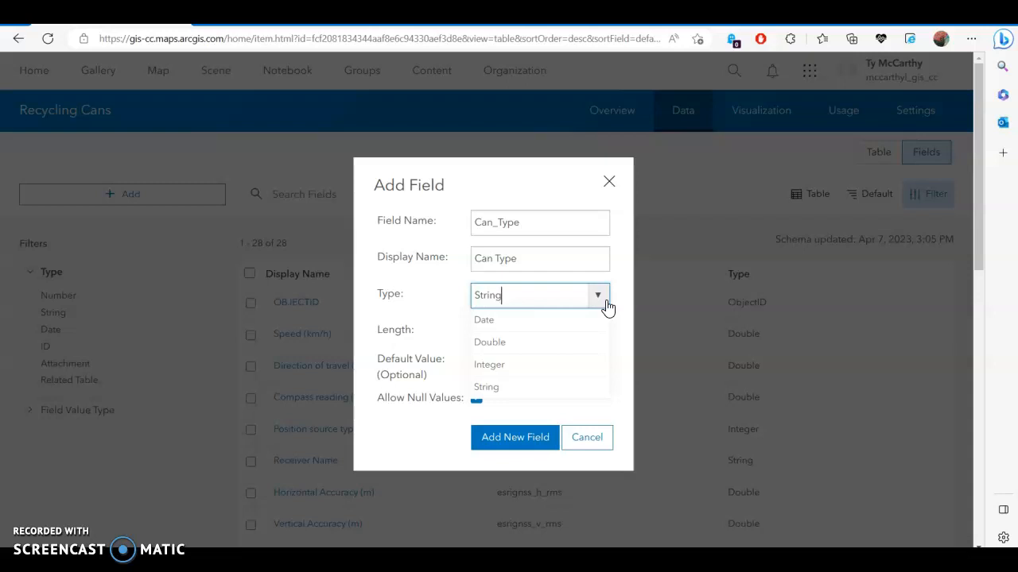
mouse_move(517, 350)
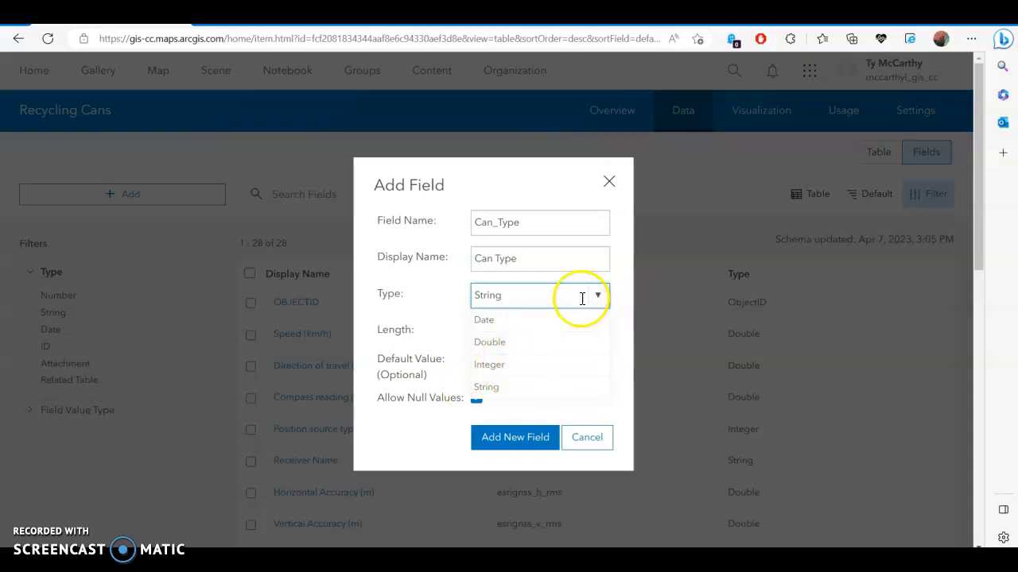
click(486, 388)
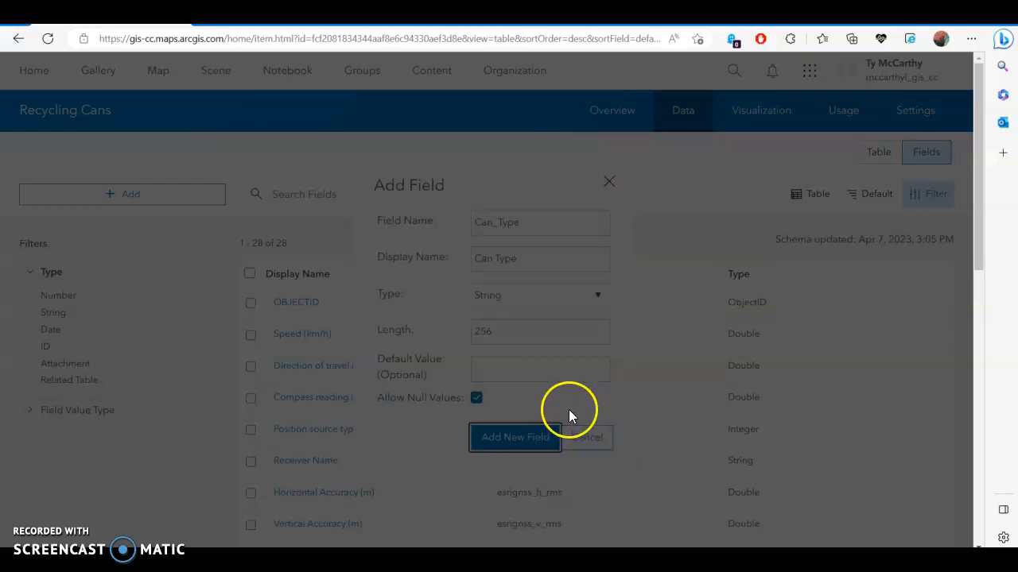
click(515, 437)
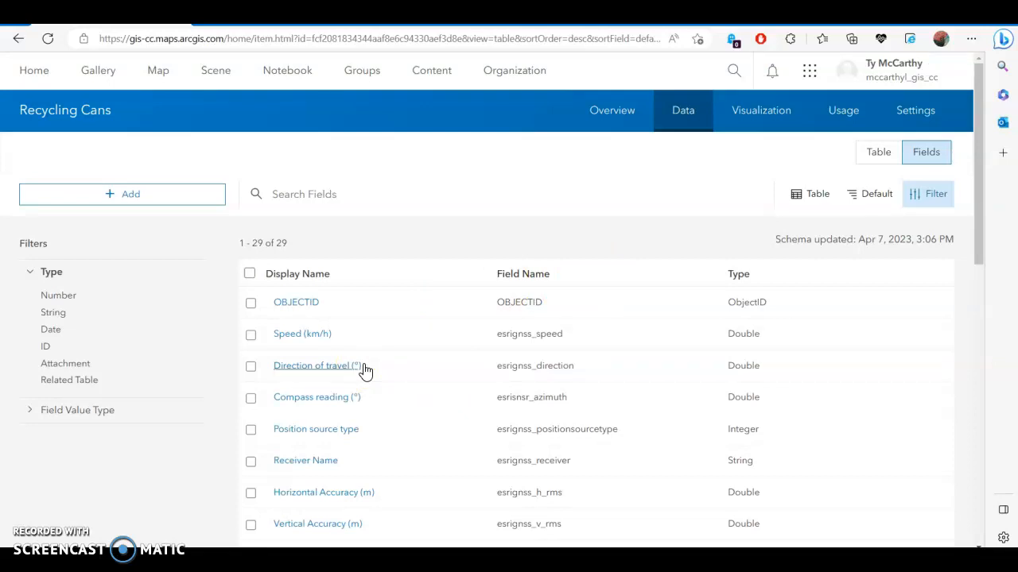
- Reopen the Recycling Cans item's Fields list and bring up the Can Type field details
scroll(down, 3)
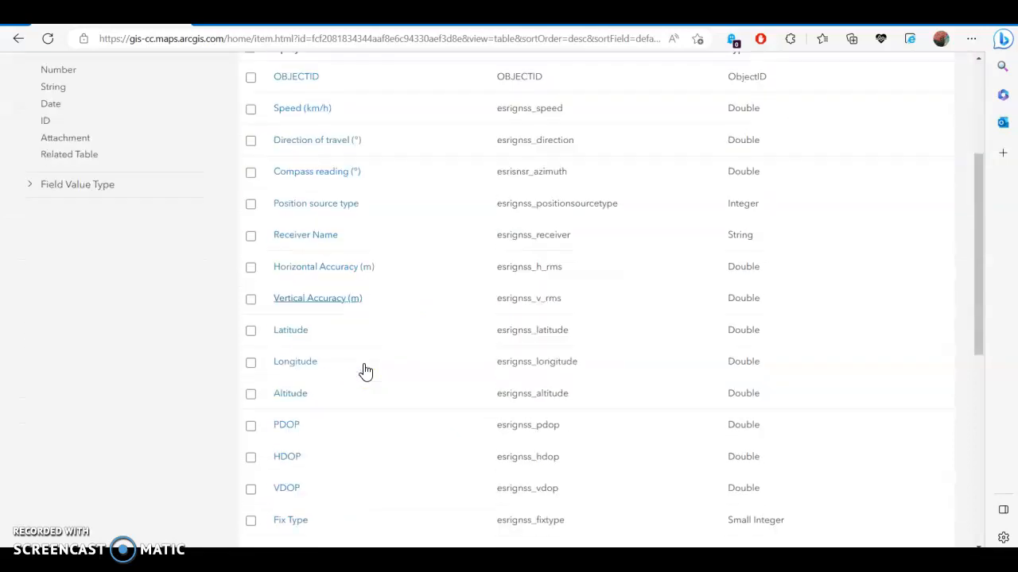
scroll(down, 3)
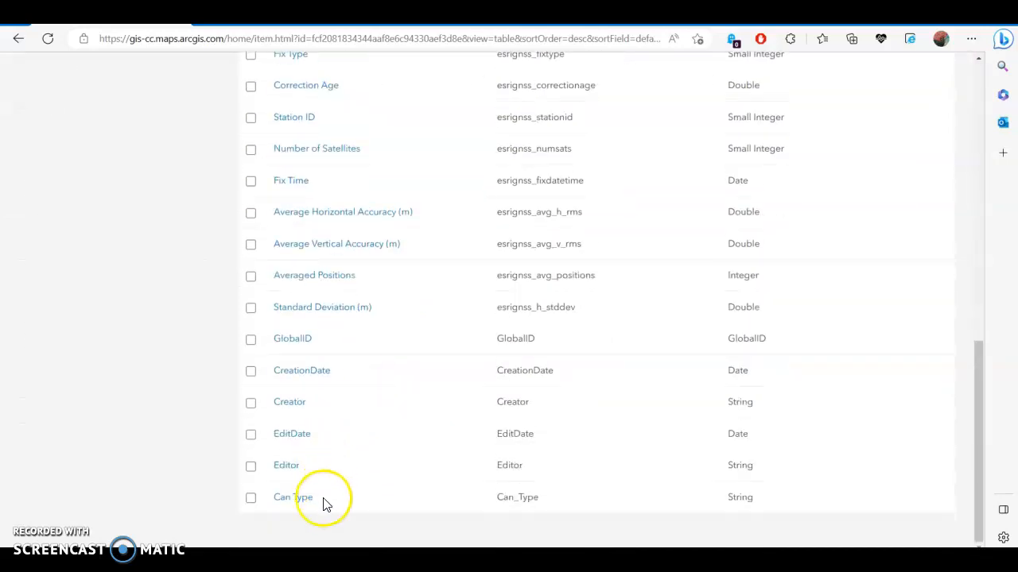
click(292, 496)
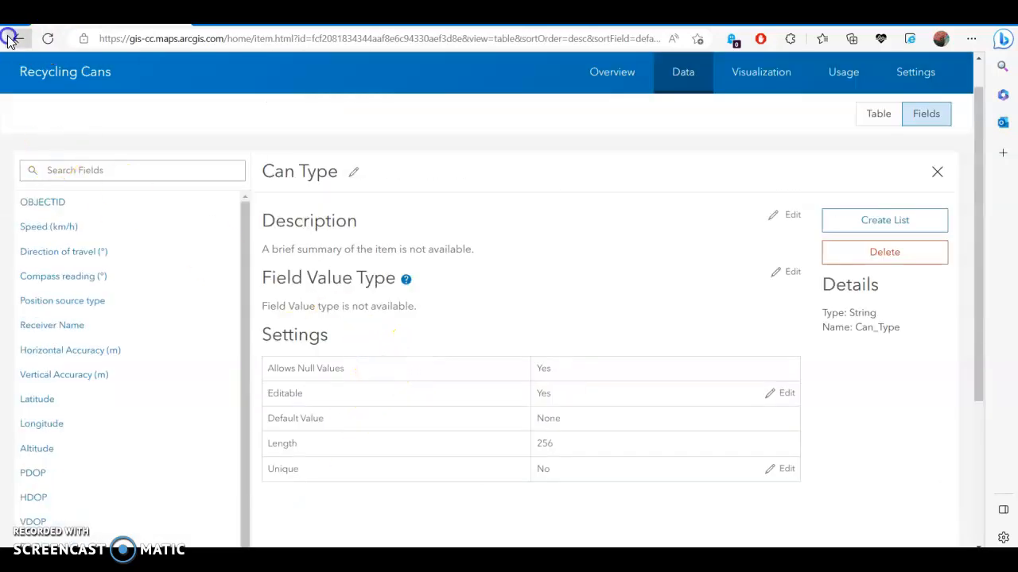
click(12, 38)
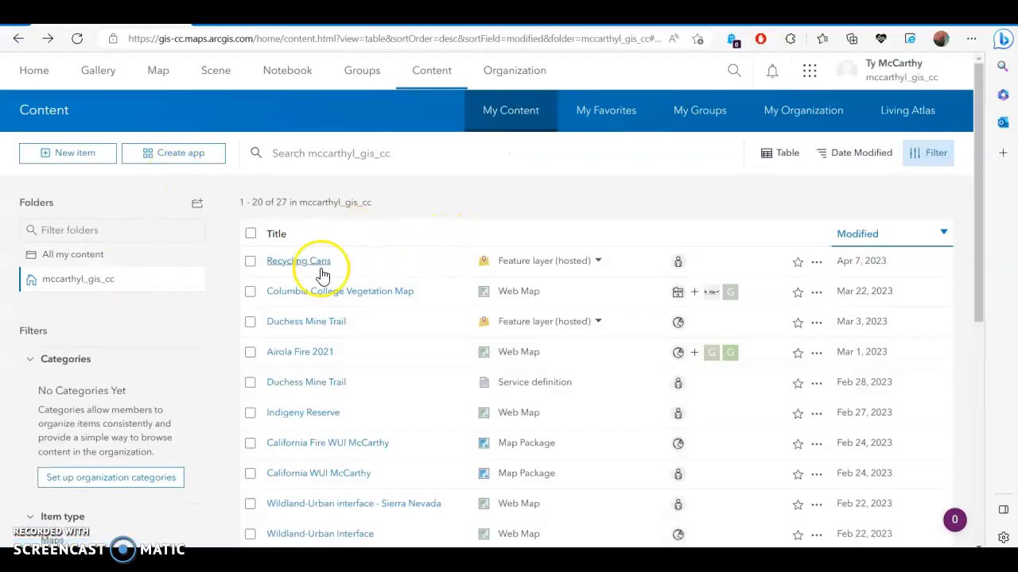
click(299, 261)
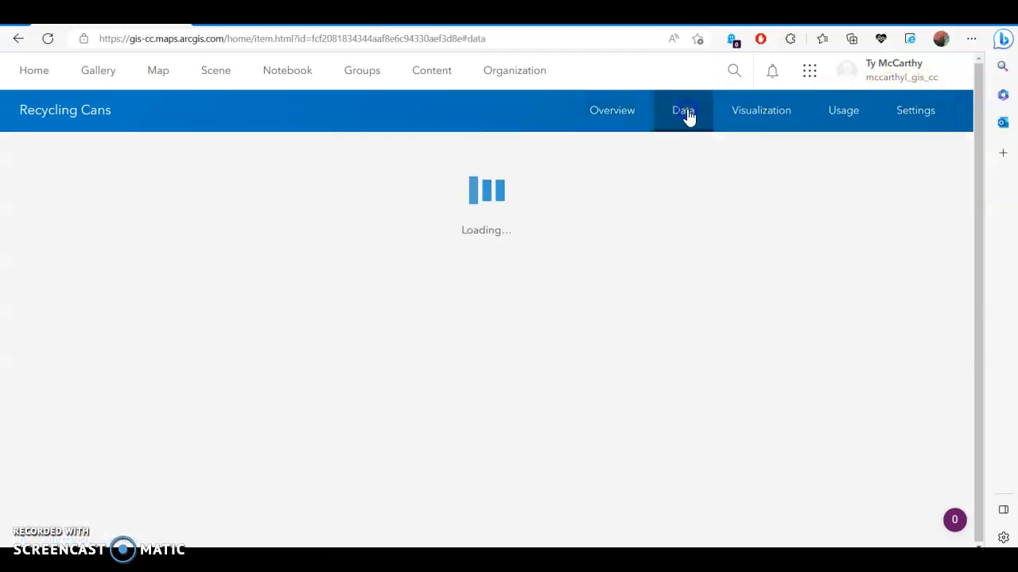
click(682, 110)
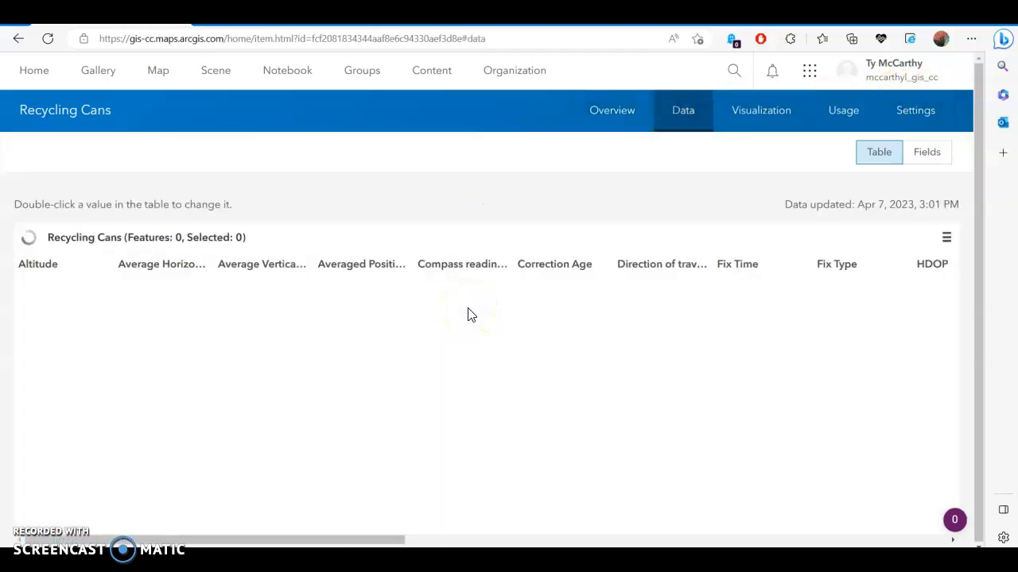
click(925, 153)
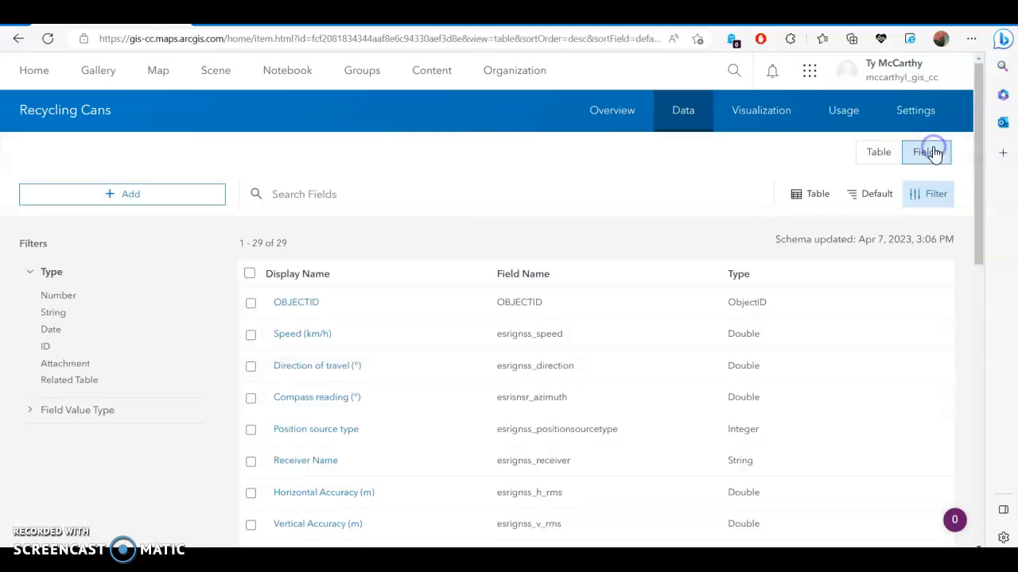
scroll(down, 3)
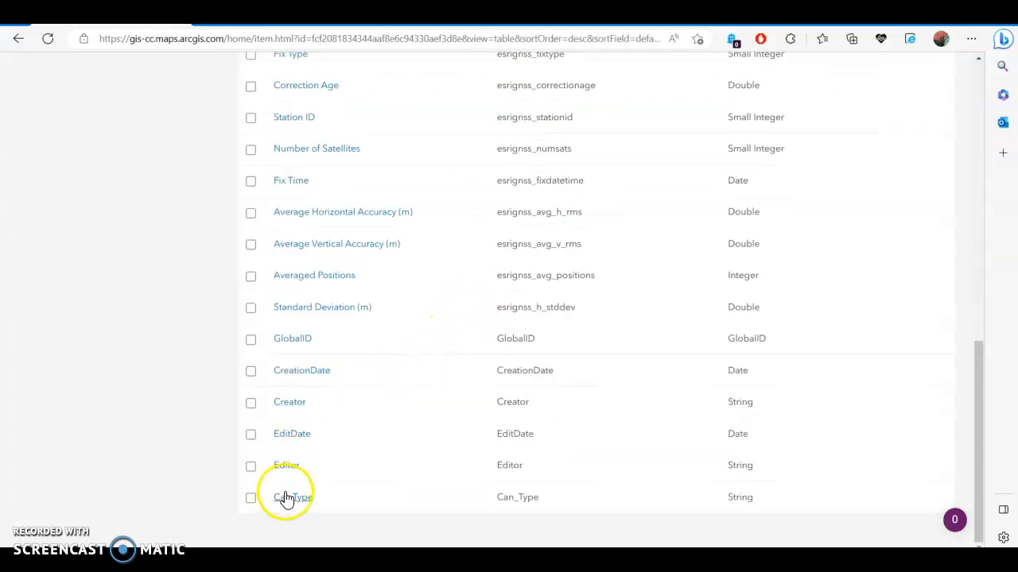
click(292, 496)
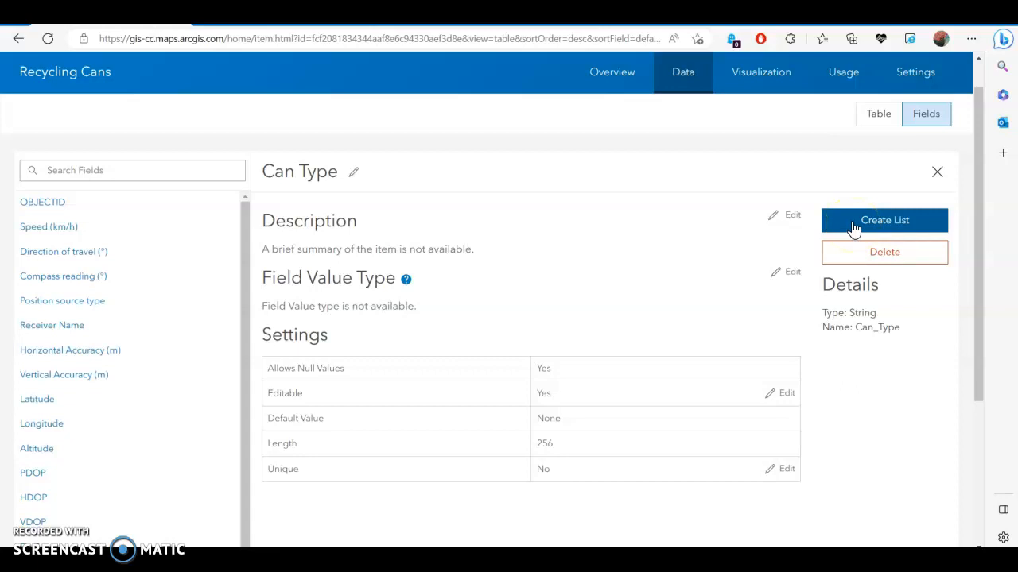
- Create and save a Can Type value list with Metal coded 1 and Plastic coded 2
click(884, 220)
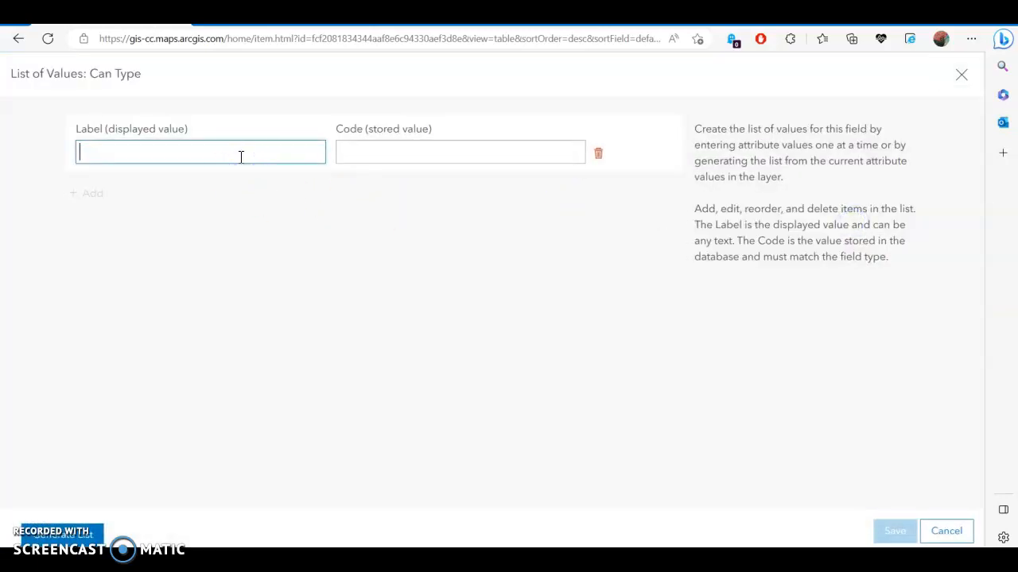
text(Metal)
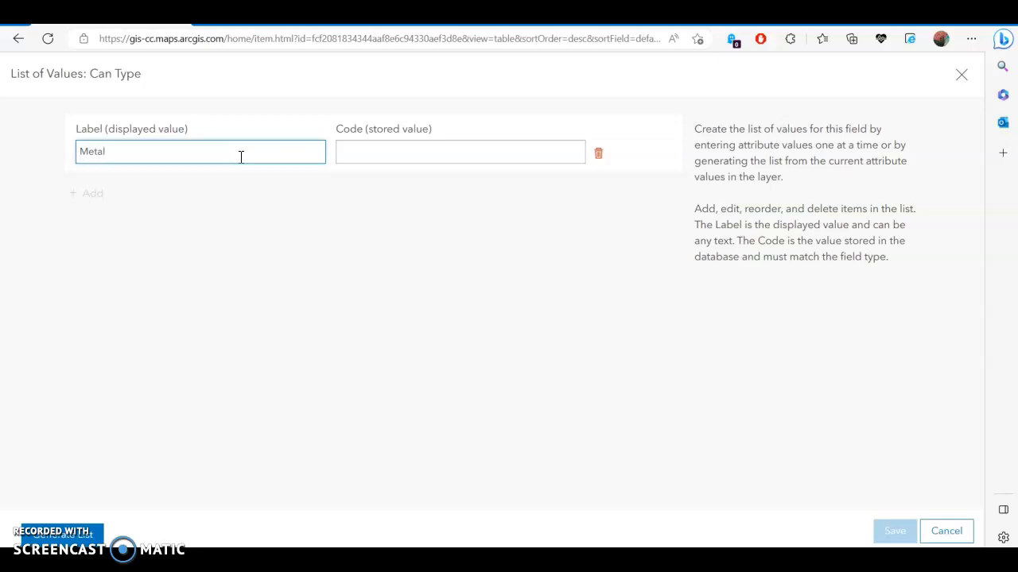
text(1)
text(P)
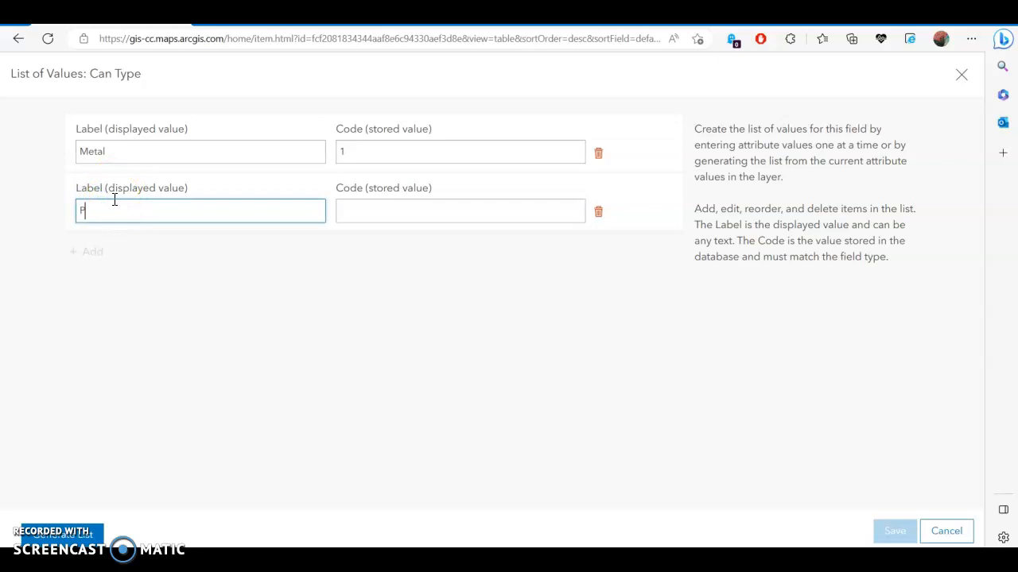
text(2)
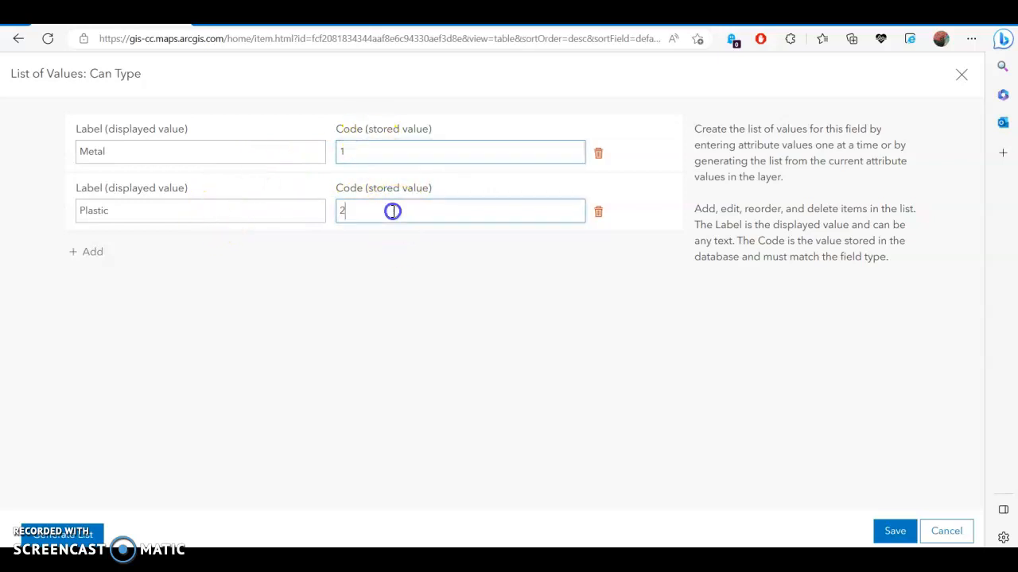
mouse_move(388, 151)
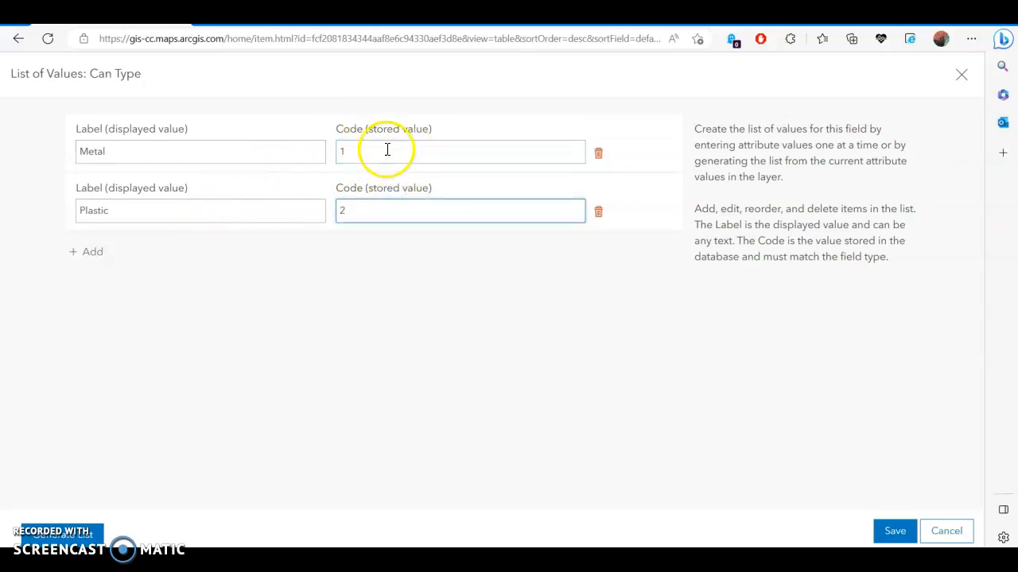
mouse_move(896, 531)
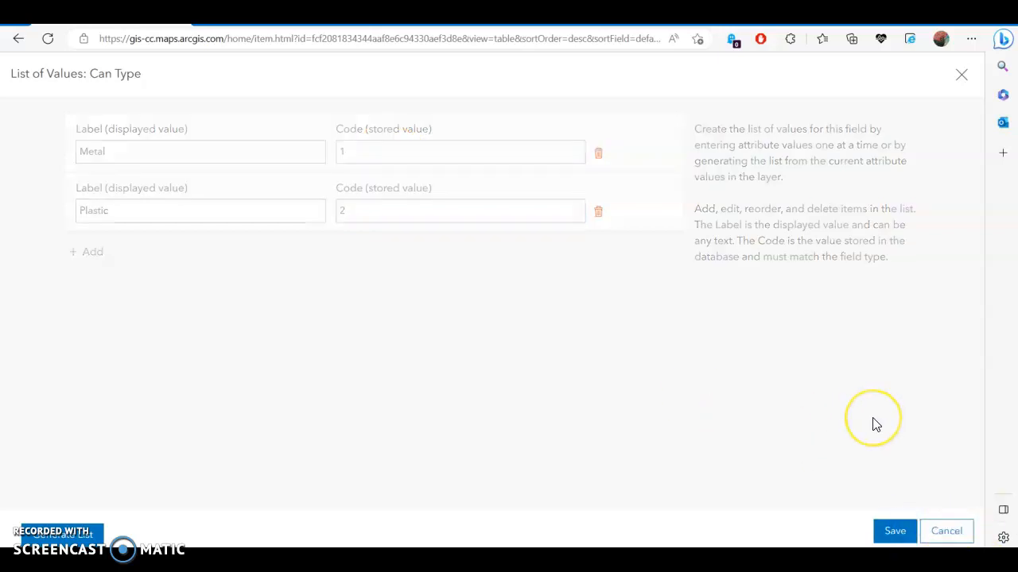
click(893, 531)
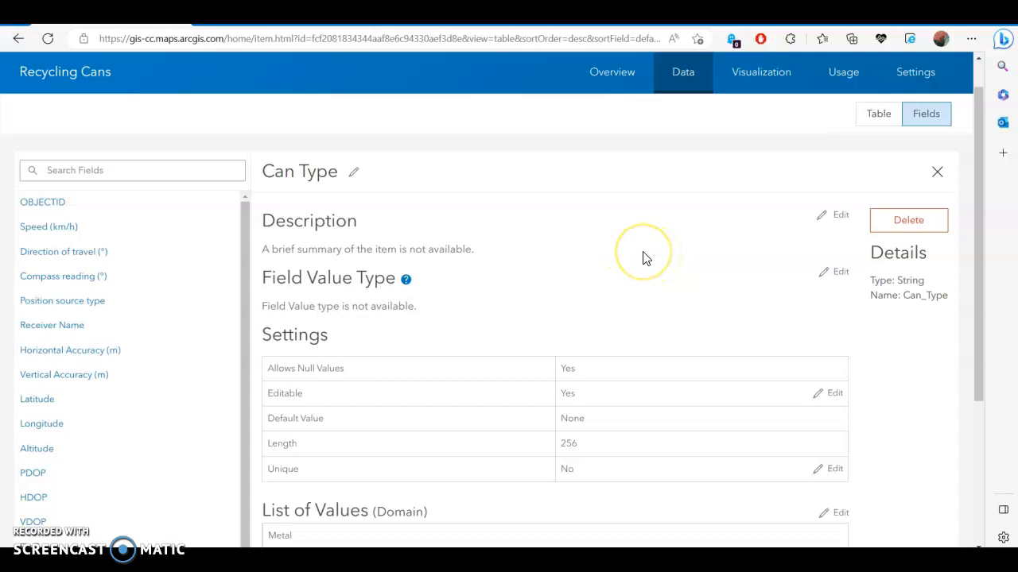
mouse_move(652, 231)
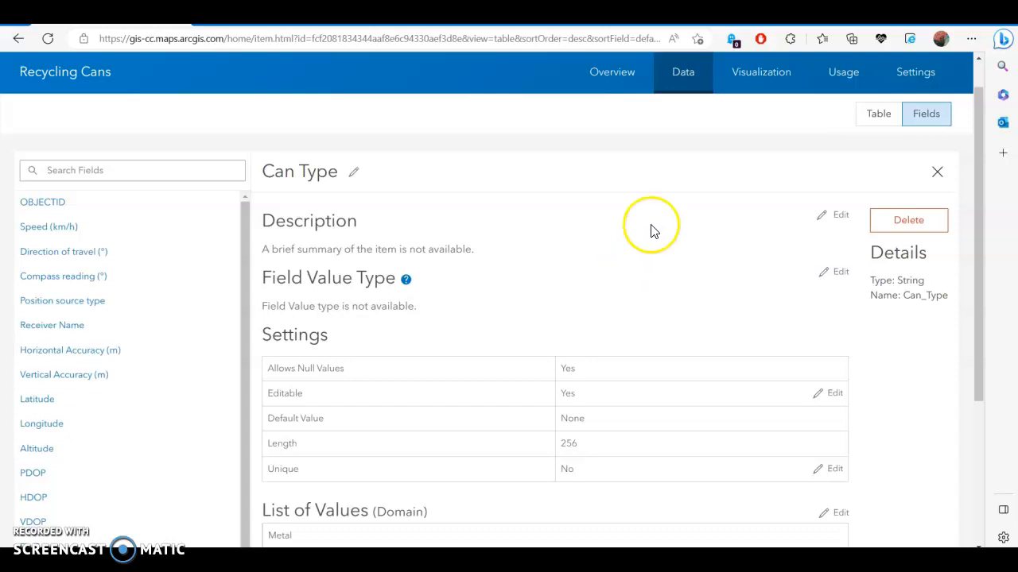
mouse_move(73, 76)
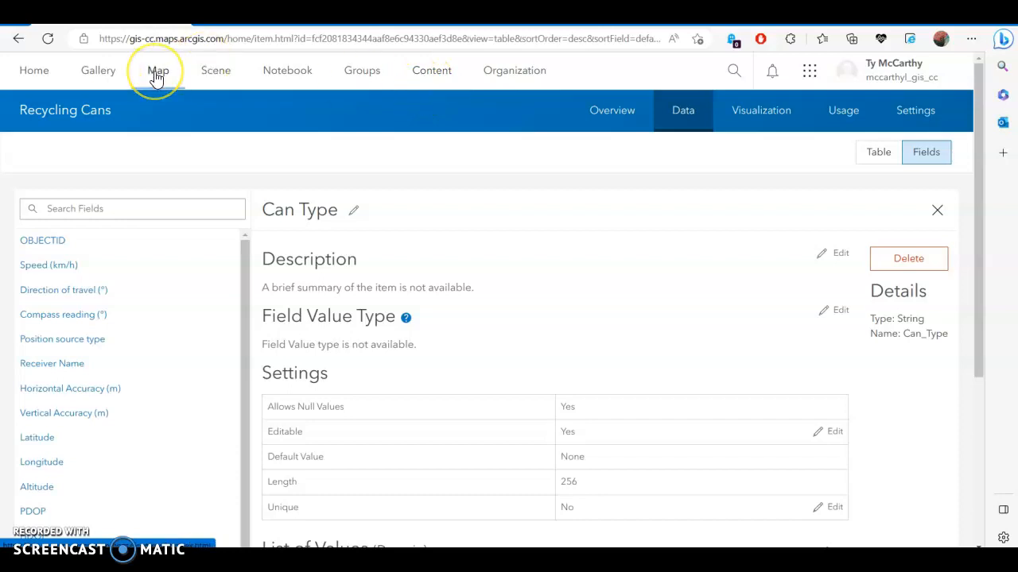
click(158, 70)
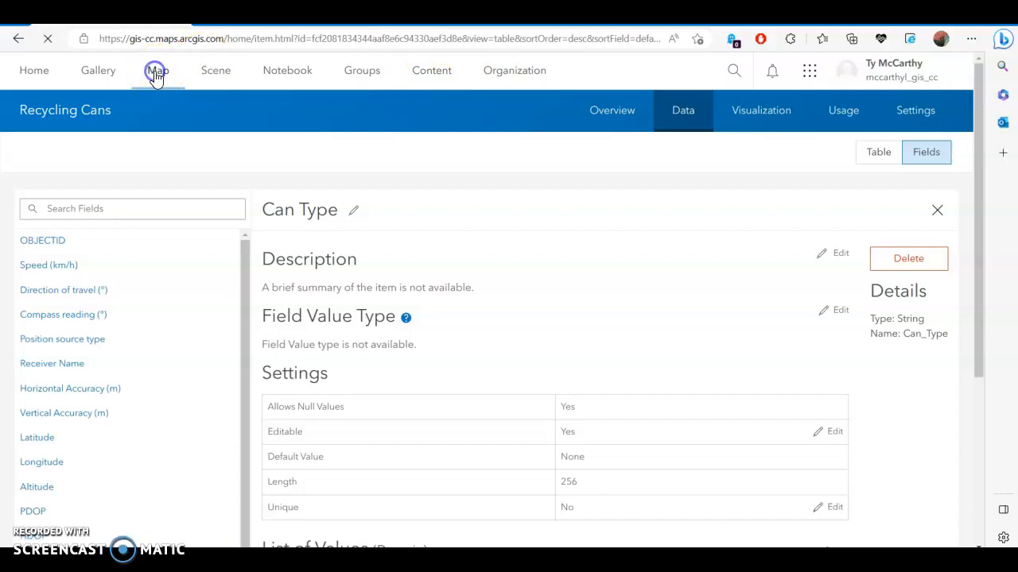
- Start a new map in Map Viewer and add the Recycling Cans layer from my content
click(156, 70)
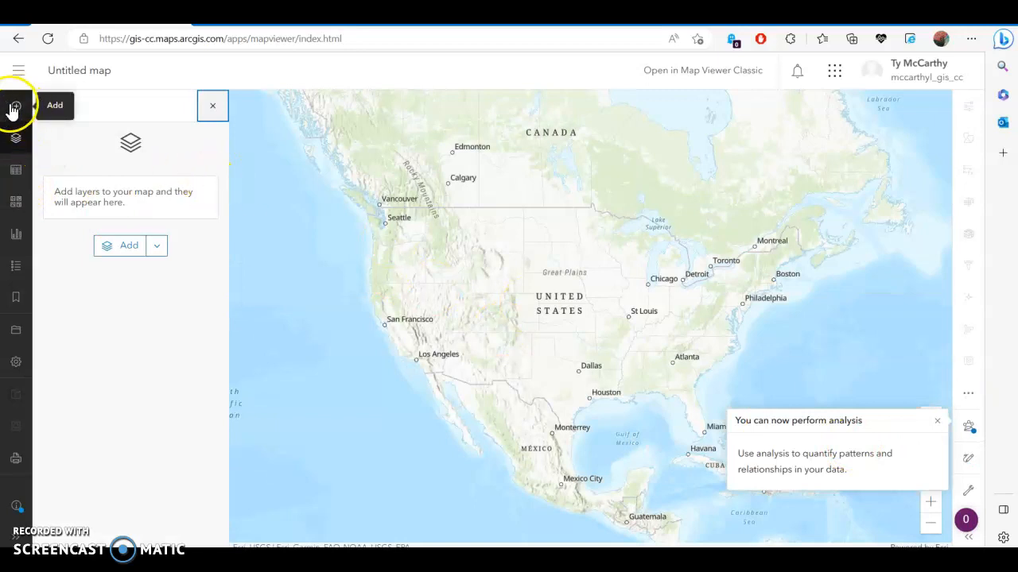
click(16, 105)
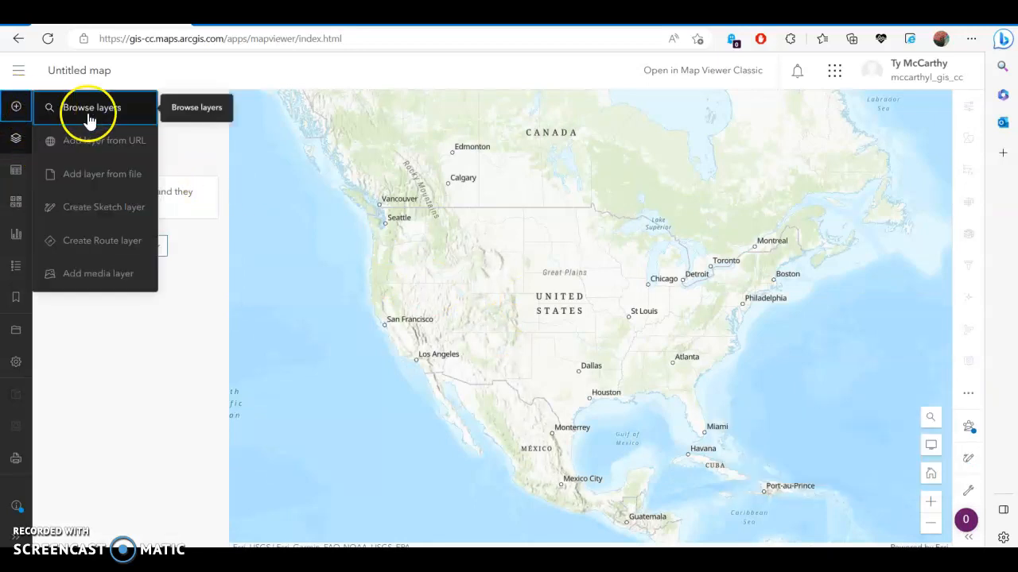
click(93, 108)
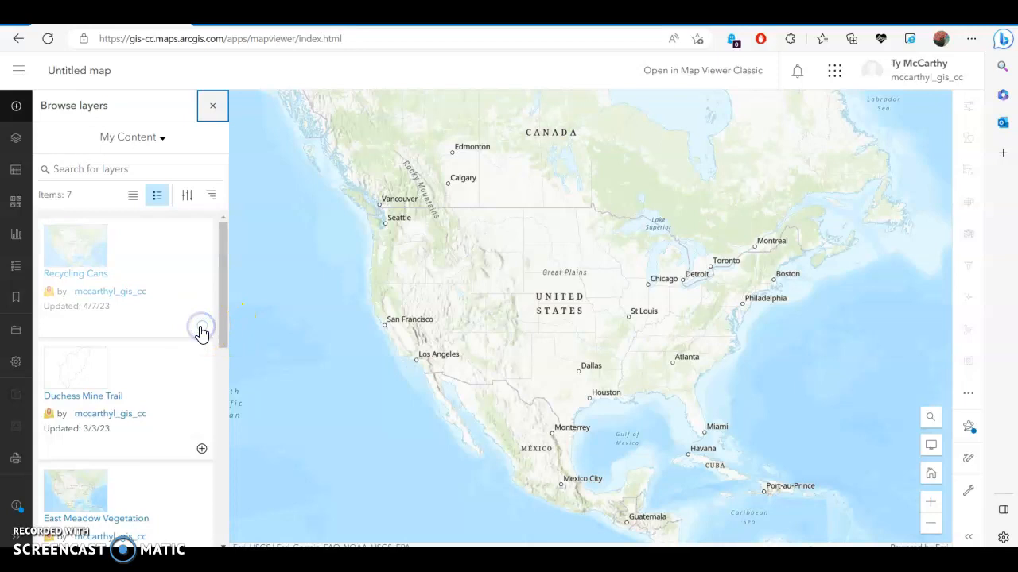
click(200, 326)
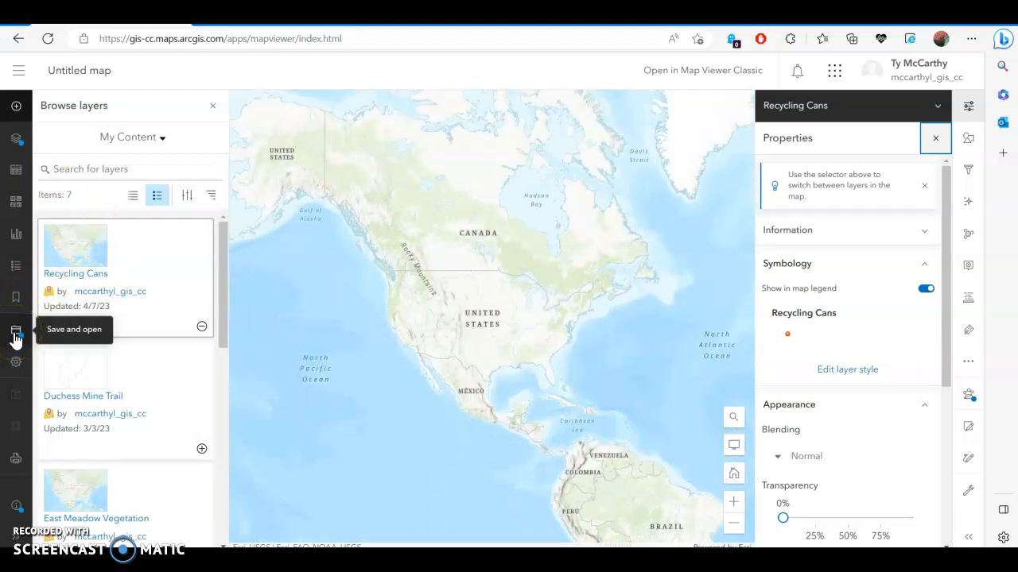
mouse_move(16, 137)
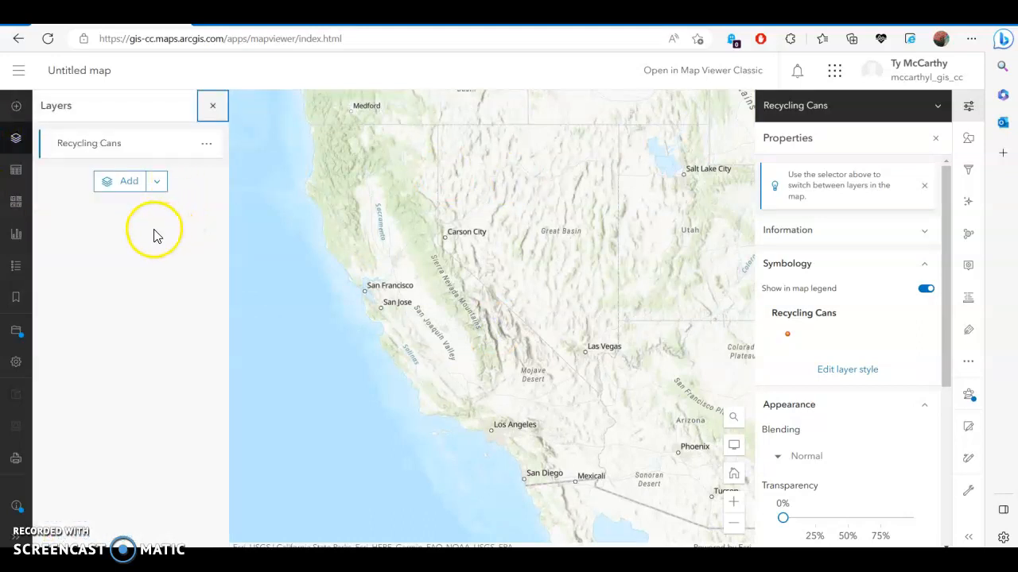
mouse_move(39, 194)
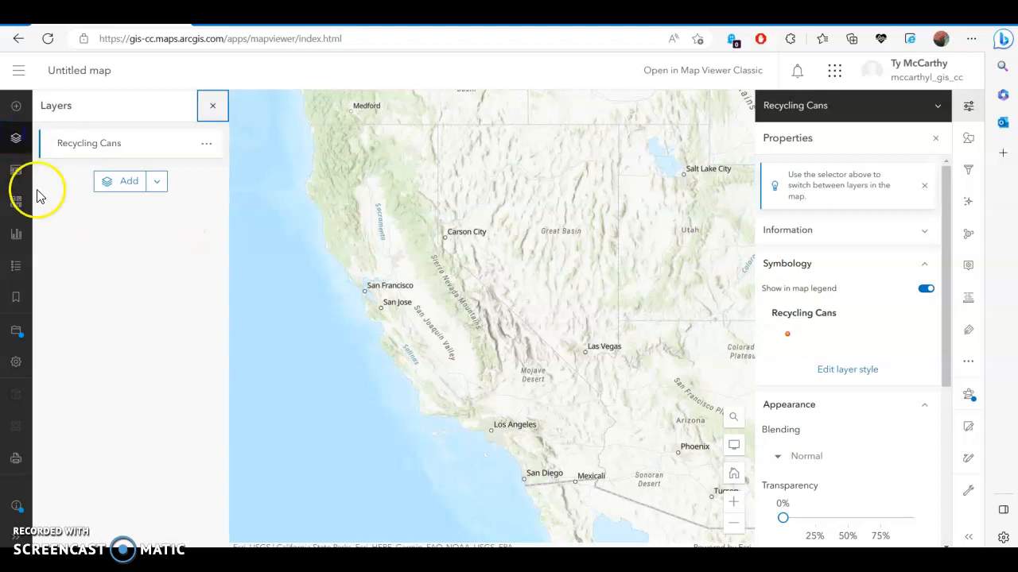
- Change the map's basemap to Streets (Night)
click(16, 200)
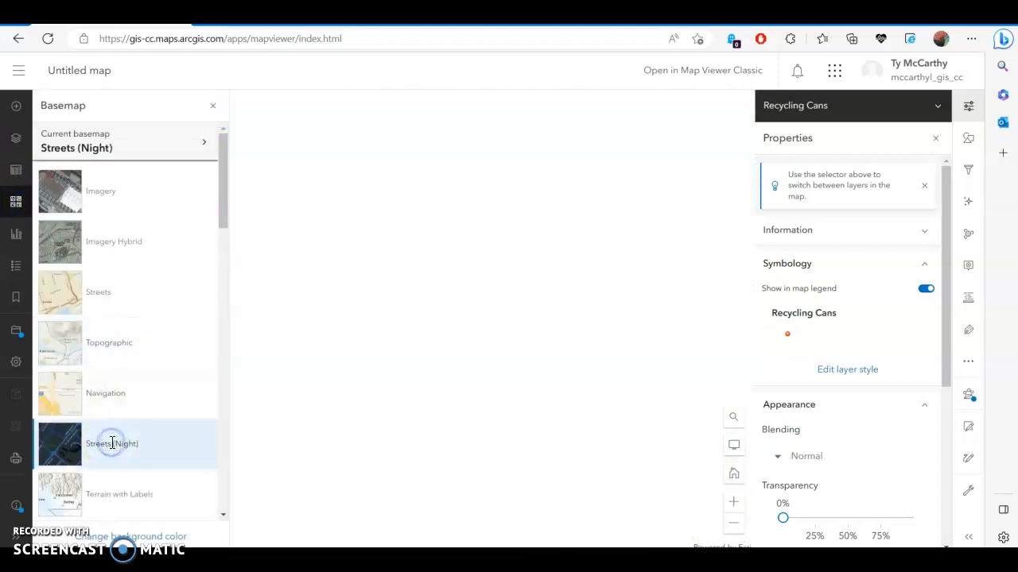
click(111, 444)
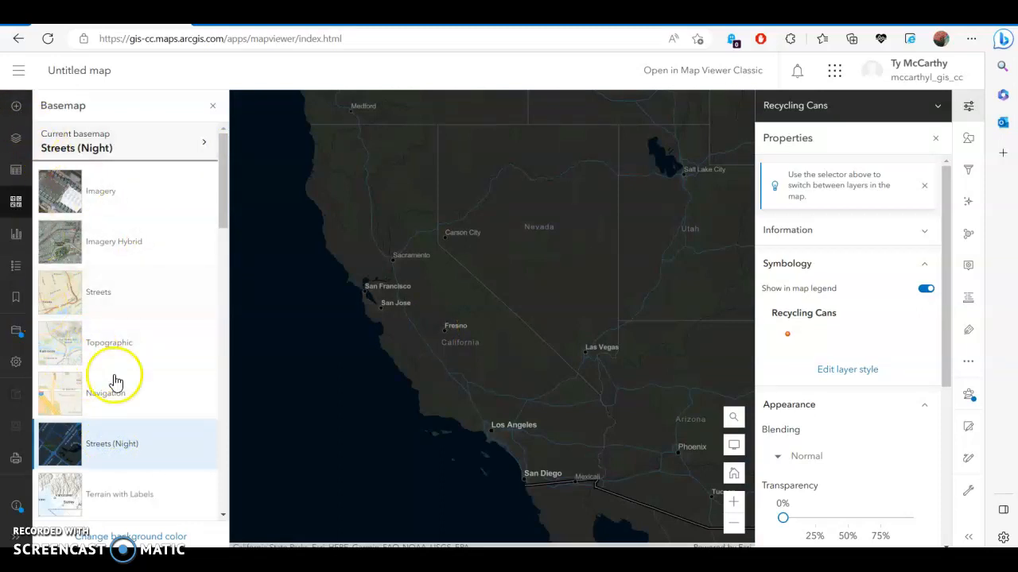
click(16, 331)
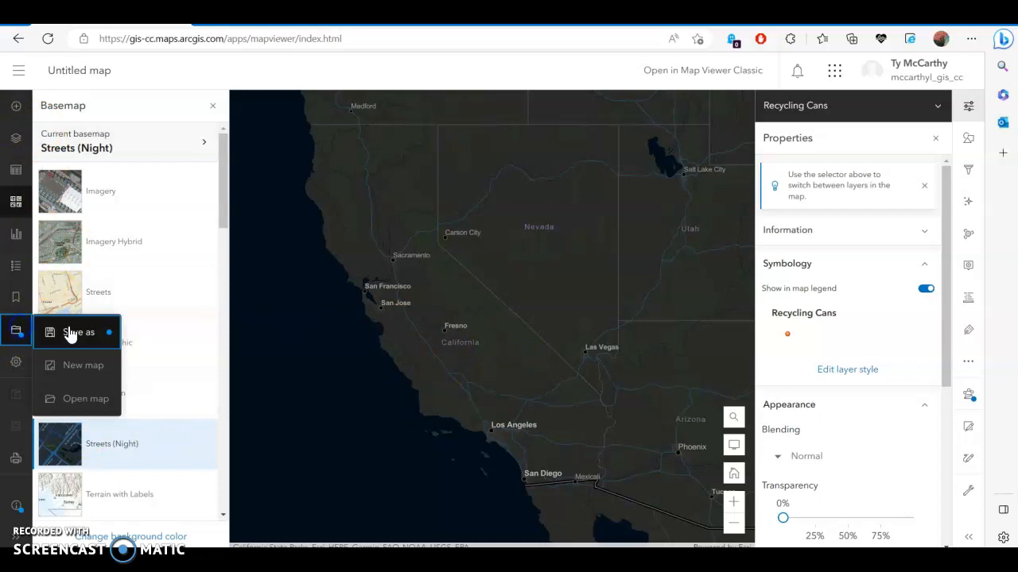
- Save the map as 'Columbia College Recycling Cans' with tags recycling and campus
click(78, 333)
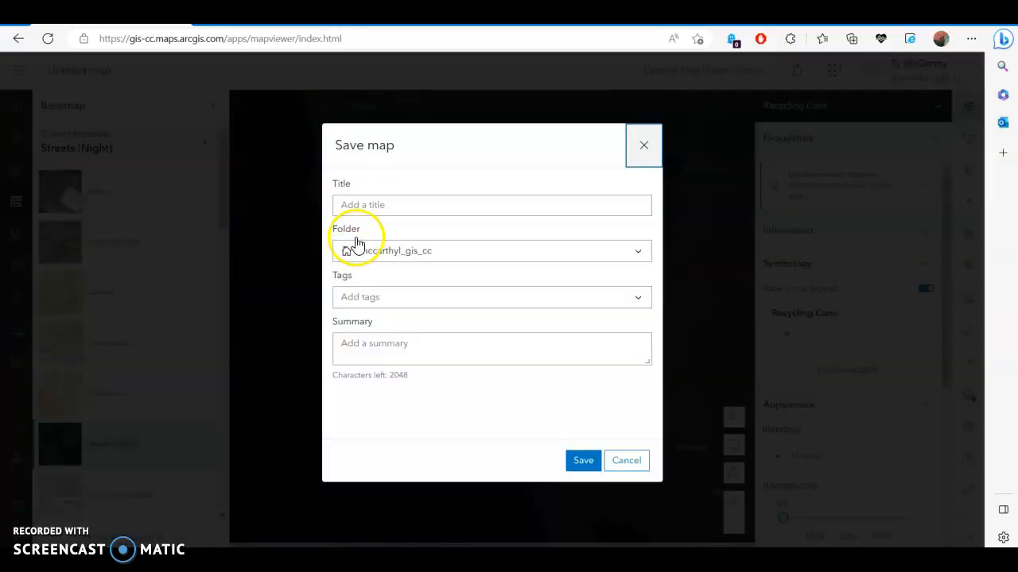
text(R)
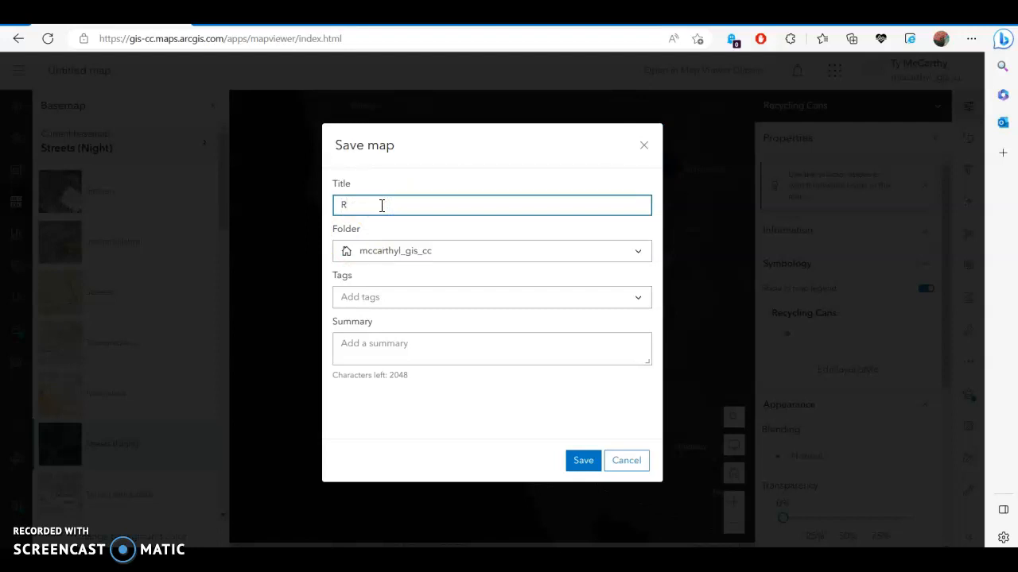
text(Columbia College Recycling Cans)
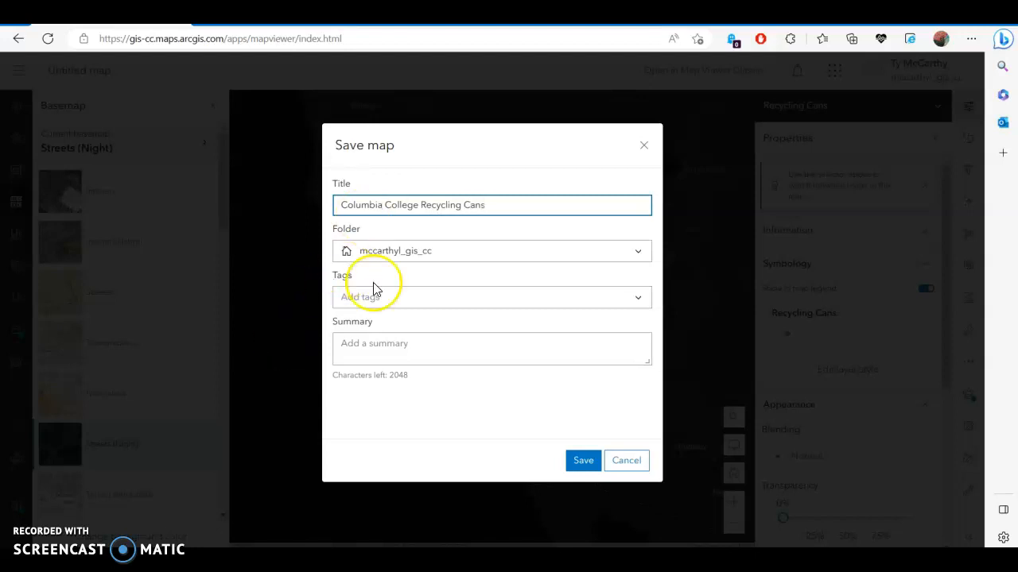
click(491, 298)
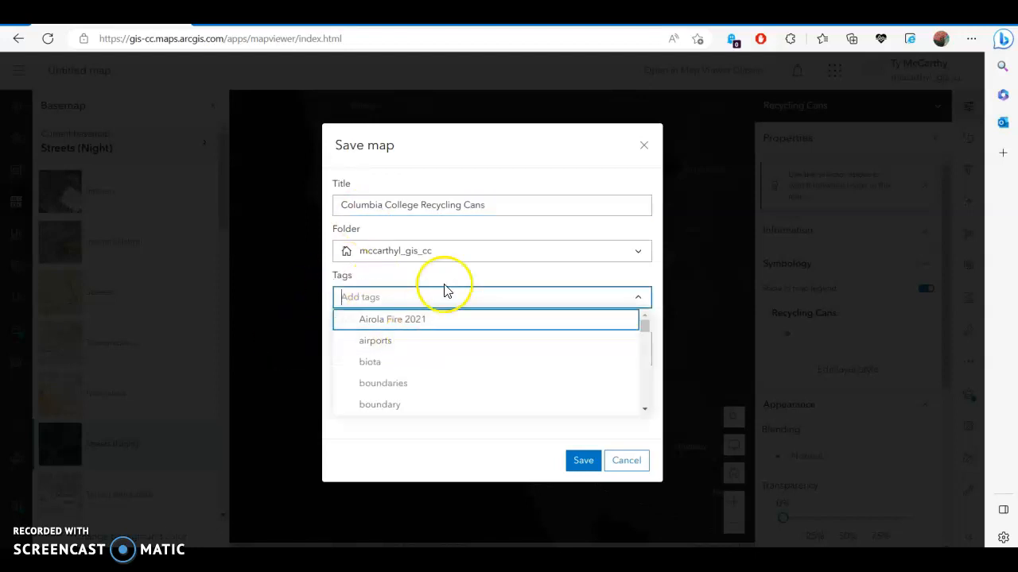
text(recycl)
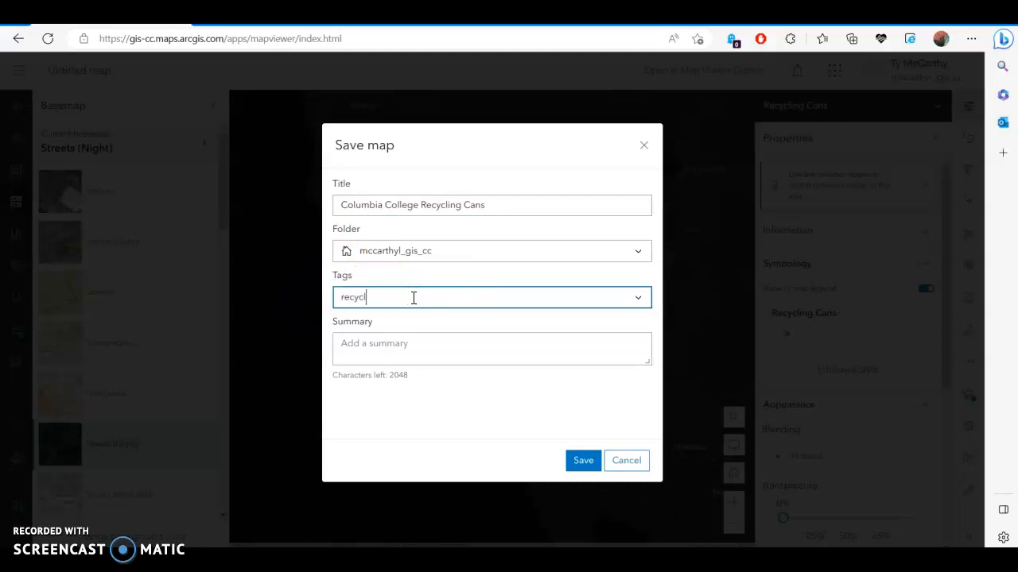
key(Enter)
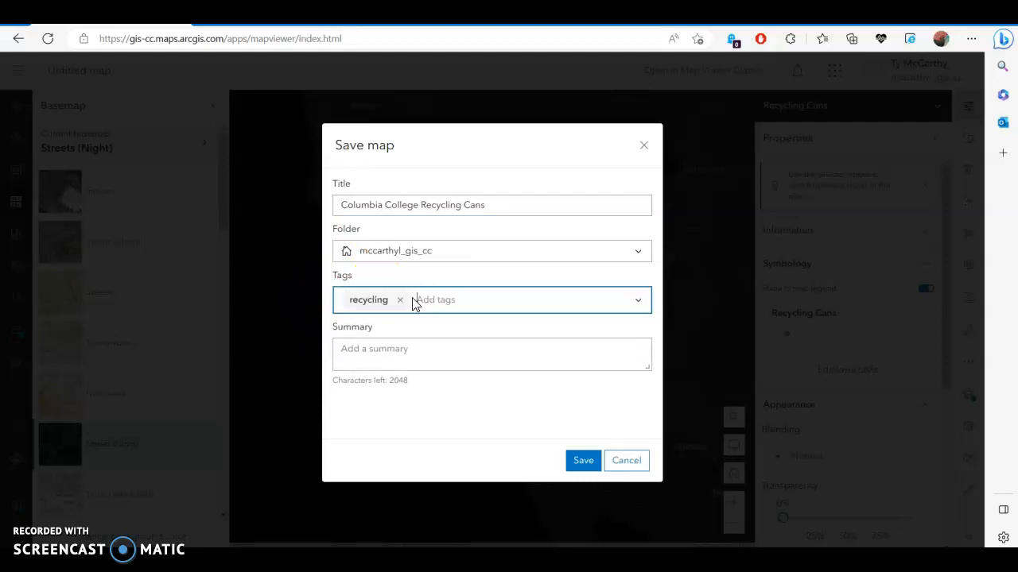
text(campus)
click(492, 353)
text(This map)
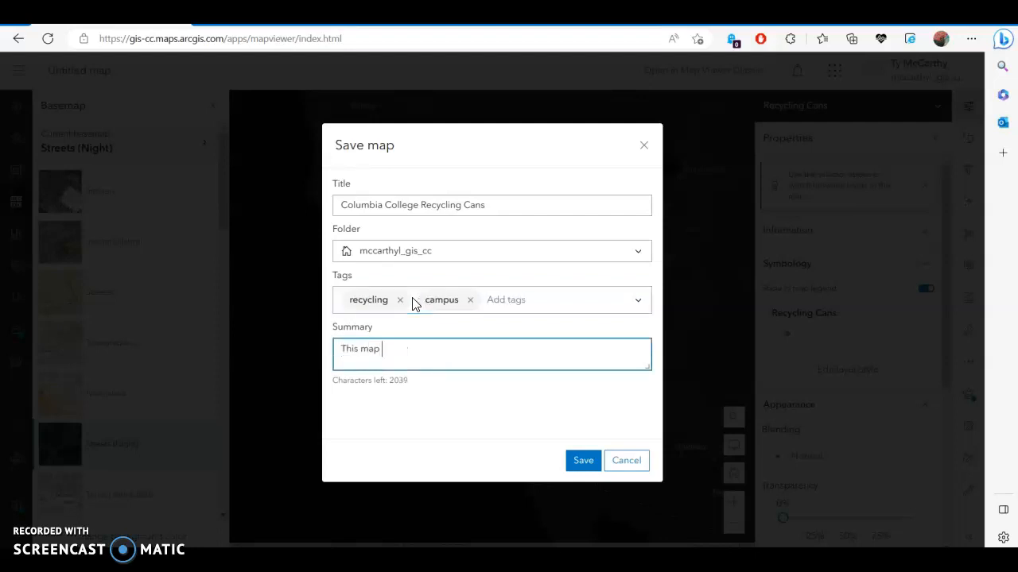
- Add a summary about showing recycling can locations on the Columbia College campus and save
text(is intended to)
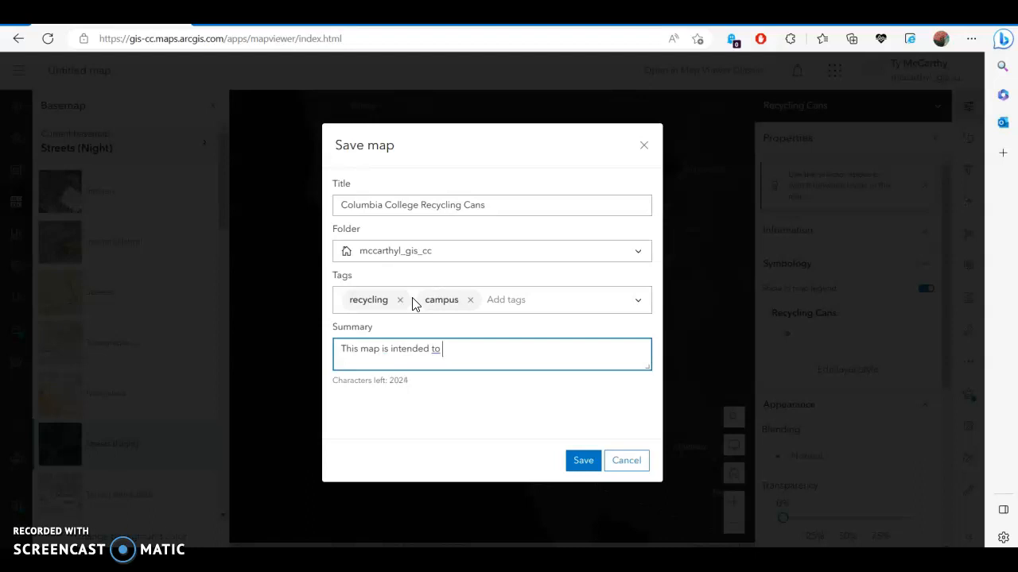
text(show locations of recycling can around)
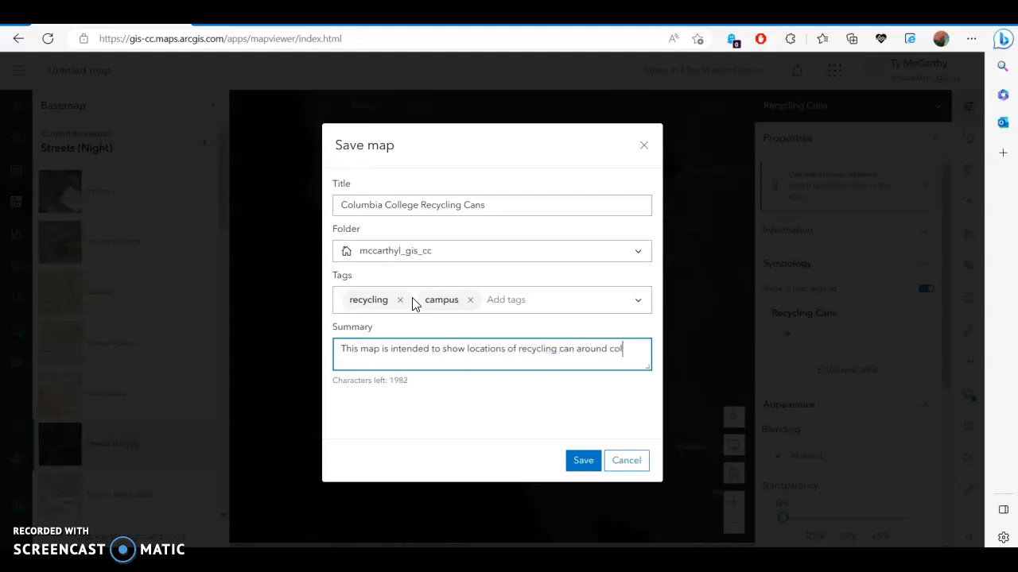
text(columbia college campus.)
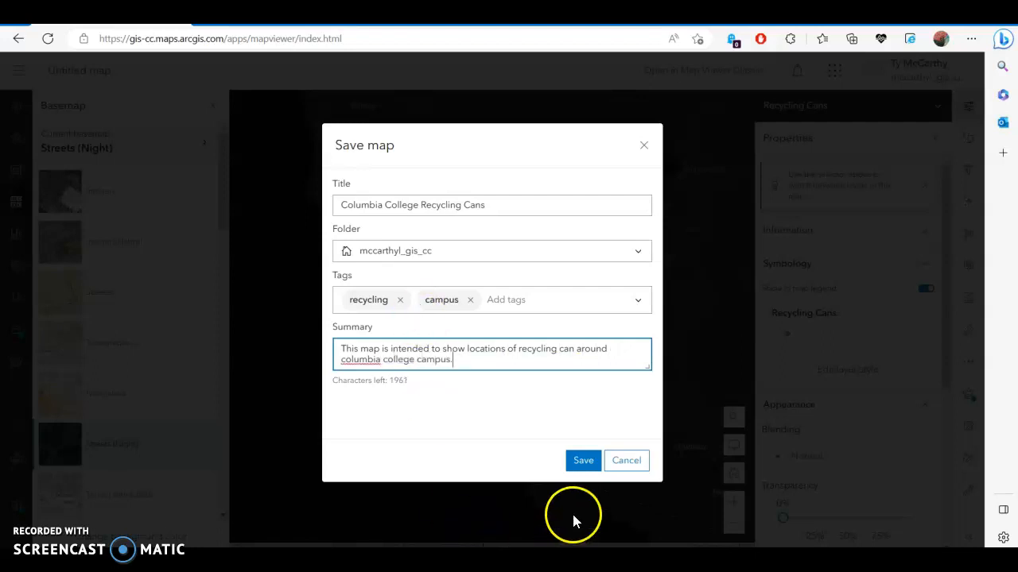
click(582, 461)
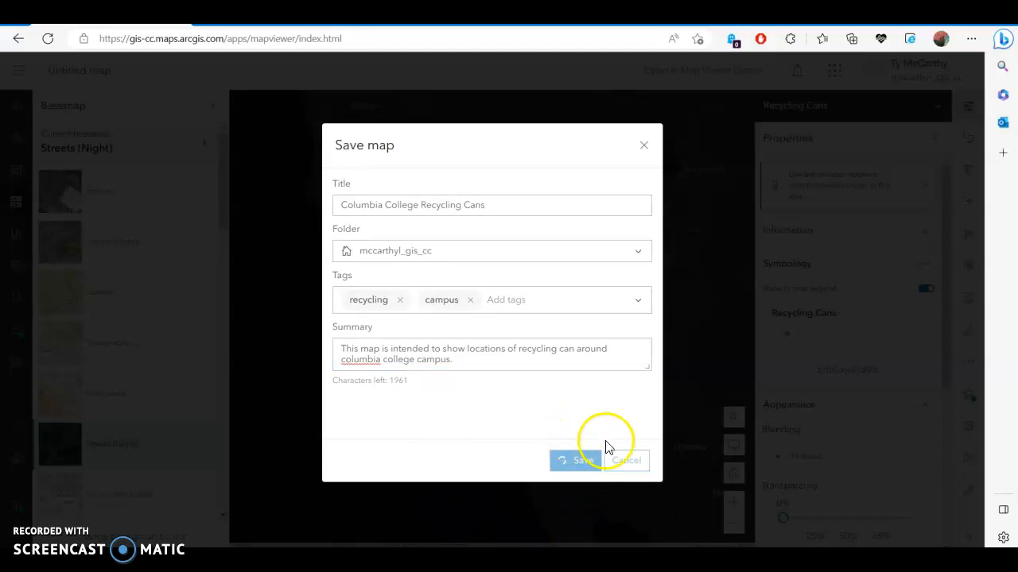
click(576, 461)
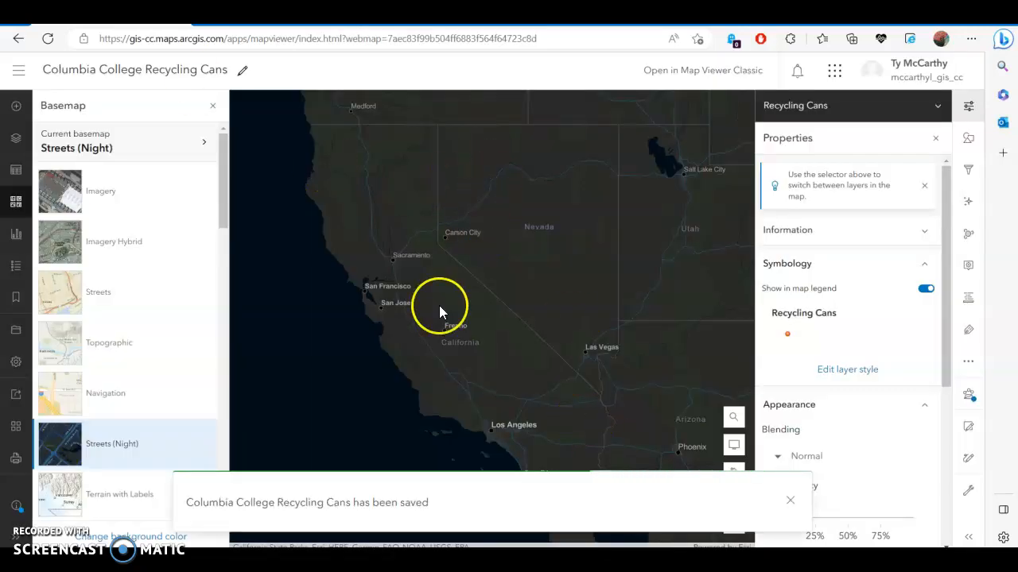